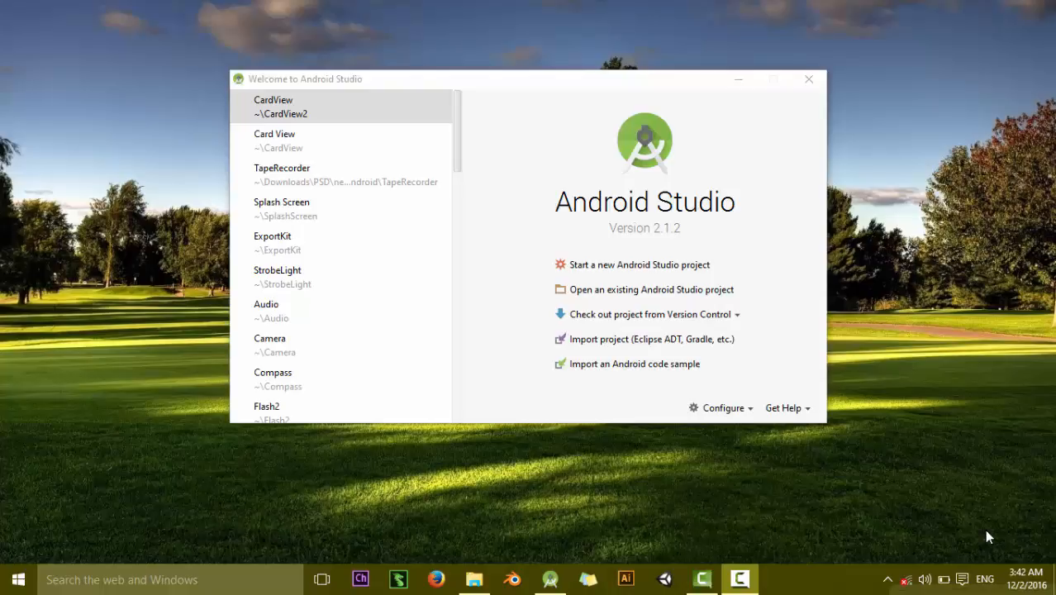
pyautogui.moveTo(985, 536)
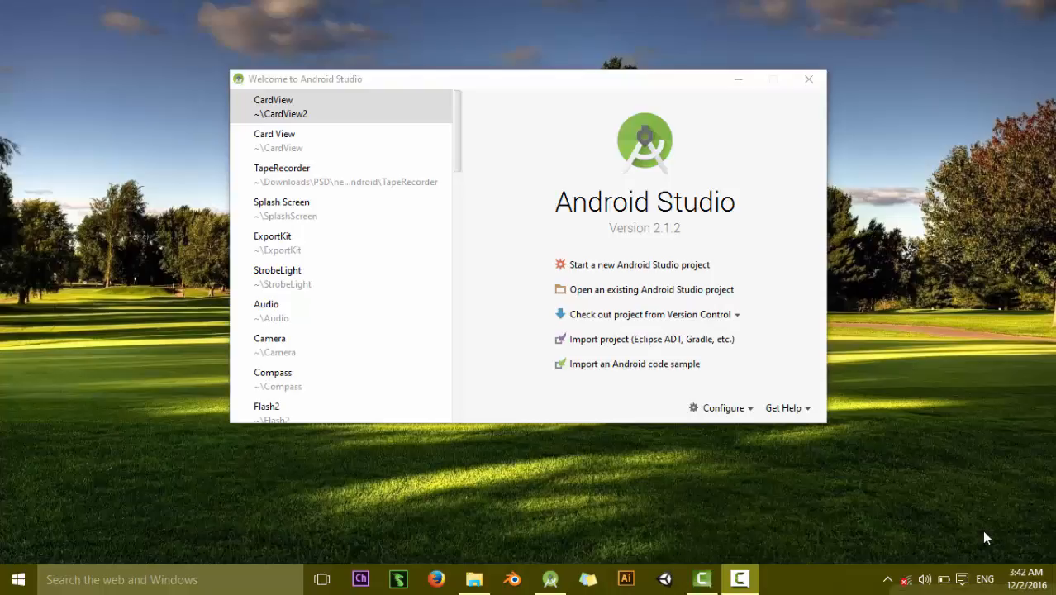
pyautogui.moveTo(648, 216)
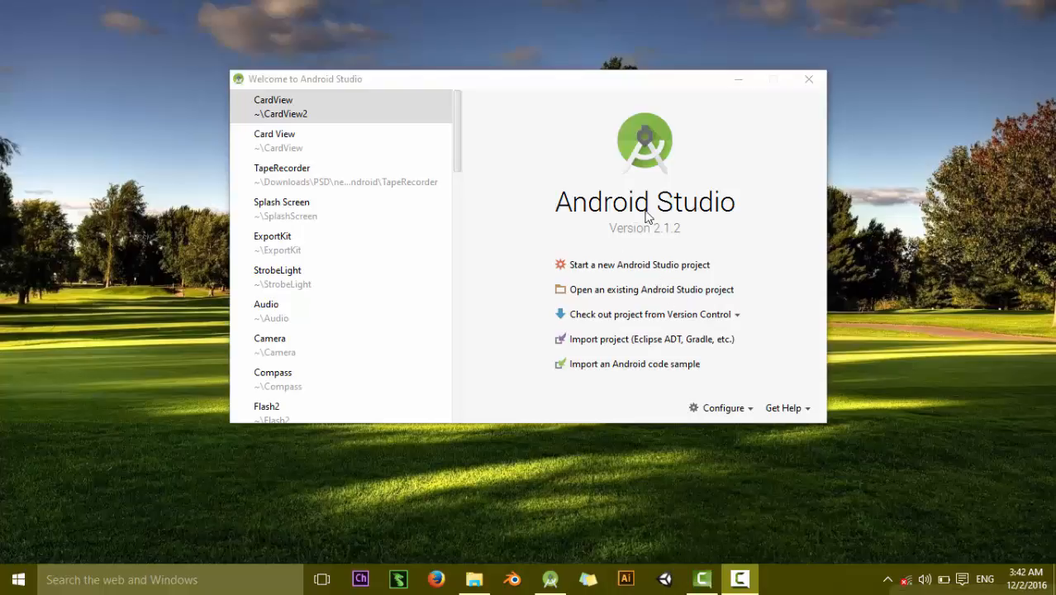
pyautogui.moveTo(631, 273)
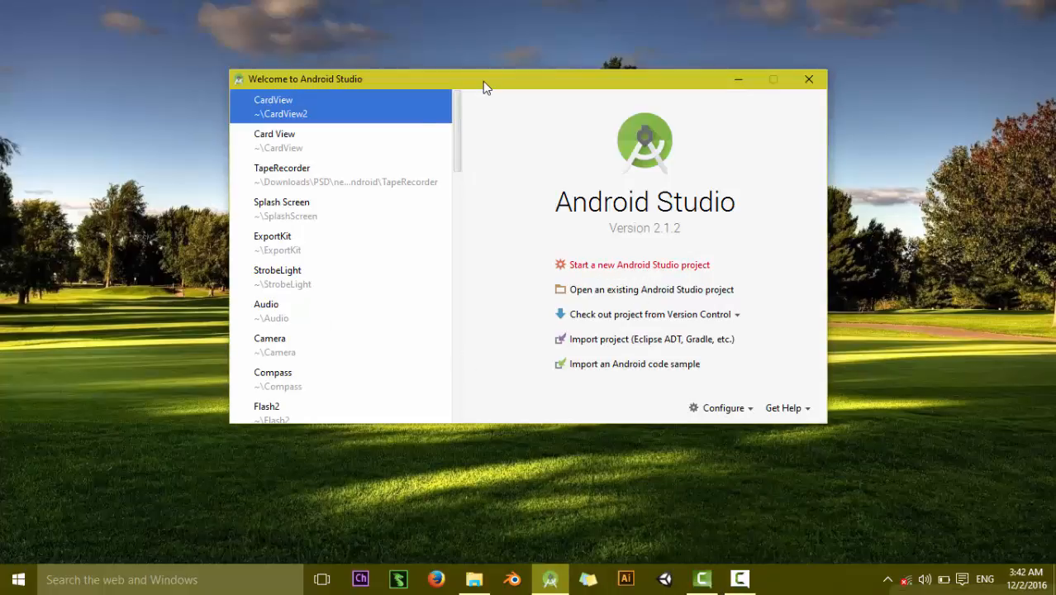
# Create a new project named 'My CardView' targeting Phone and Tablet with an Empty Activity.
pyautogui.click(638, 264)
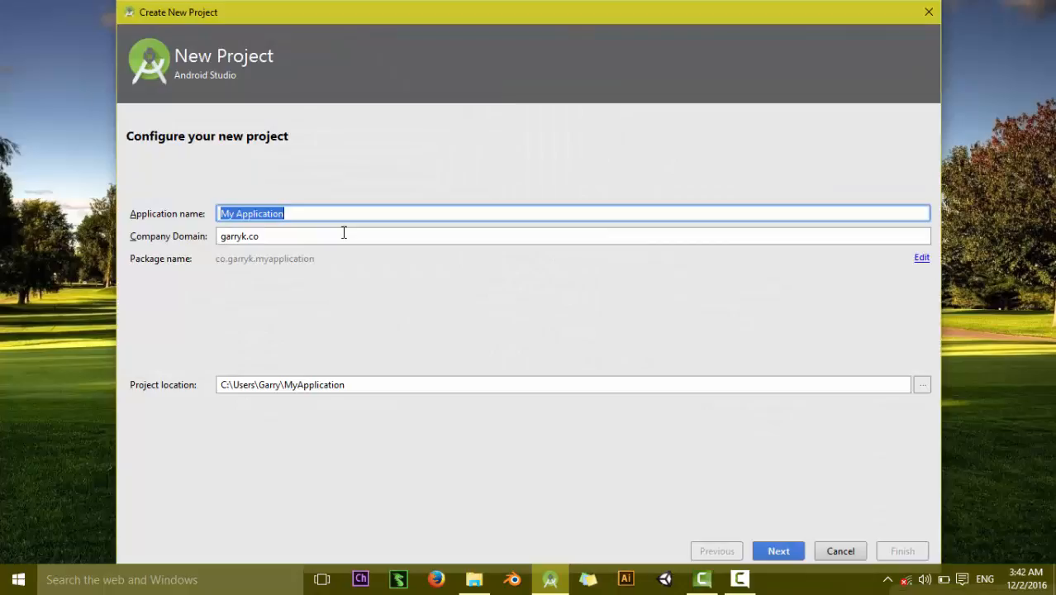
pyautogui.write('MY')
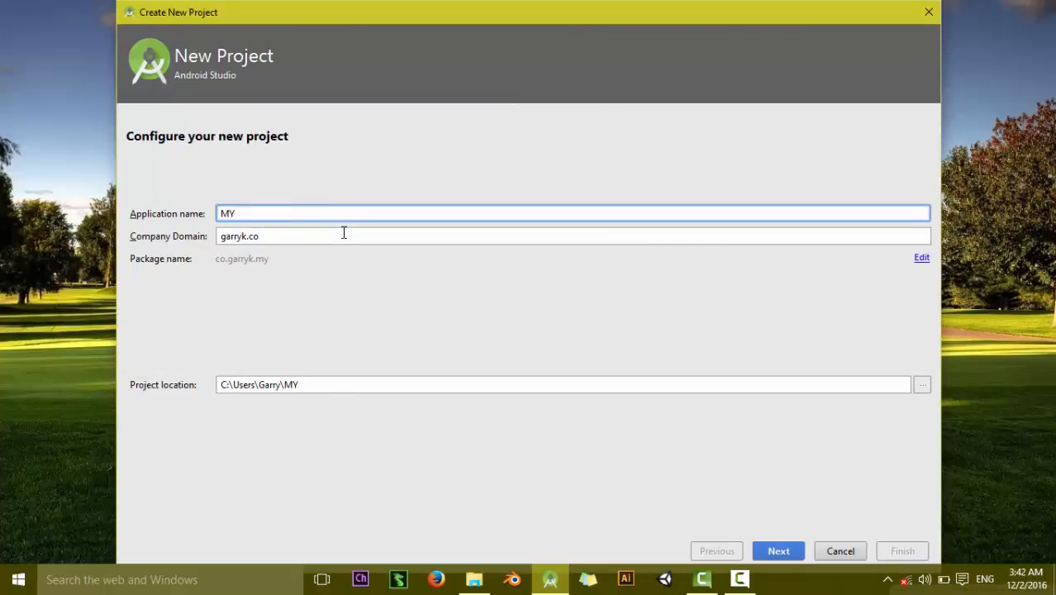
pyautogui.write('y Card')
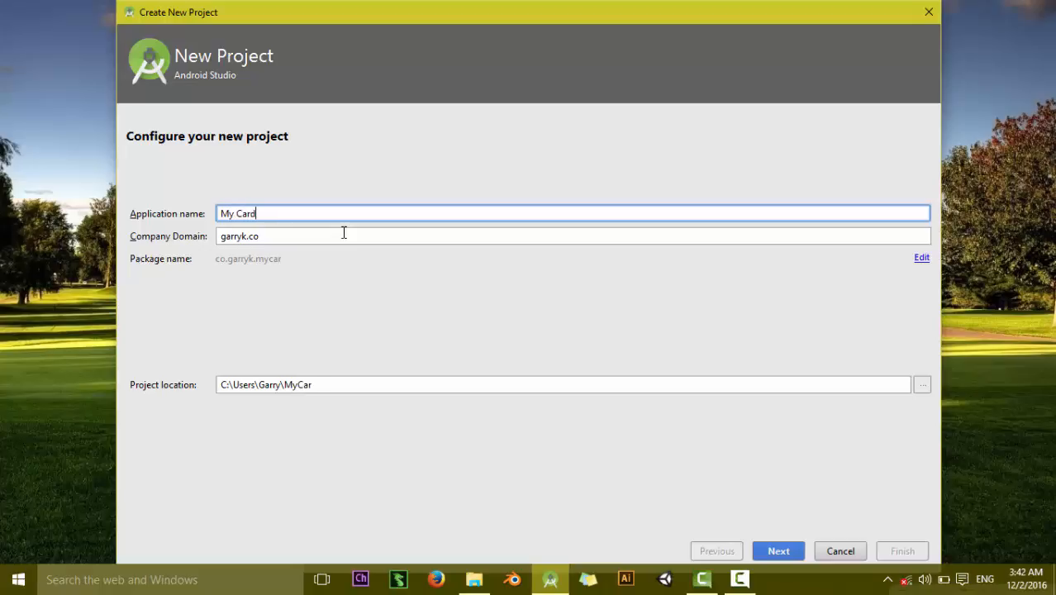
pyautogui.write('View')
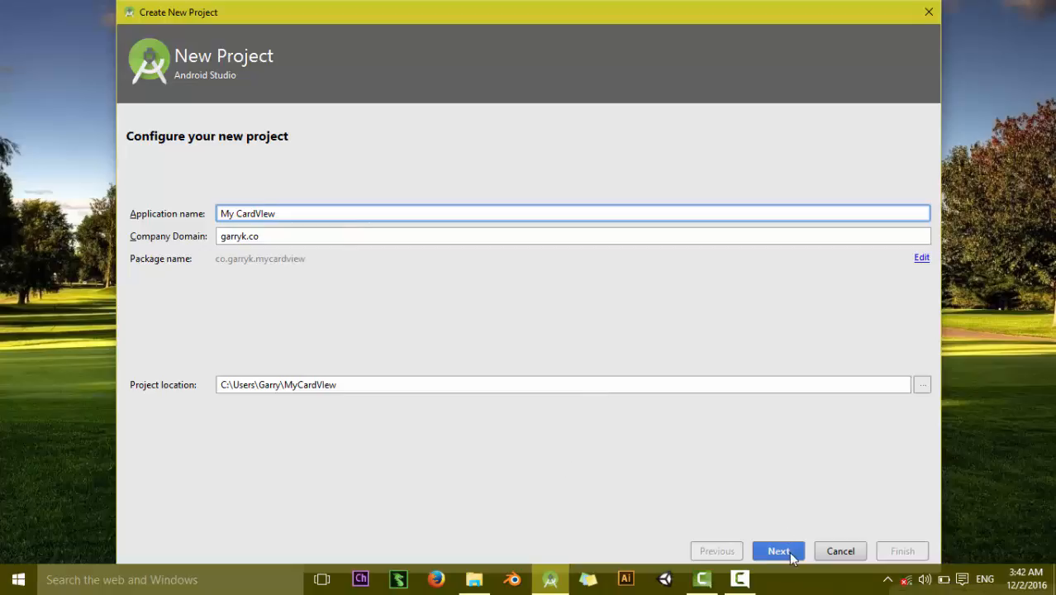
pyautogui.click(778, 551)
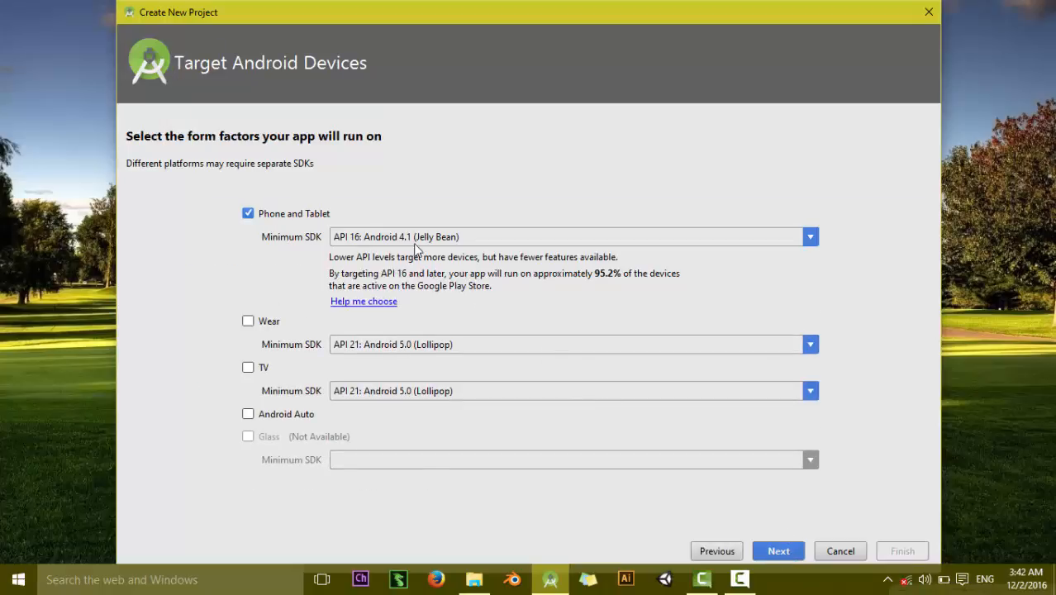
pyautogui.moveTo(376, 52)
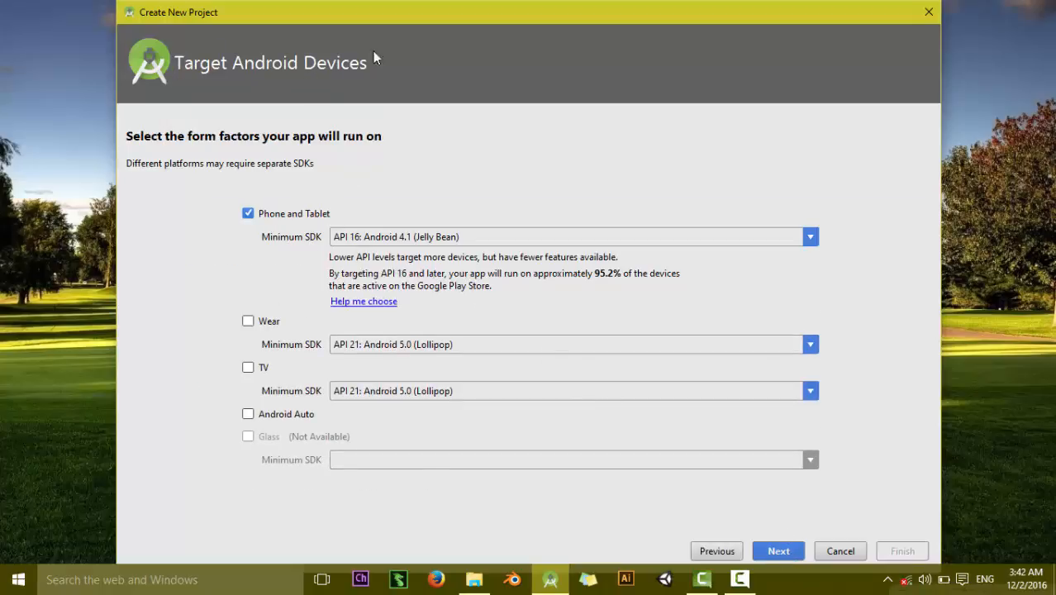
pyautogui.moveTo(417, 254)
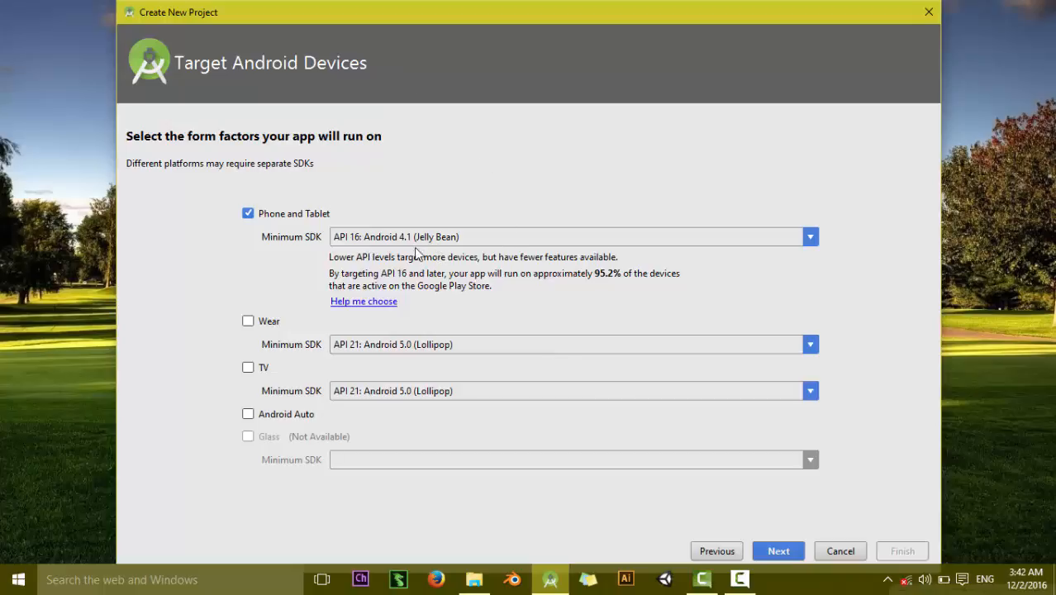
pyautogui.moveTo(423, 247)
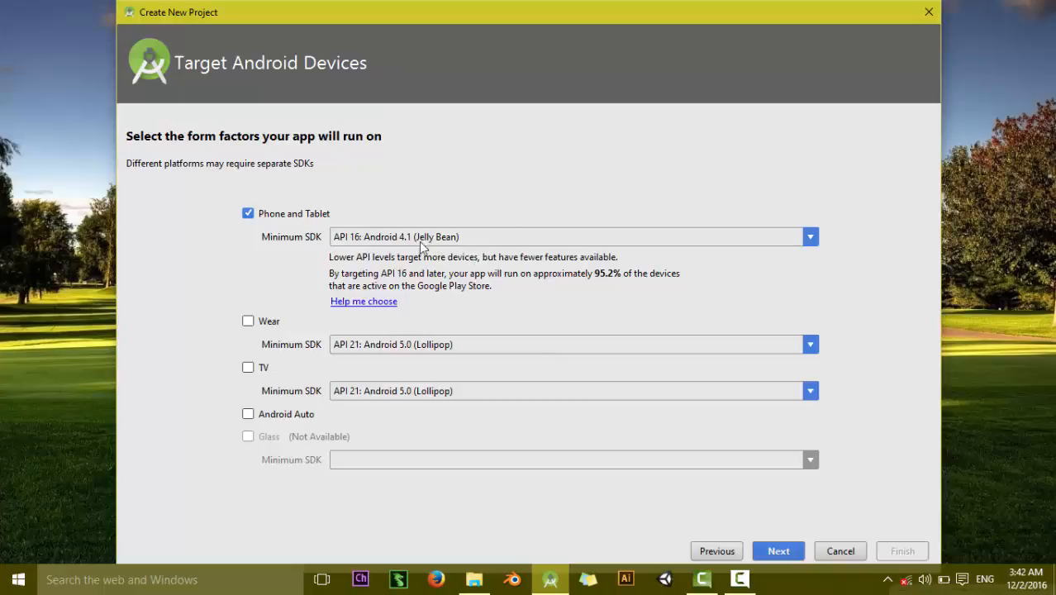
pyautogui.moveTo(392, 258)
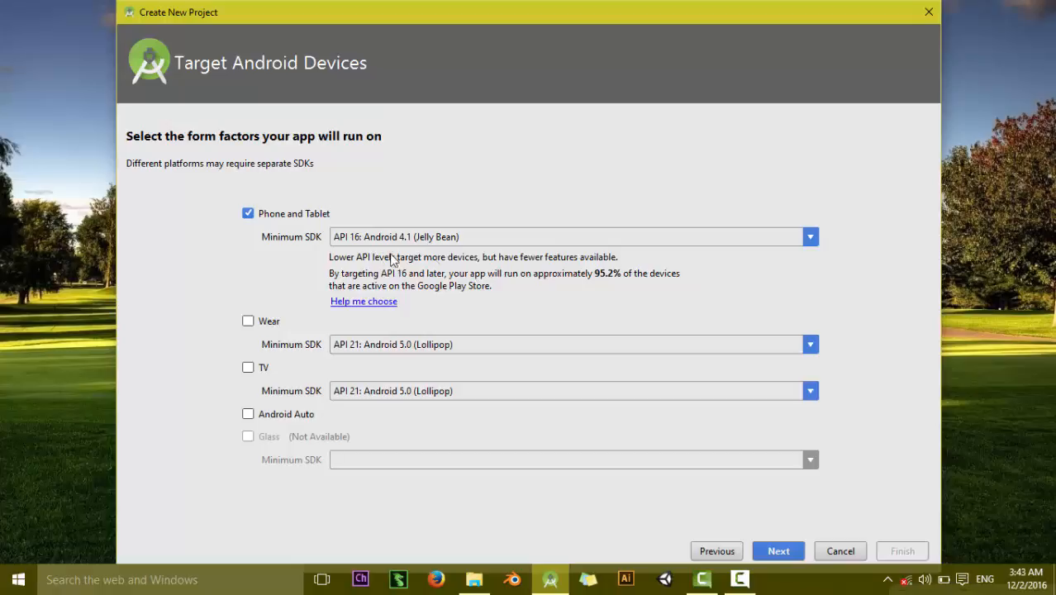
pyautogui.moveTo(485, 299)
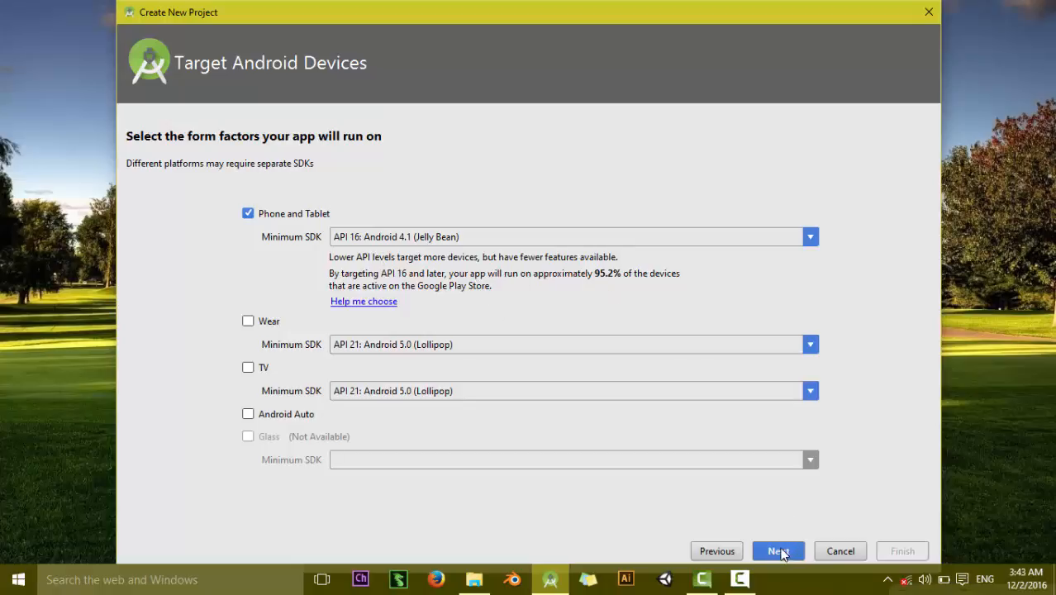
pyautogui.moveTo(479, 254)
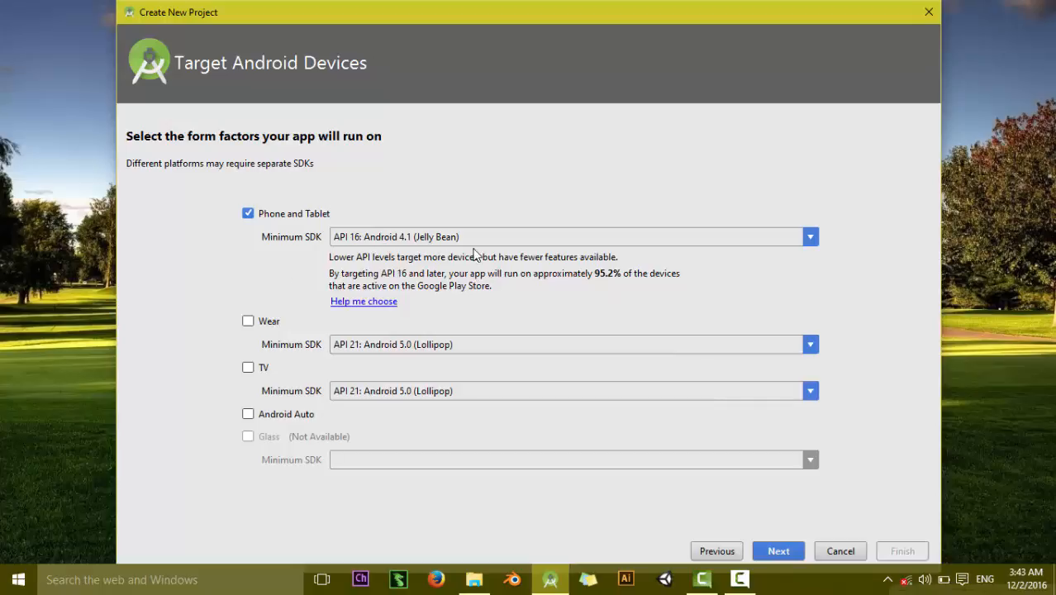
pyautogui.click(777, 550)
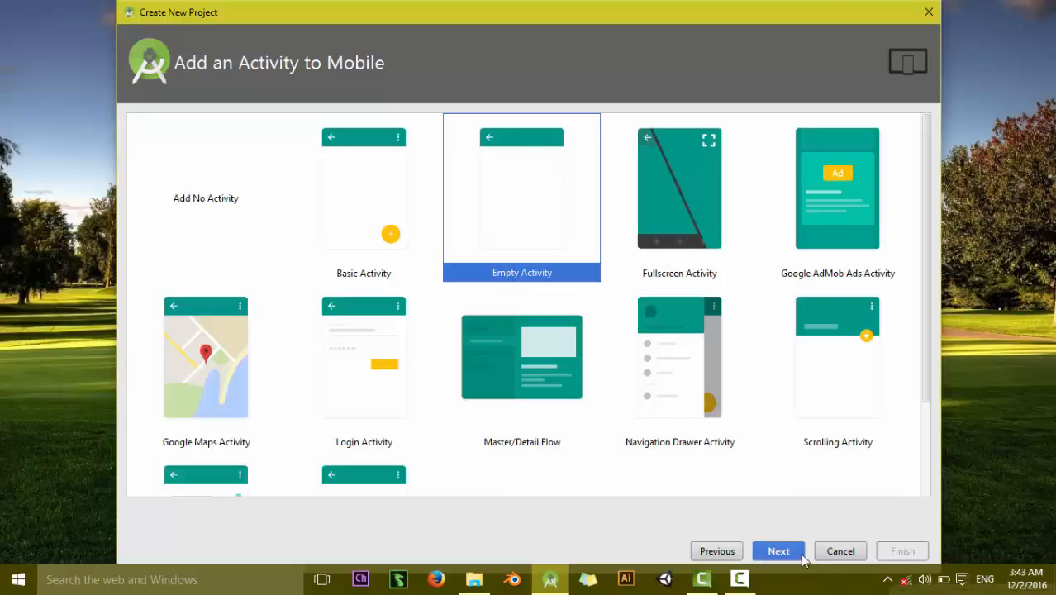
pyautogui.click(778, 550)
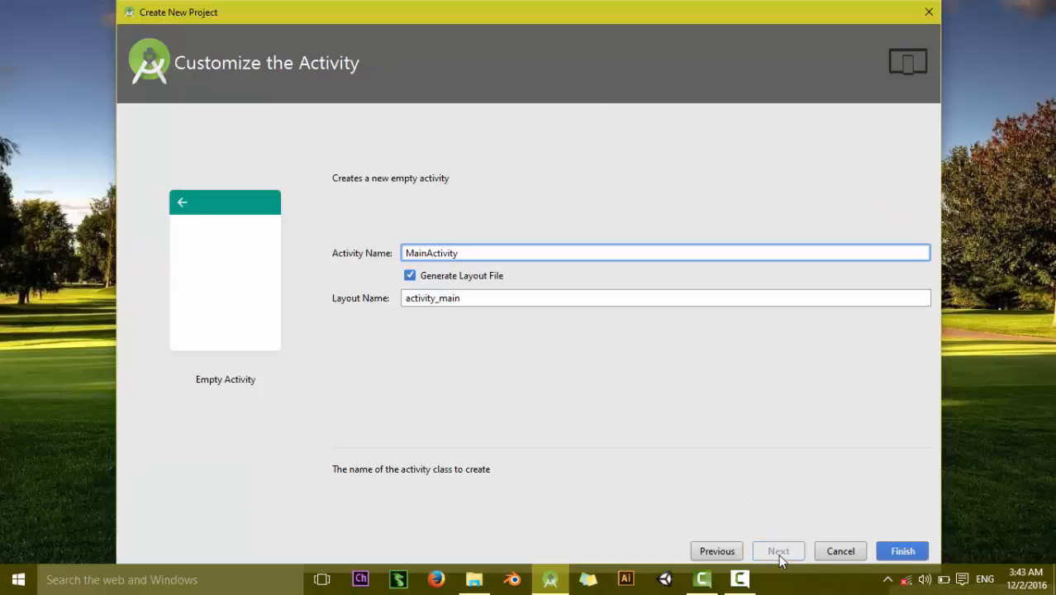
pyautogui.moveTo(829, 463)
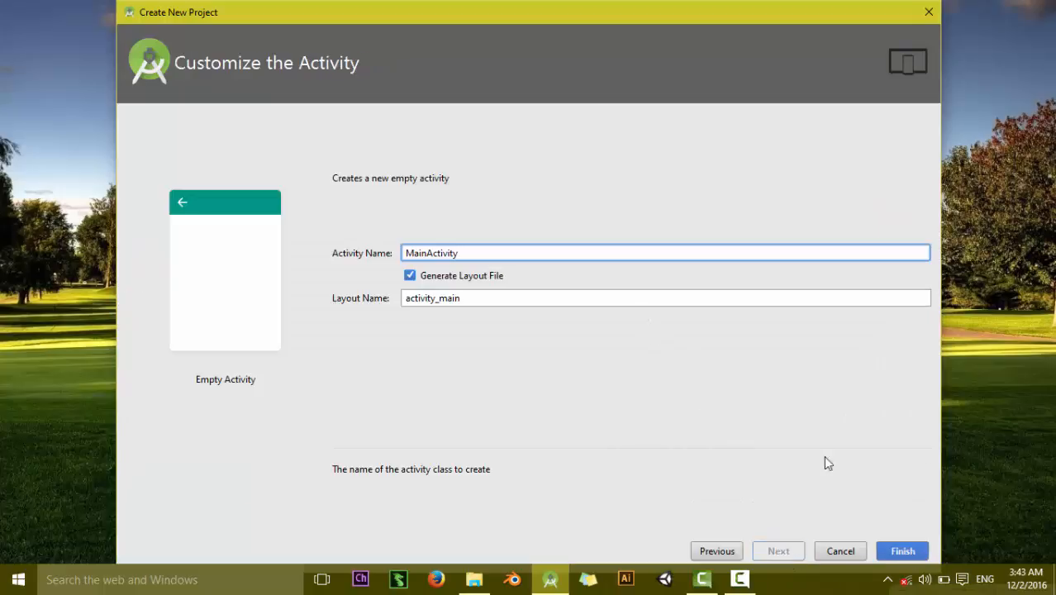
# Finish the project wizard and bring up the activity_main.xml layout code.
pyautogui.click(902, 550)
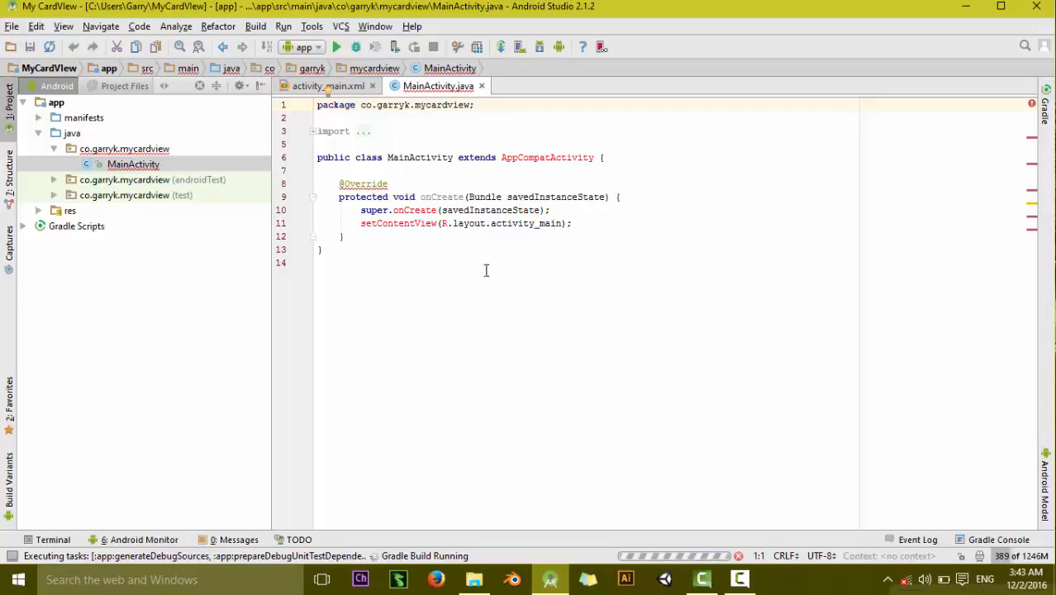
pyautogui.moveTo(480, 272)
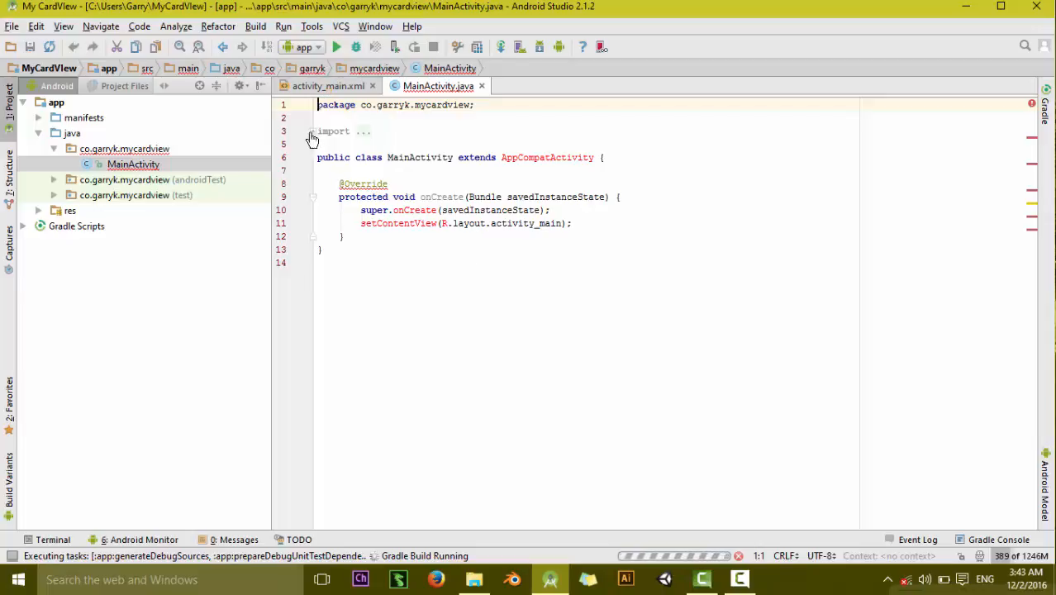
pyautogui.click(313, 139)
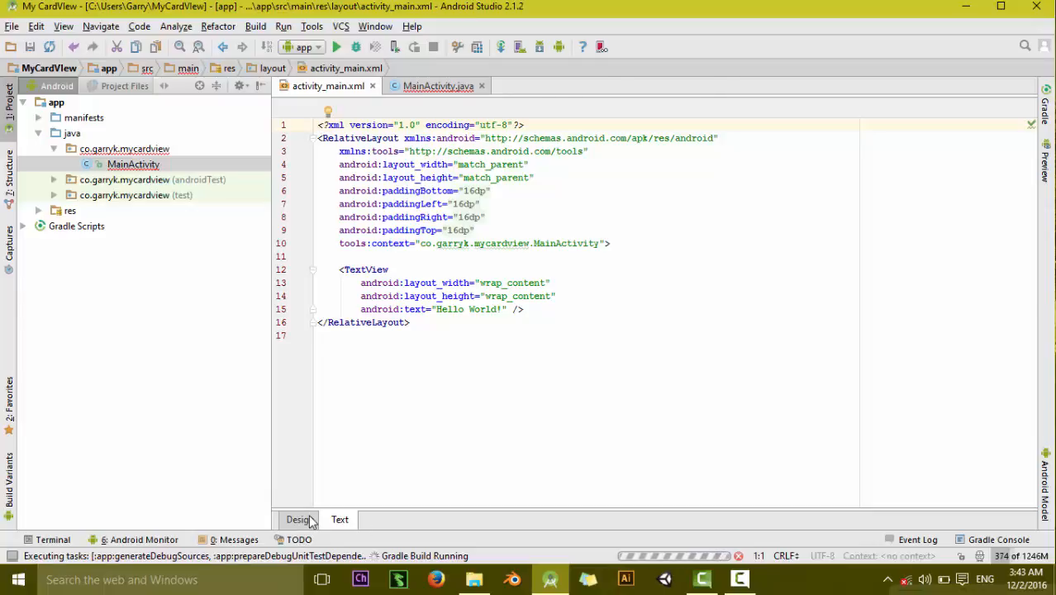
# Preview activity_main.xml on a Nexus 5 device, then return to the XML code.
pyautogui.click(299, 520)
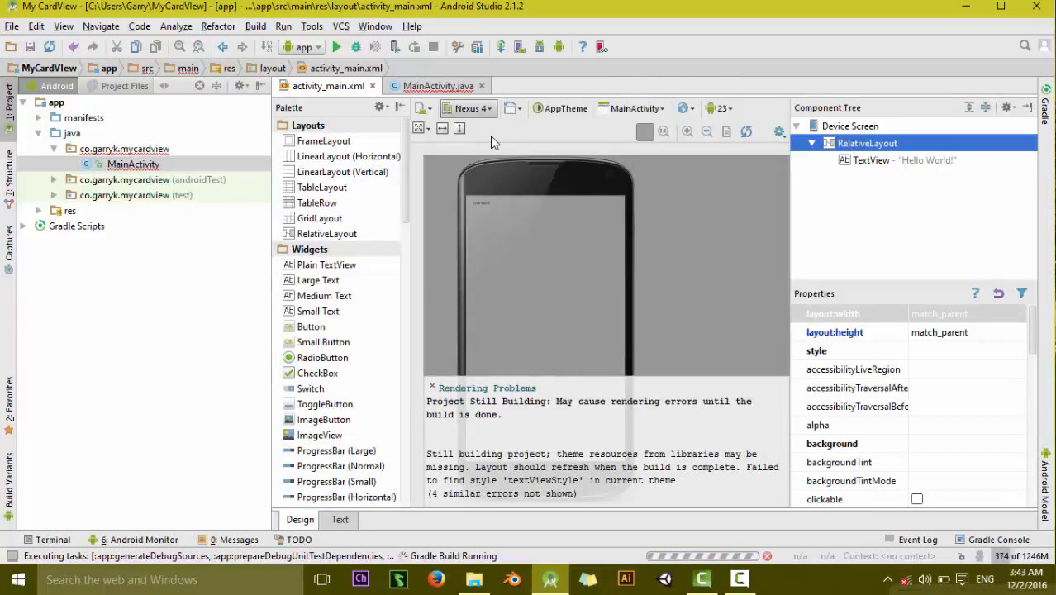
pyautogui.click(467, 108)
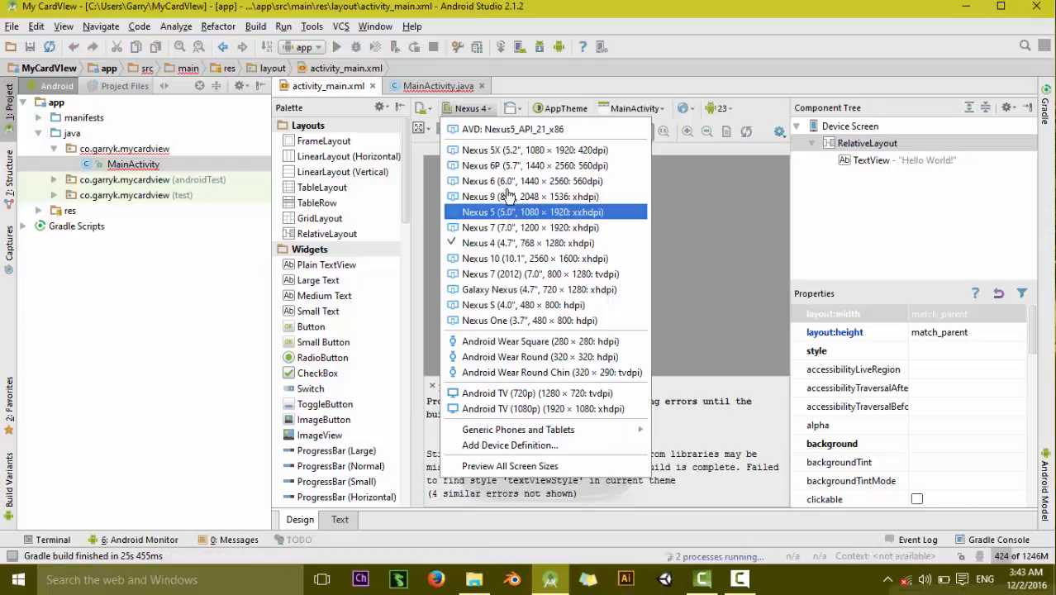
pyautogui.click(532, 211)
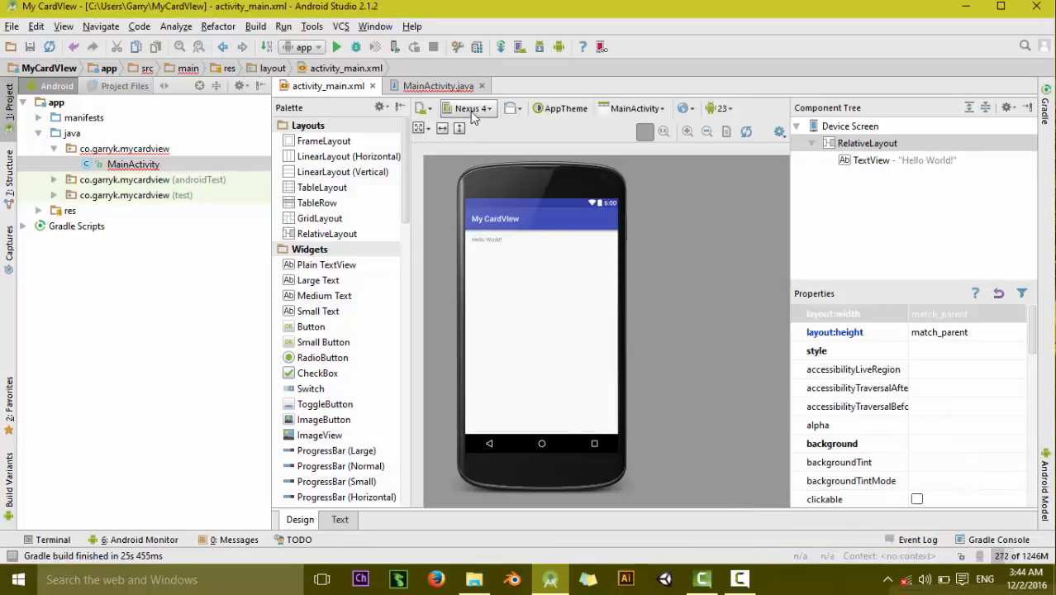
pyautogui.click(468, 109)
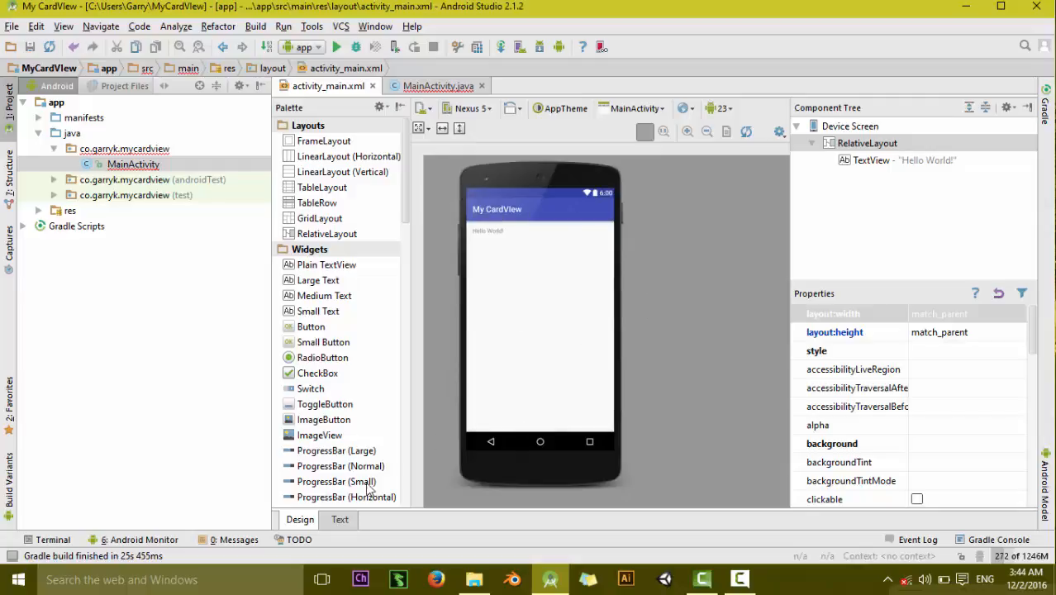
pyautogui.click(339, 519)
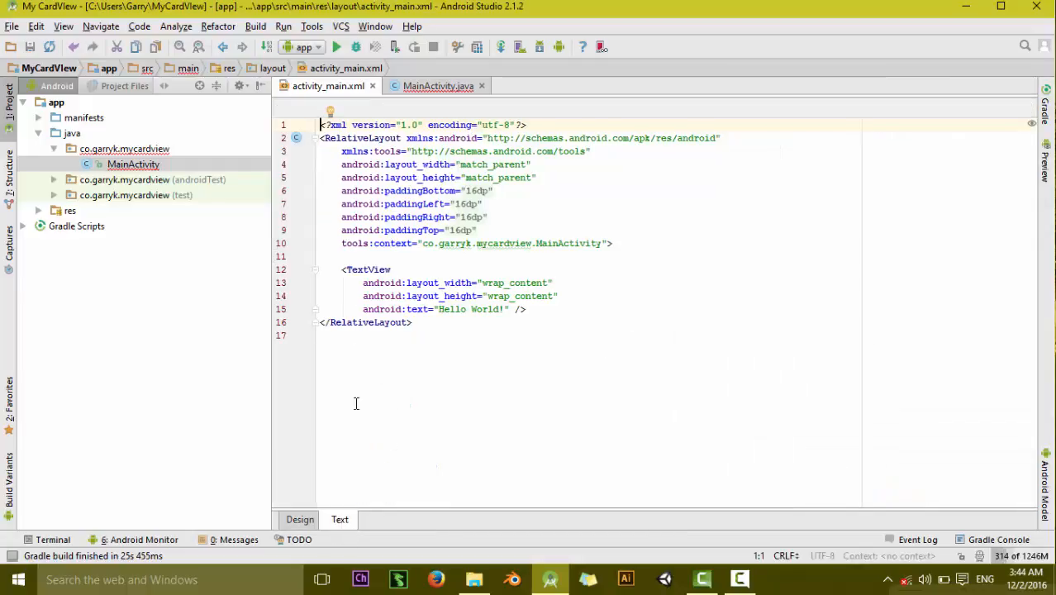
# Select activity_main.xml's root RelativeLayout in the preview, then view the XML source.
pyautogui.click(300, 519)
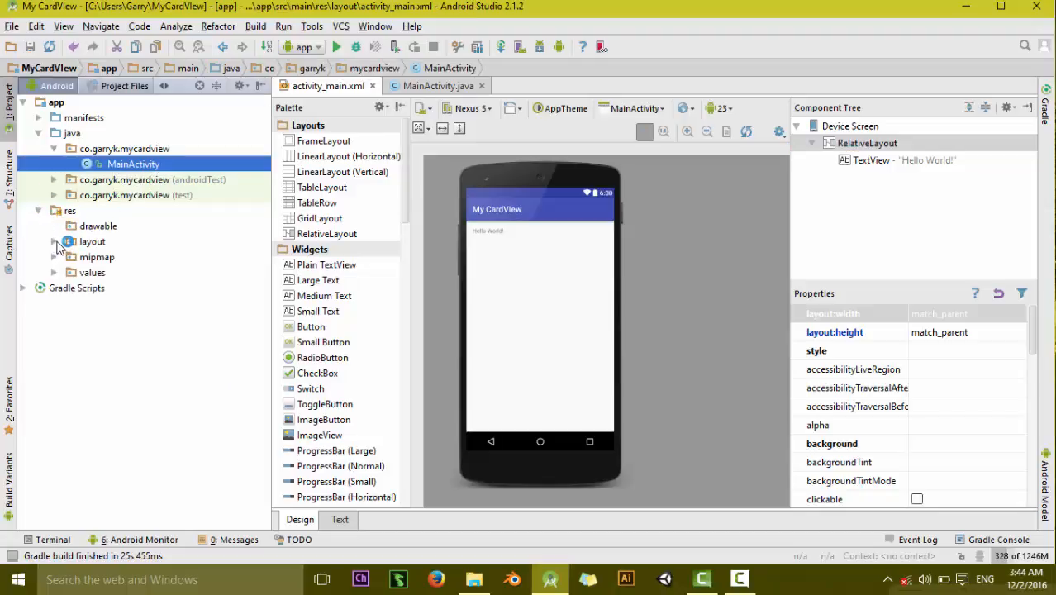
pyautogui.click(53, 241)
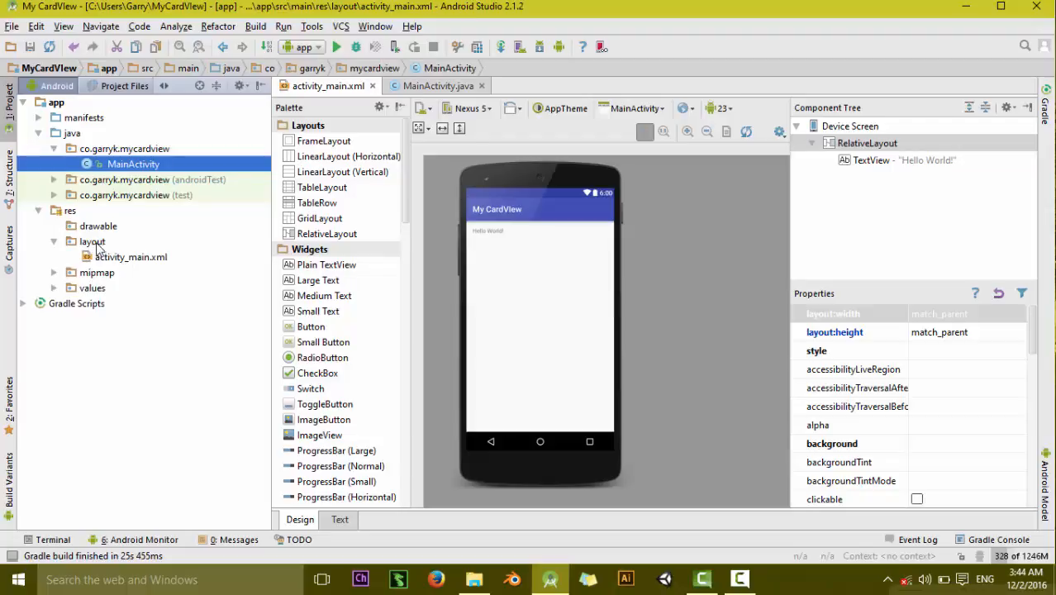
pyautogui.click(131, 257)
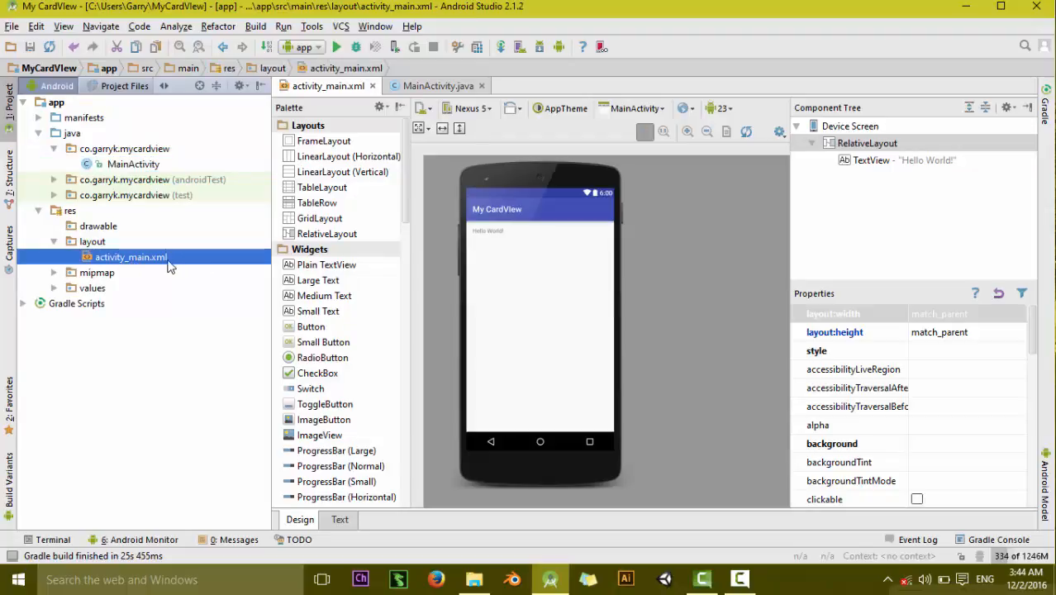
pyautogui.moveTo(148, 263)
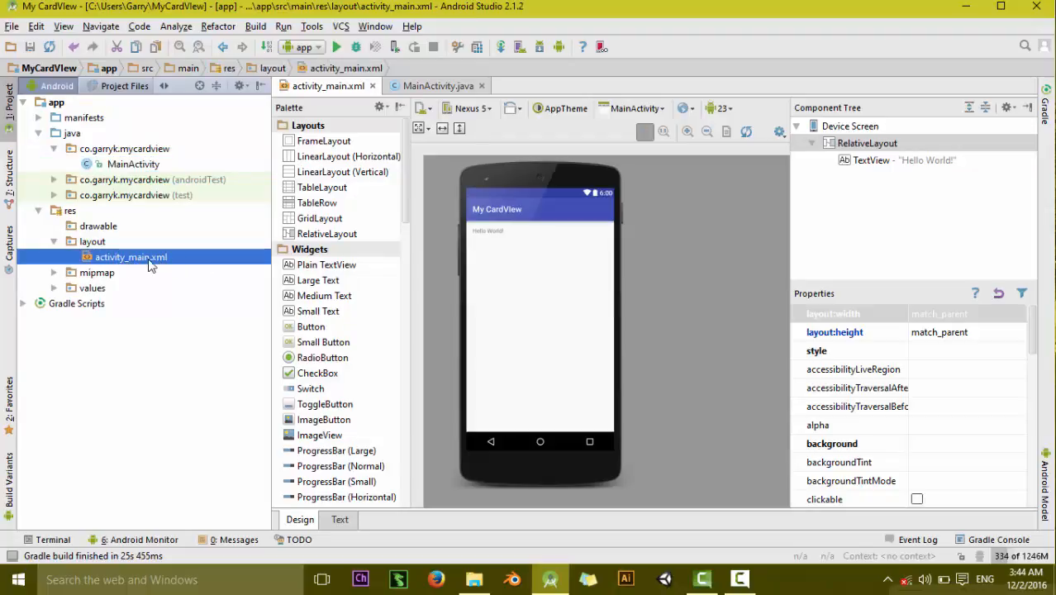
pyautogui.moveTo(167, 263)
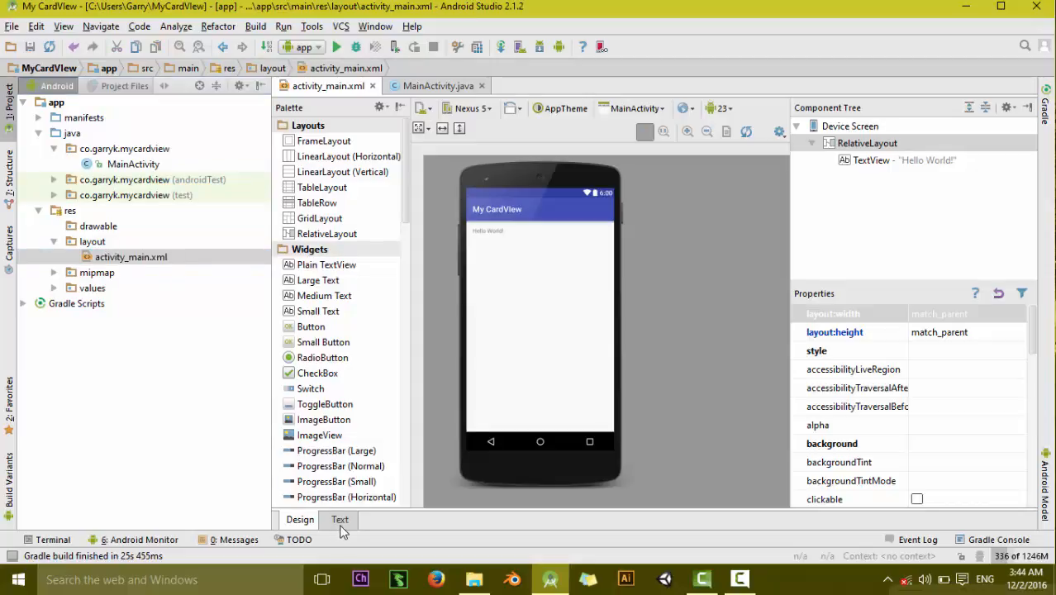
pyautogui.click(866, 143)
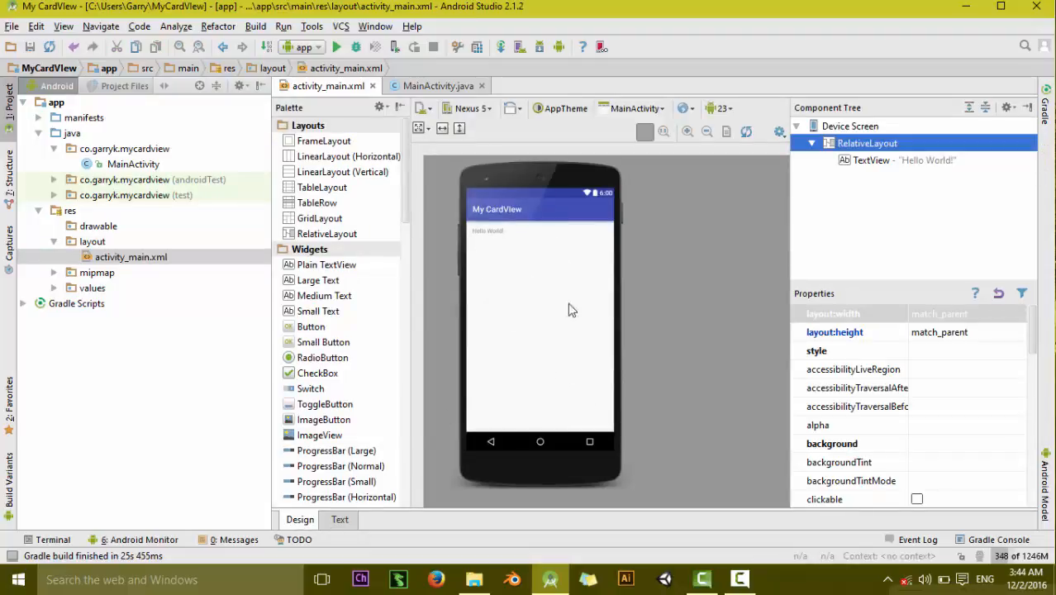
pyautogui.moveTo(552, 321)
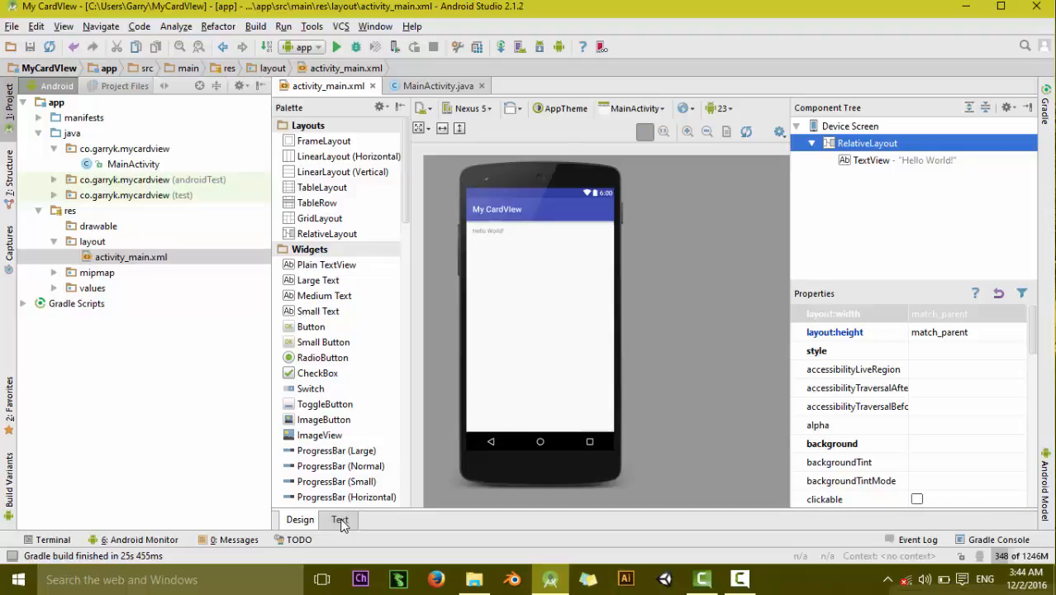
pyautogui.click(337, 520)
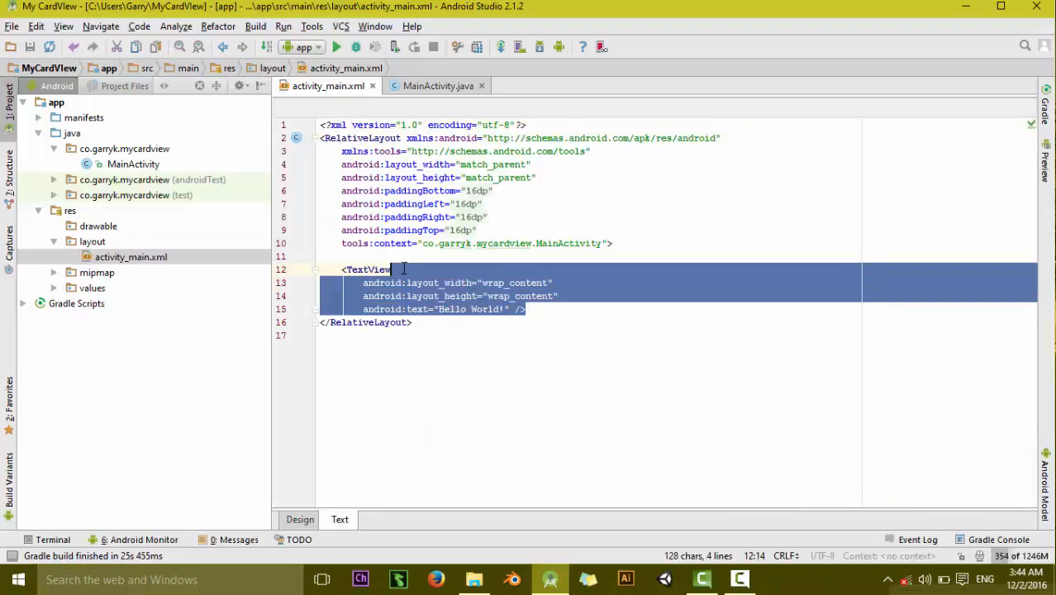
# Delete the Hello World TextView and rename the root RelativeLayout tag to LinearLayout.
pyautogui.press('Delete')
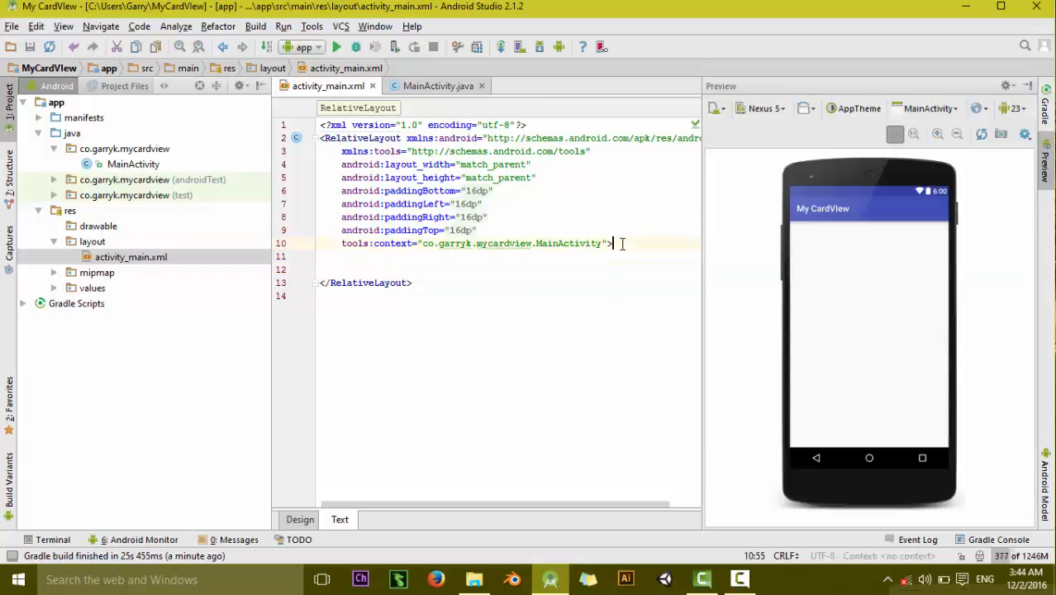
pyautogui.press('Enter')
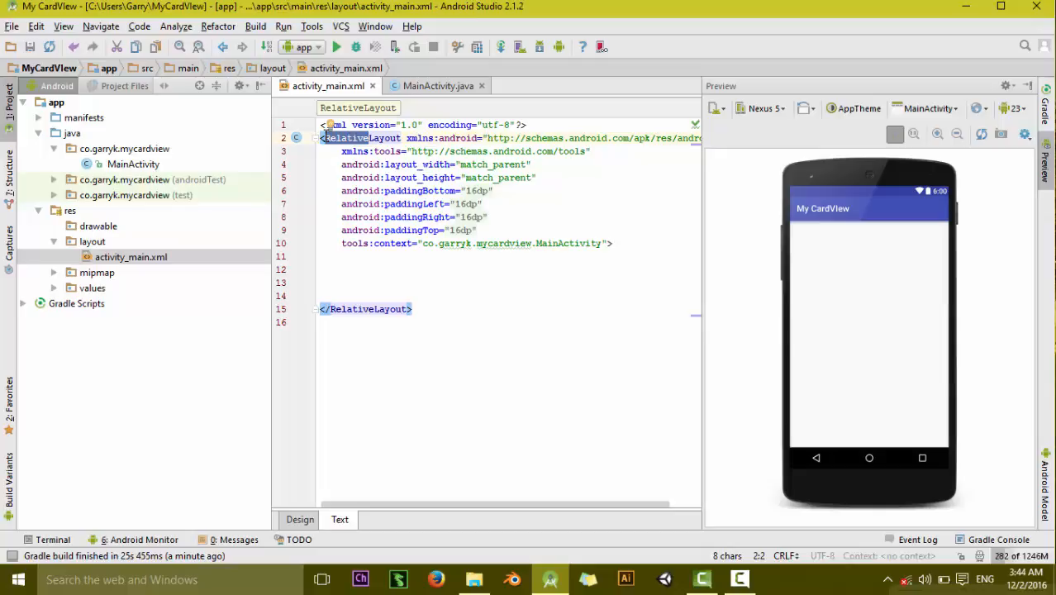
pyautogui.write('LinearLayout')
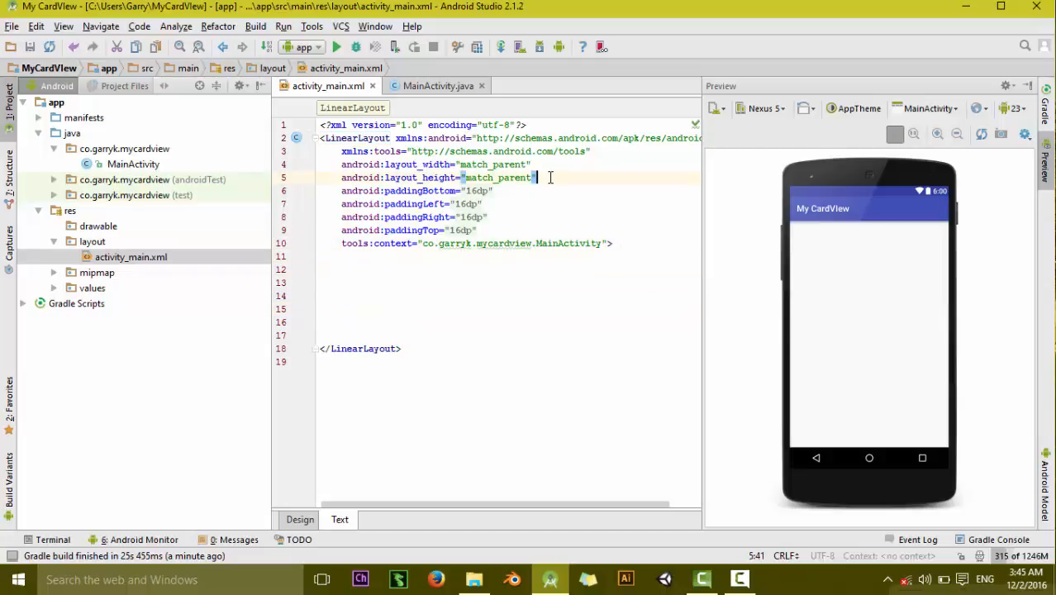
# Set android:orientation="vertical" on the LinearLayout and start a new child tag.
pyautogui.write('android:orientation="vertical')
pyautogui.click(509, 295)
pyautogui.write('<')
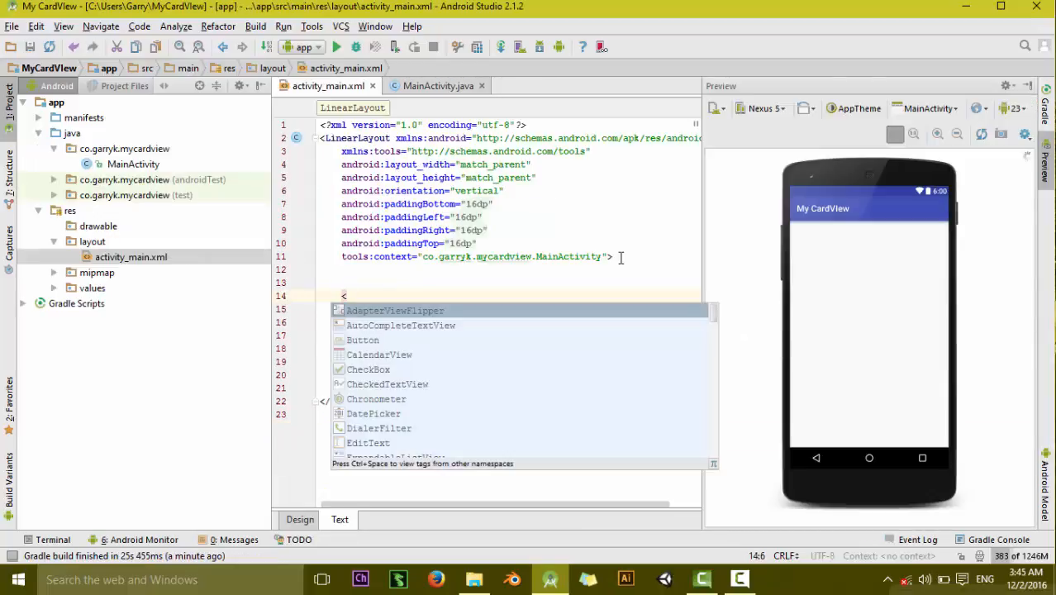
# Add a child RelativeLayout with match_parent width and wrap_content height.
pyautogui.write('RelativeLayout')
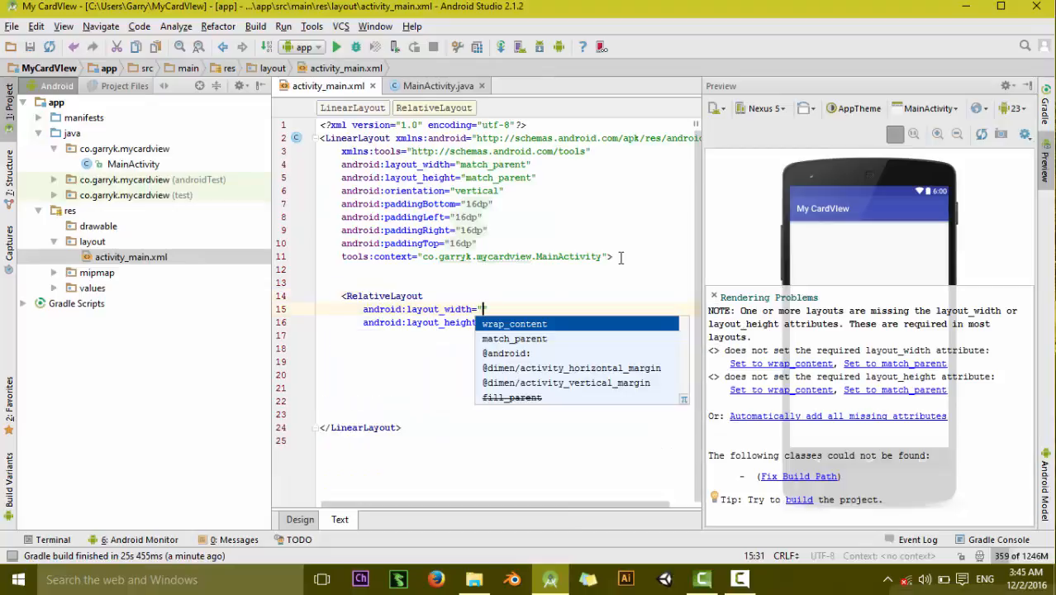
pyautogui.moveTo(514, 323)
pyautogui.write('match_parent')
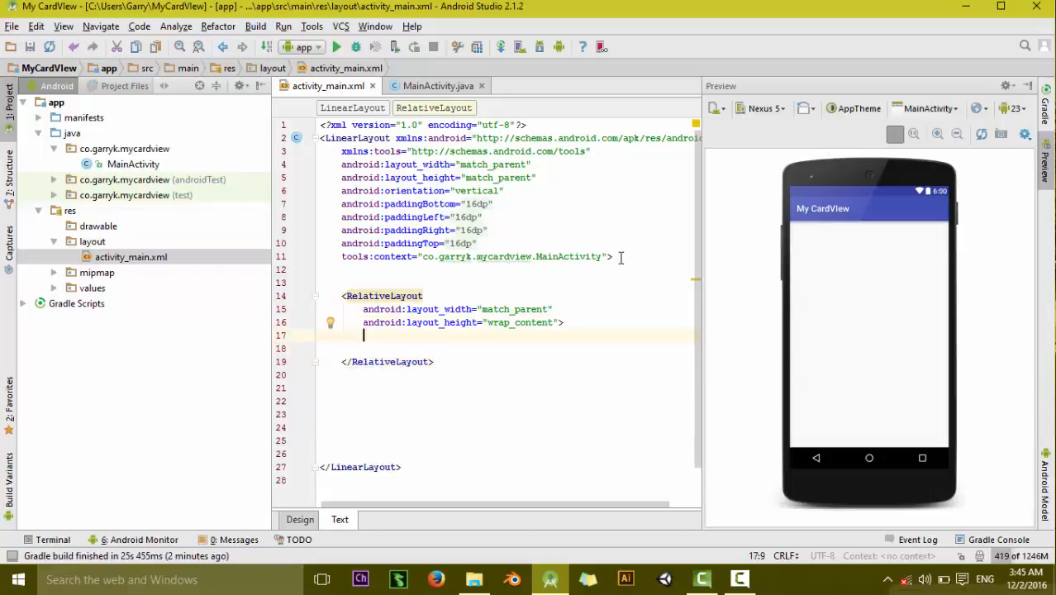
pyautogui.write('id')
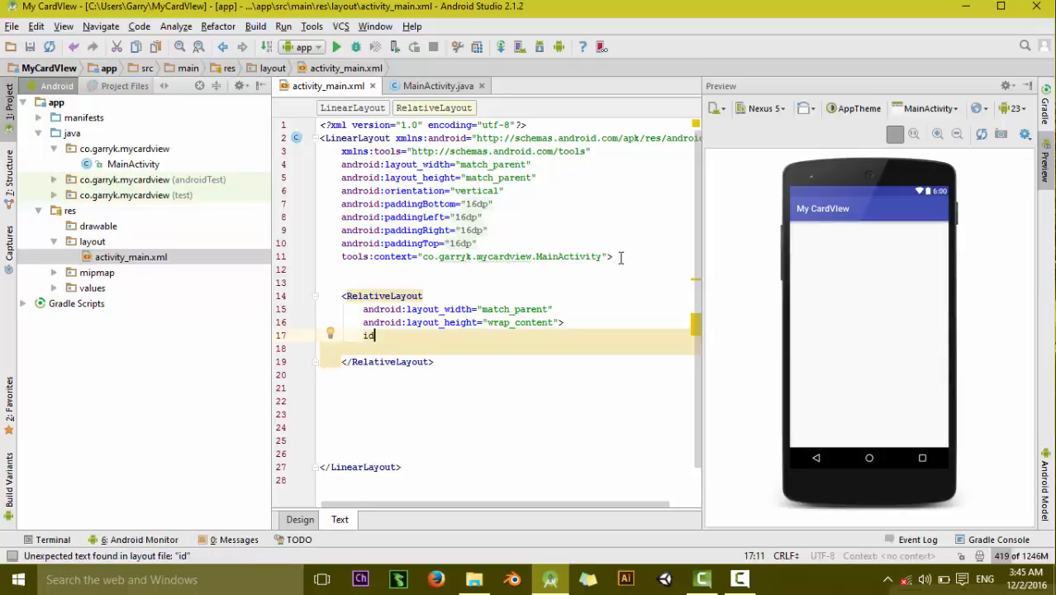
pyautogui.press('Backspace')
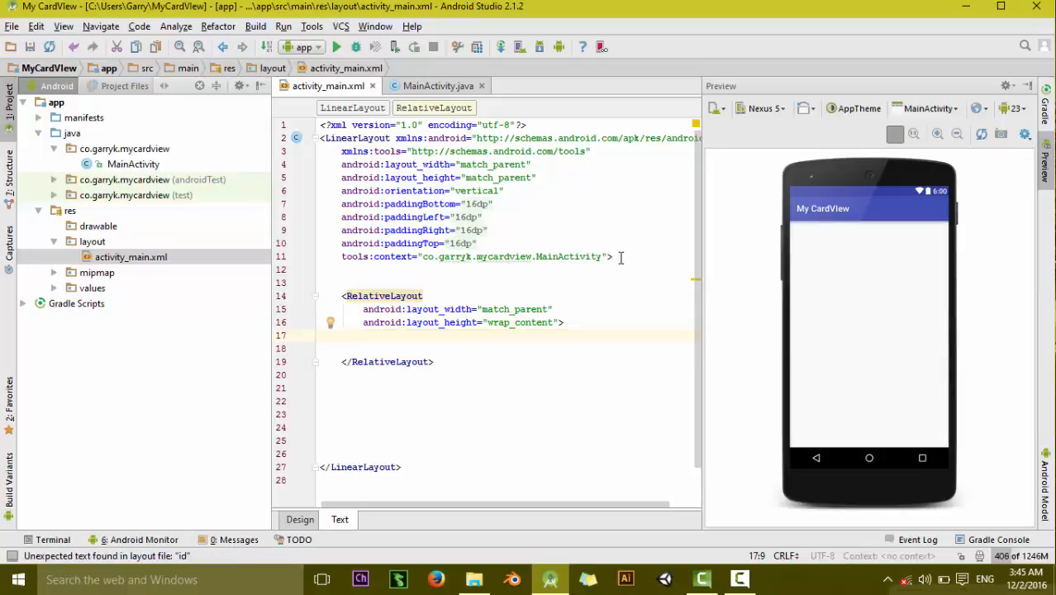
pyautogui.write('ba')
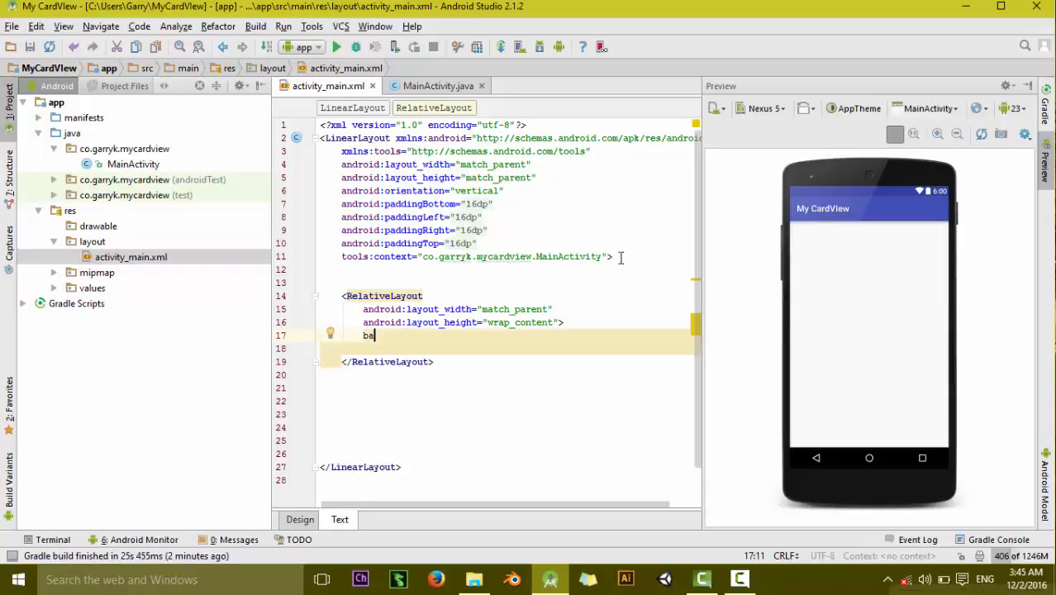
pyautogui.write('c')
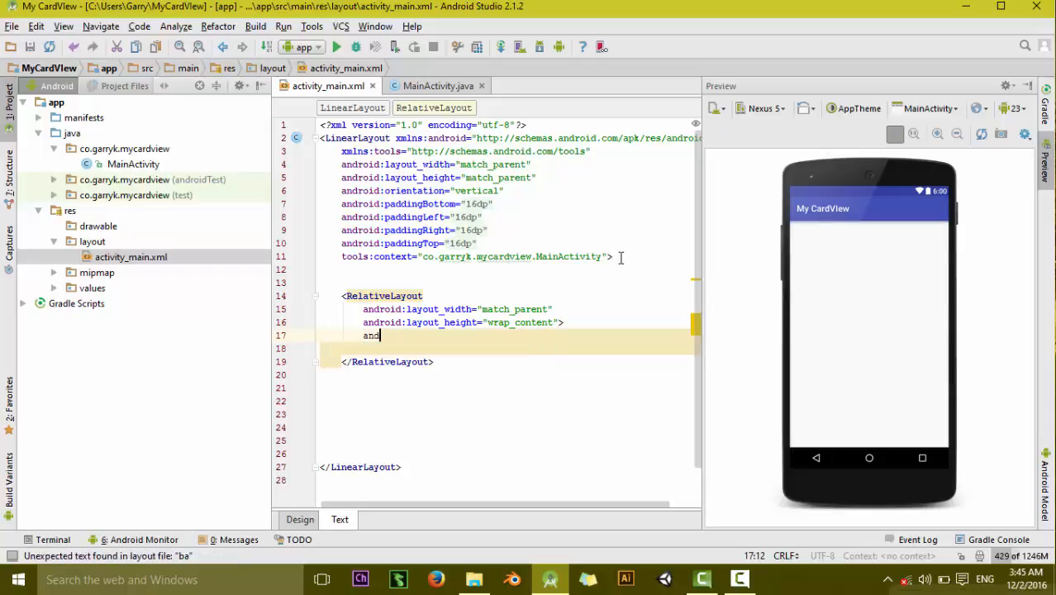
pyautogui.press('Backspace')
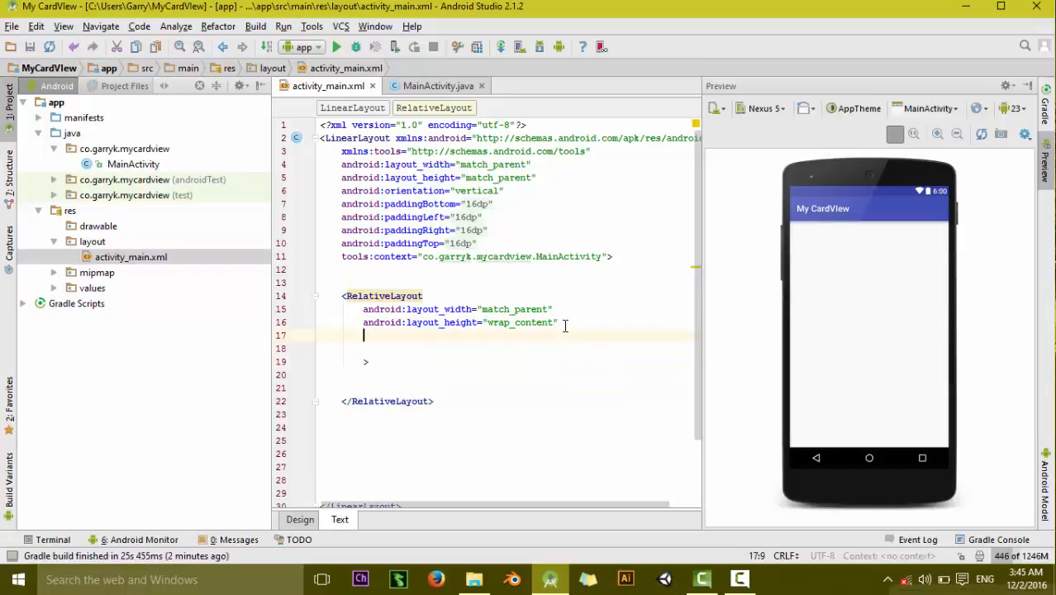
# Give the RelativeLayout a #ffff background, 4dp elevation and 16dp padding.
pyautogui.write('android:')
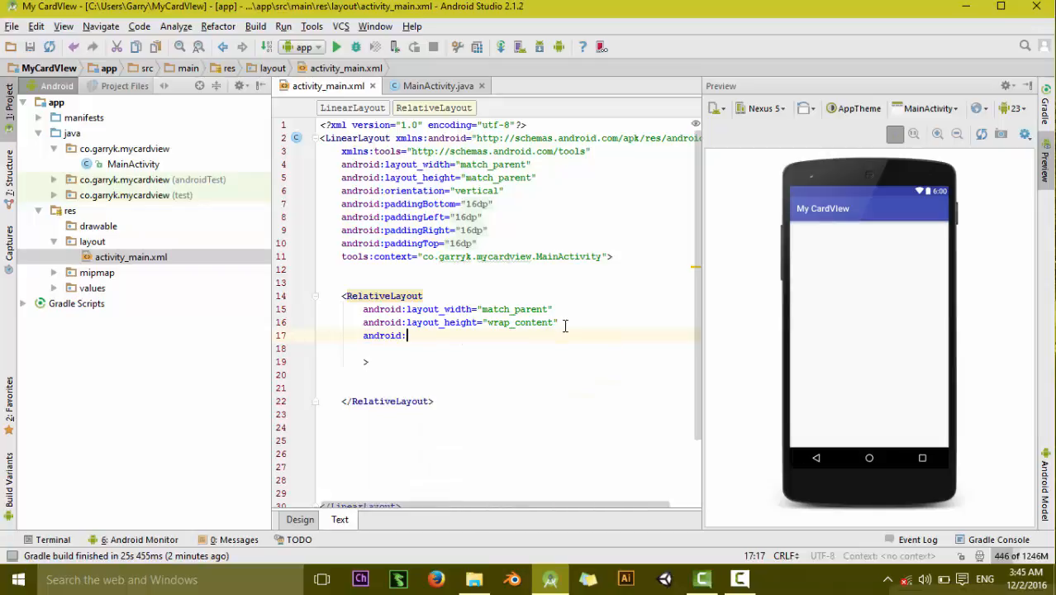
pyautogui.write('background="')
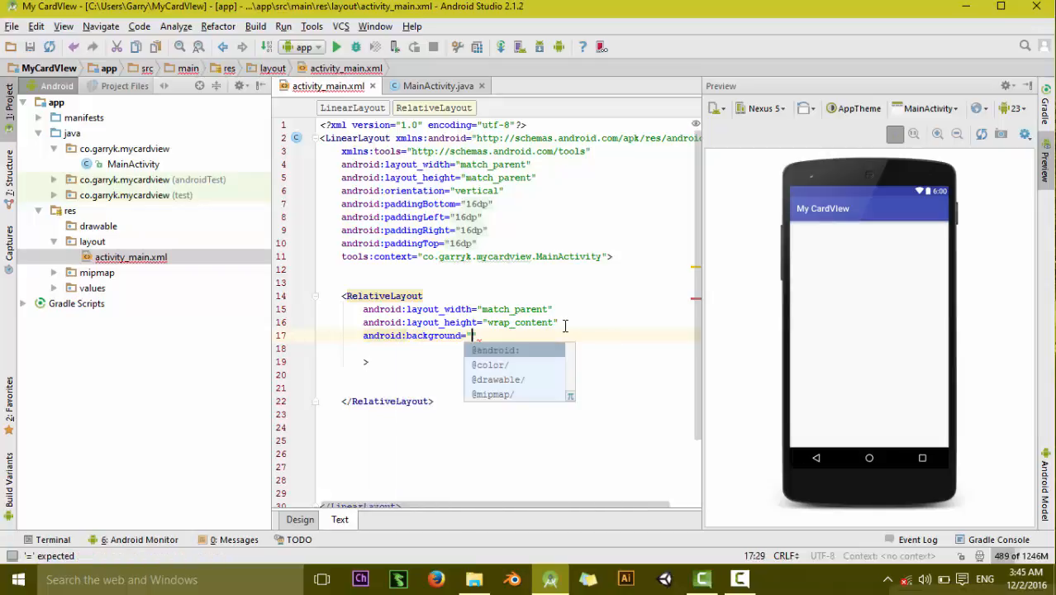
pyautogui.write('#ff')
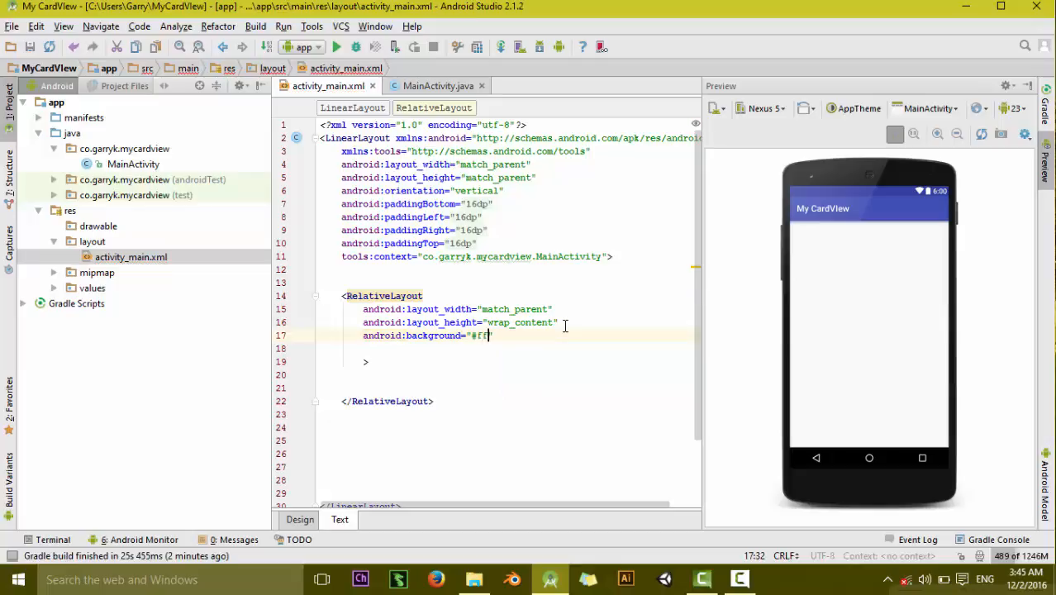
pyautogui.write('ff')
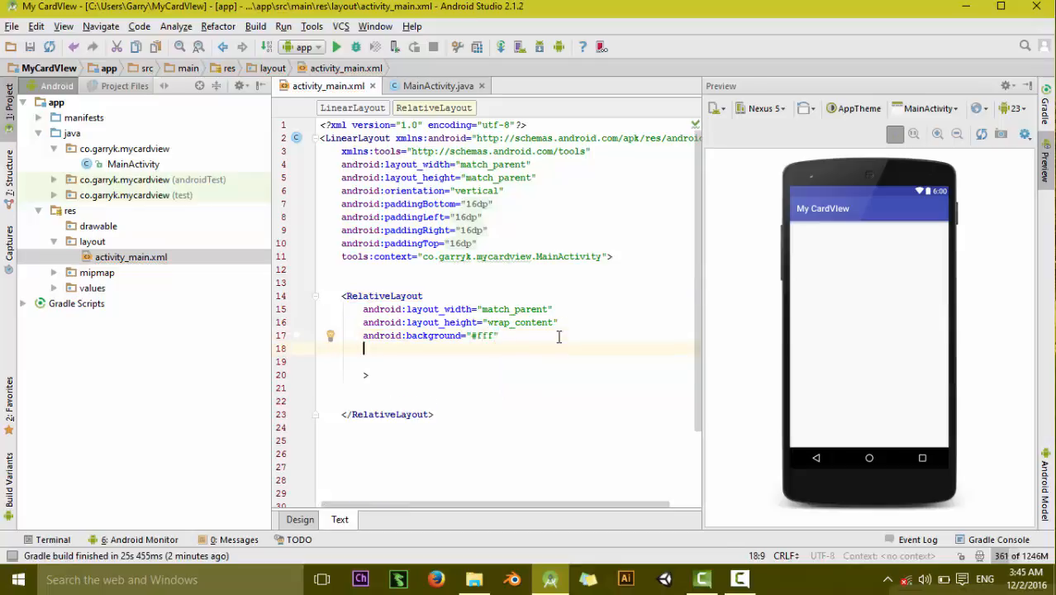
pyautogui.write('evation=""')
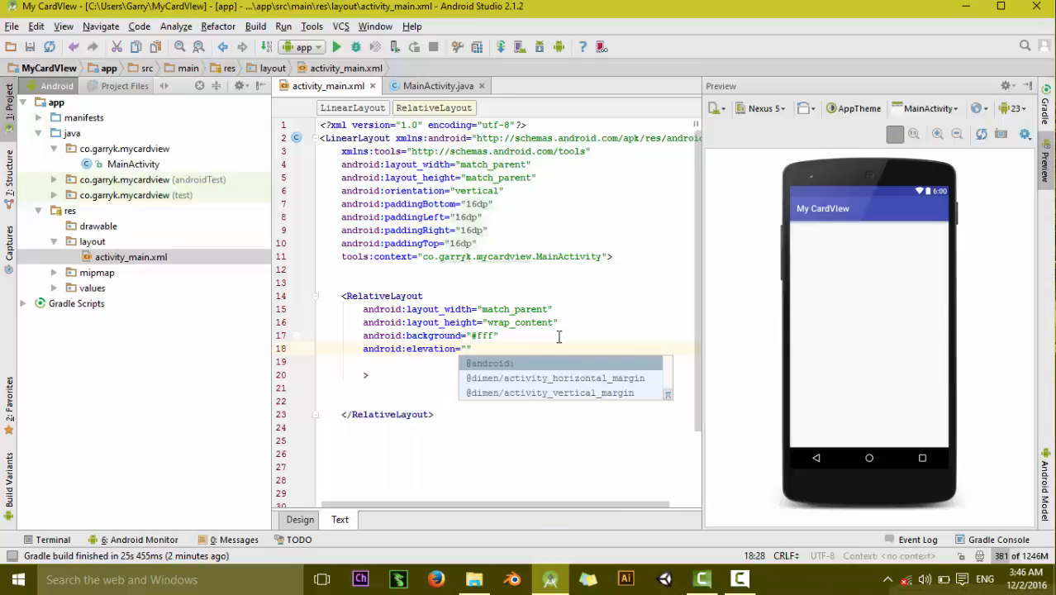
pyautogui.write('4dp')
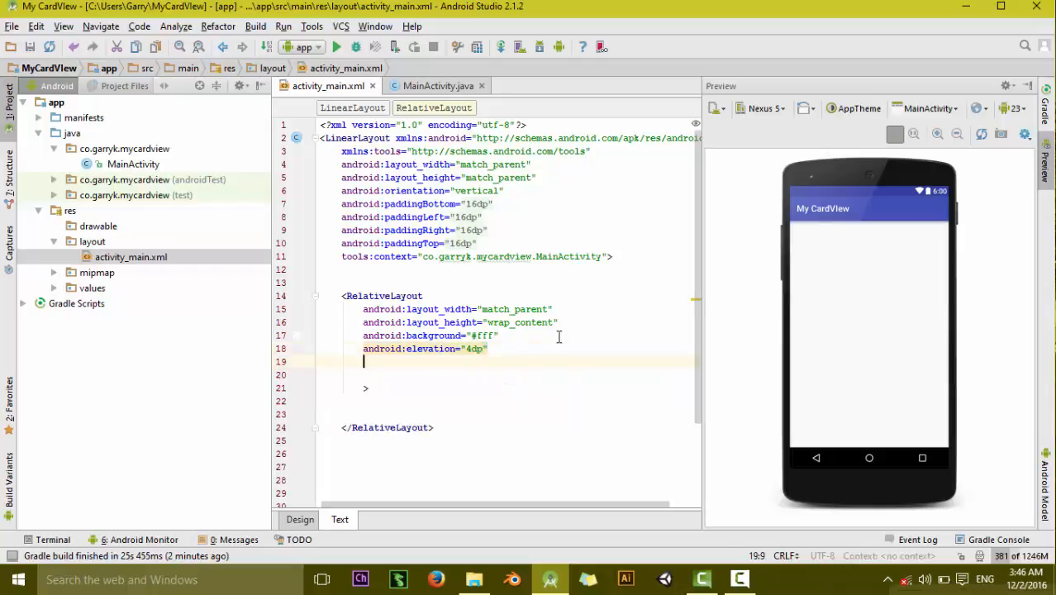
pyautogui.write('padding="16dp">')
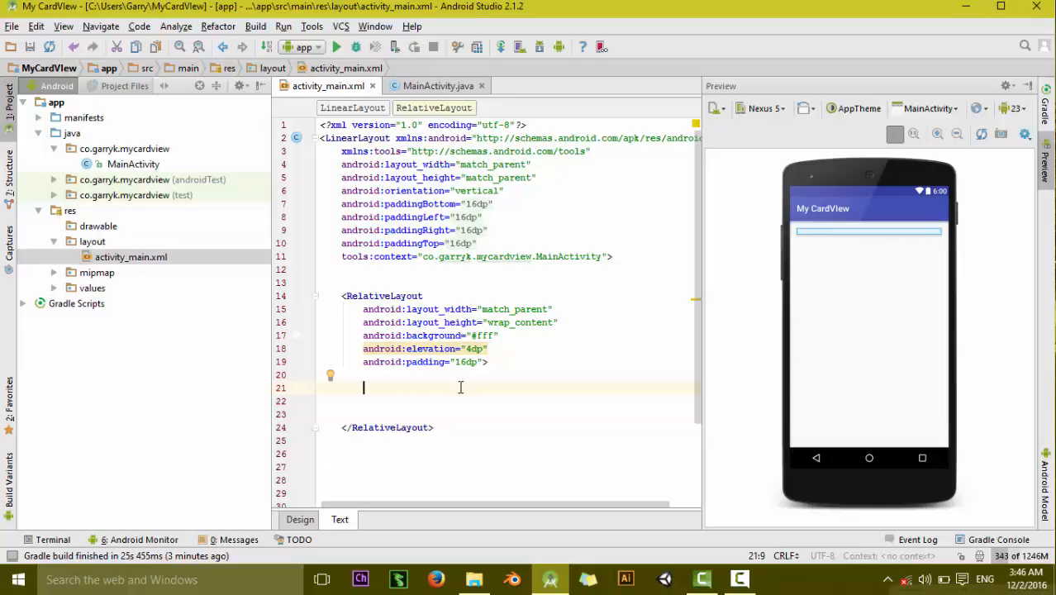
pyautogui.write('<ImageVie')
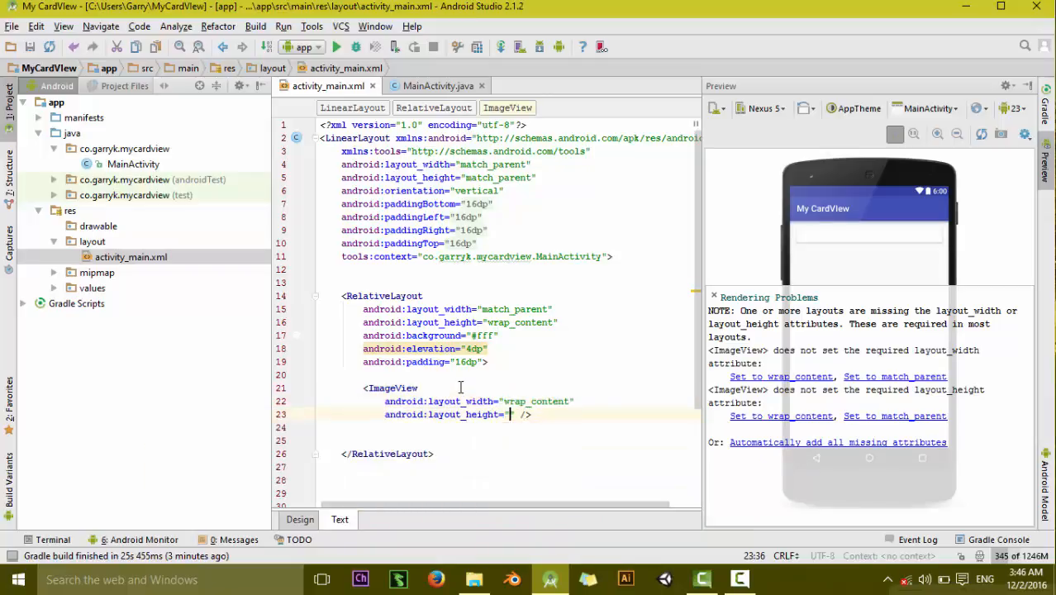
pyautogui.write('wrap_content"')
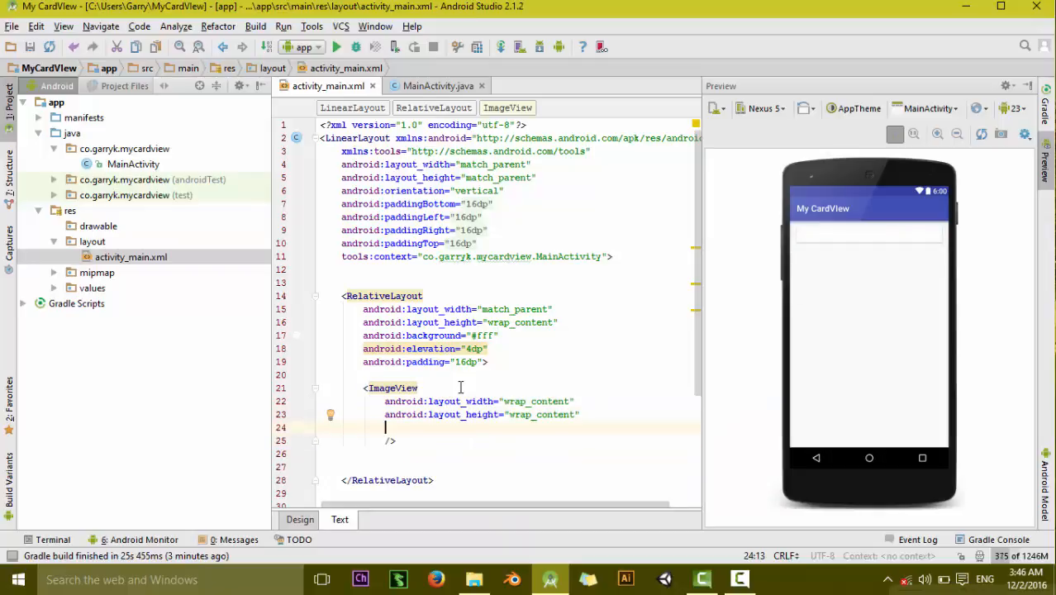
pyautogui.write('android:id="@+id/')
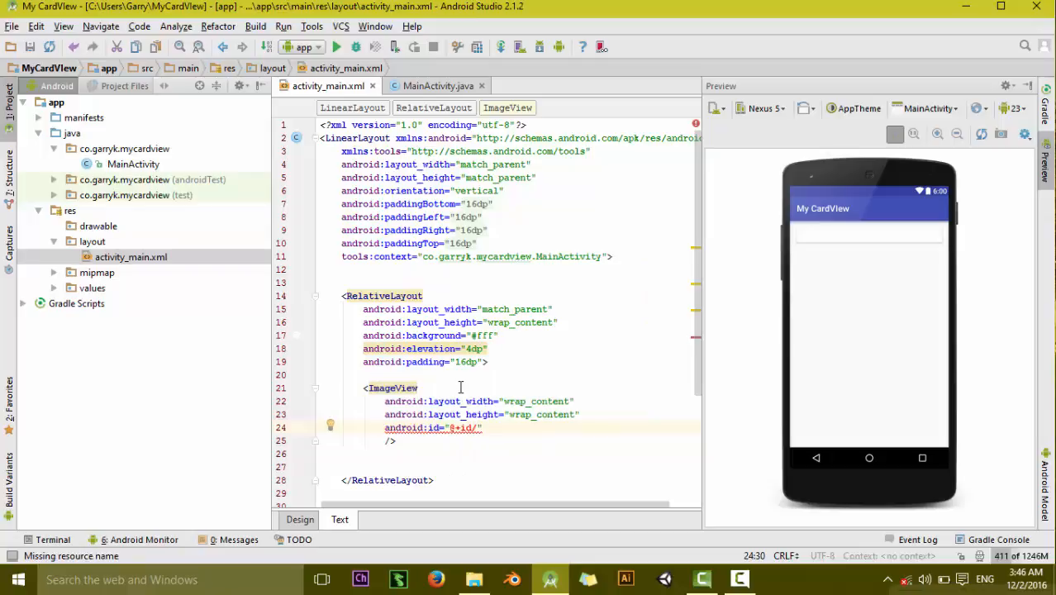
pyautogui.write('cardview')
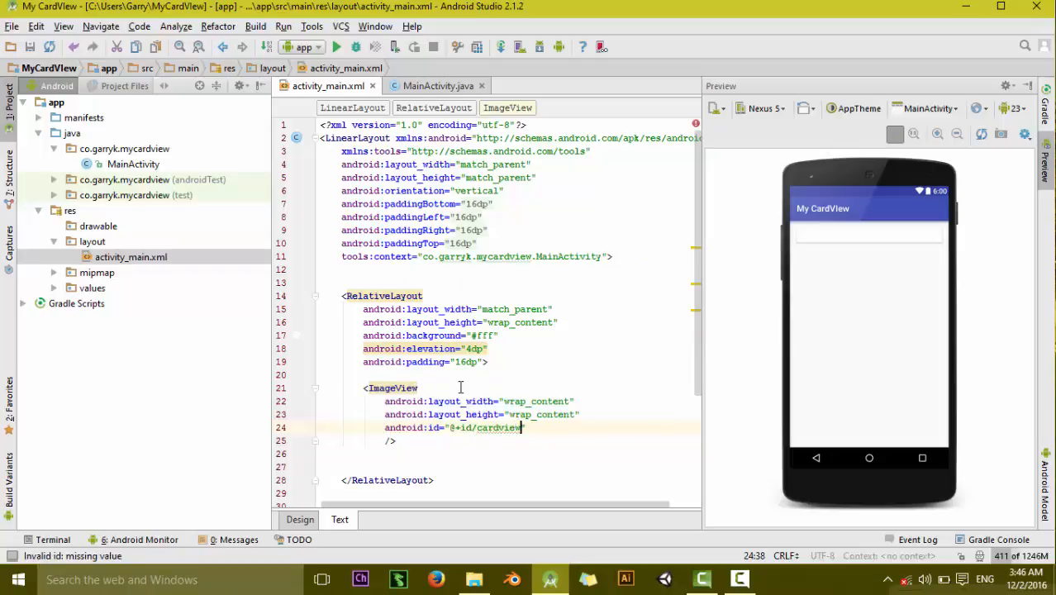
pyautogui.write('_image"')
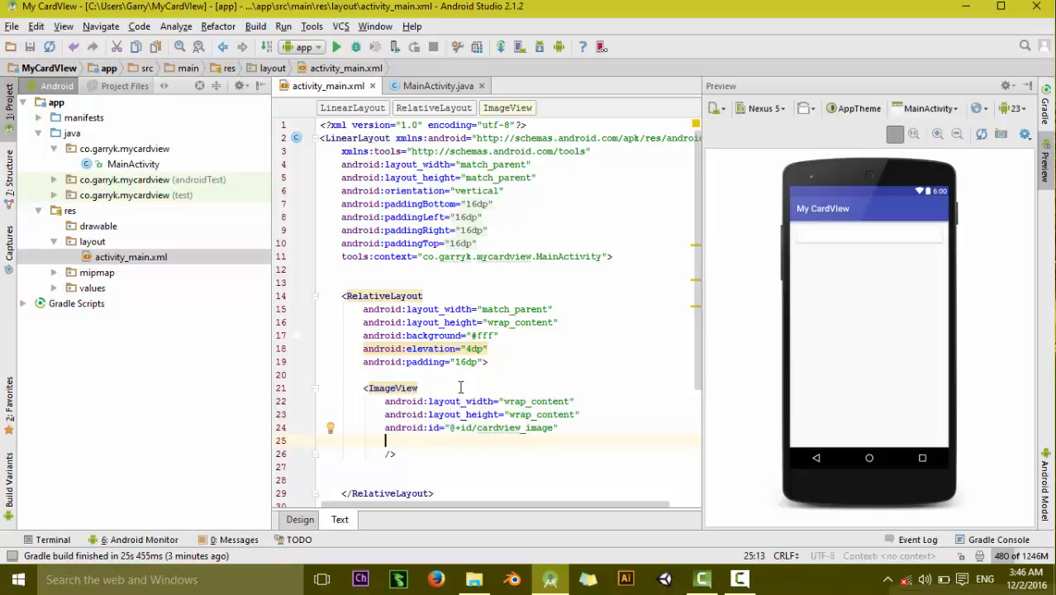
pyautogui.write('alignParentTop="true')
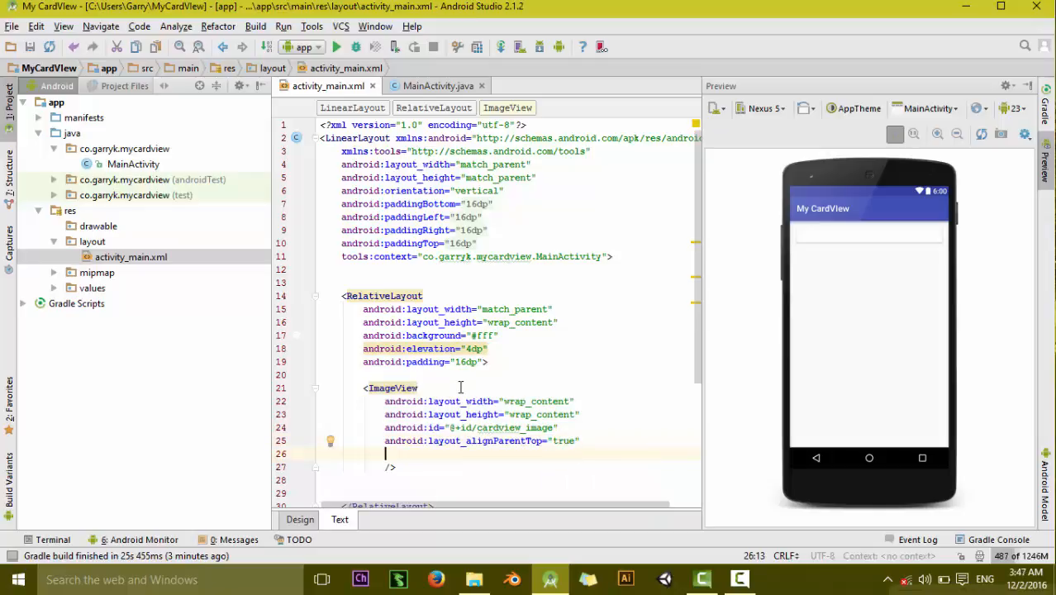
pyautogui.write('marginRight="18dp')
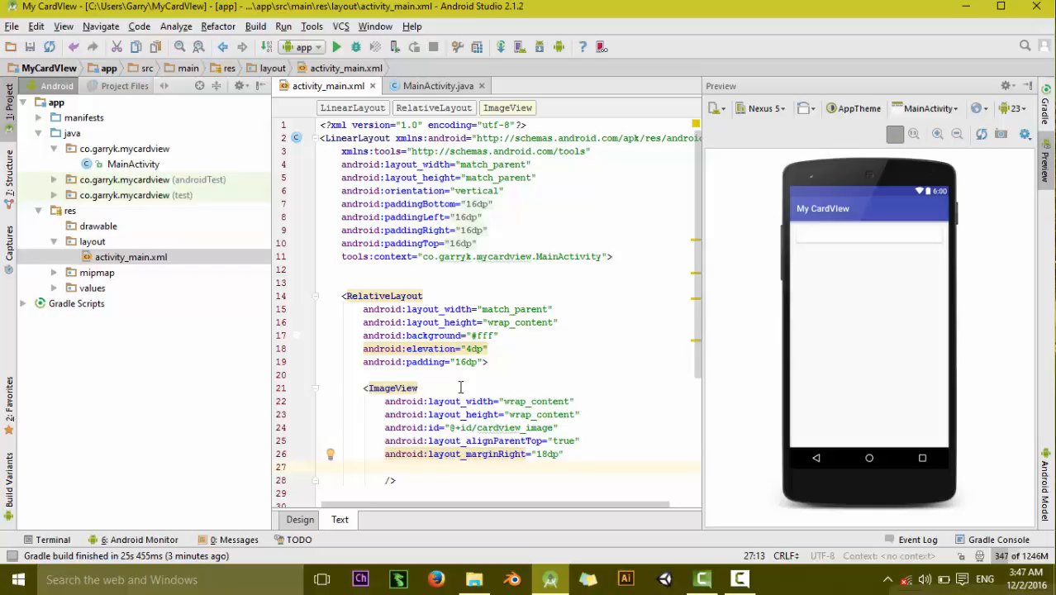
pyautogui.write('android:src="@drawable/')
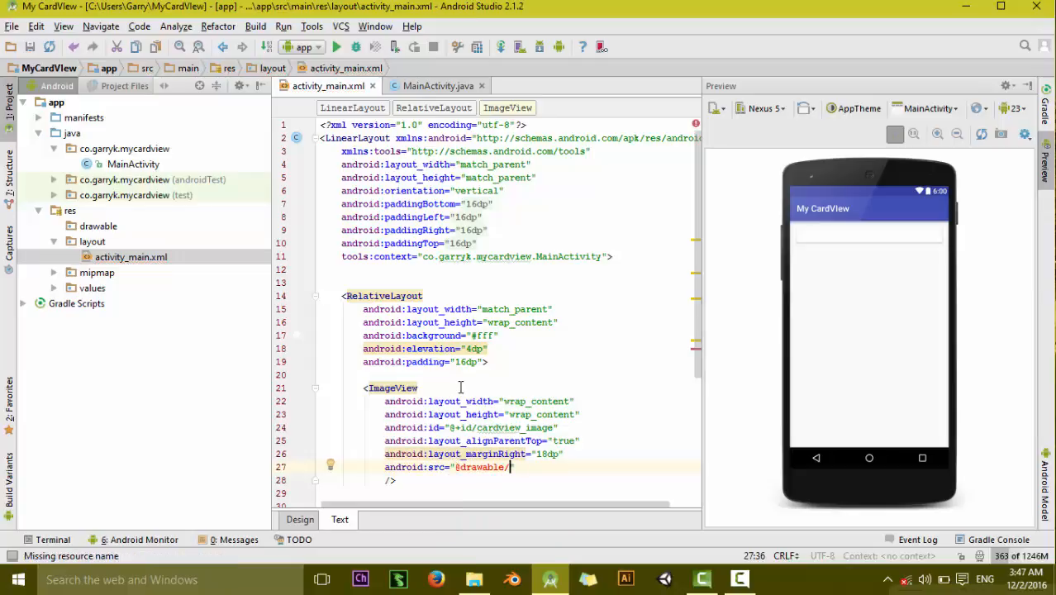
# Copy the profile picture from File Explorer's Pictures folder.
pyautogui.click(97, 225)
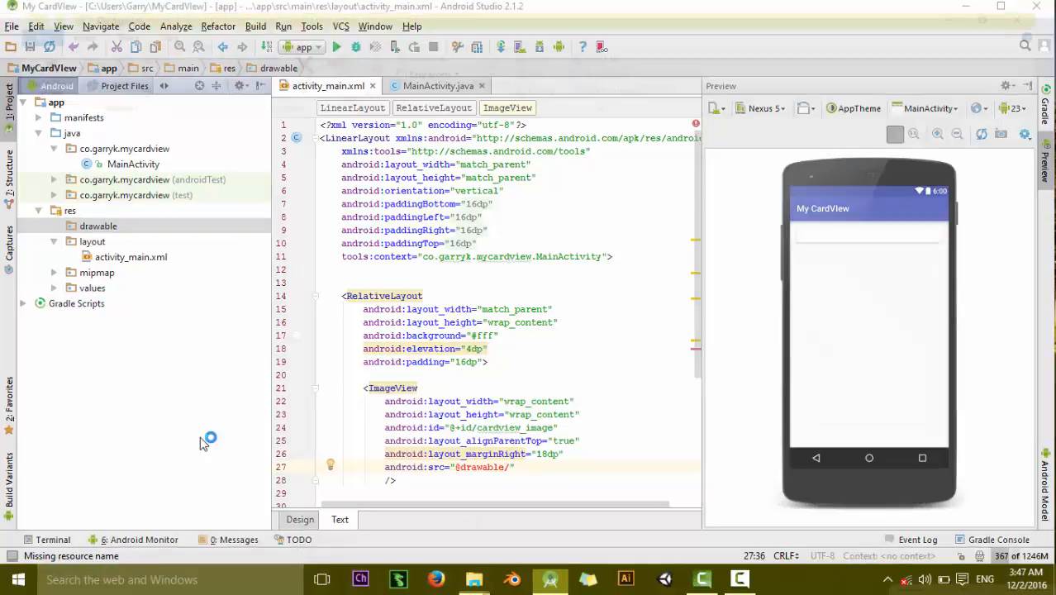
pyautogui.click(473, 580)
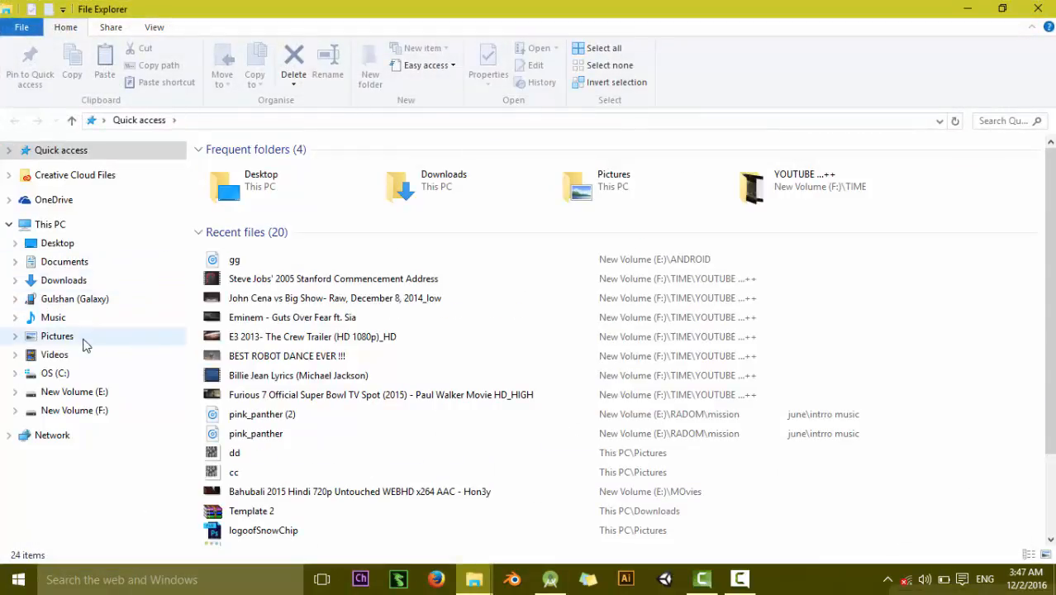
pyautogui.moveTo(94, 307)
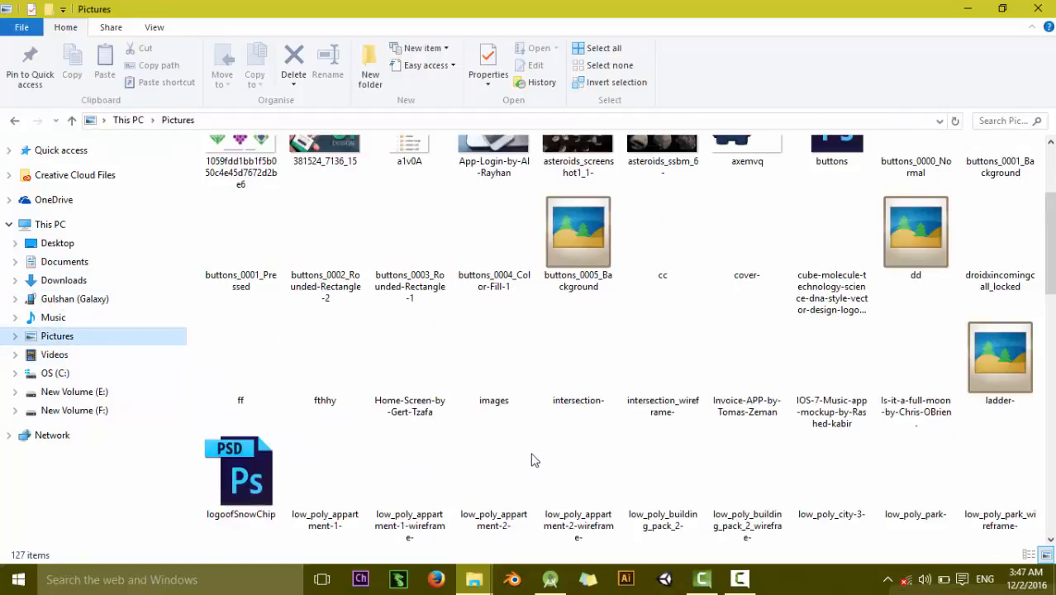
pyautogui.scroll(-3)
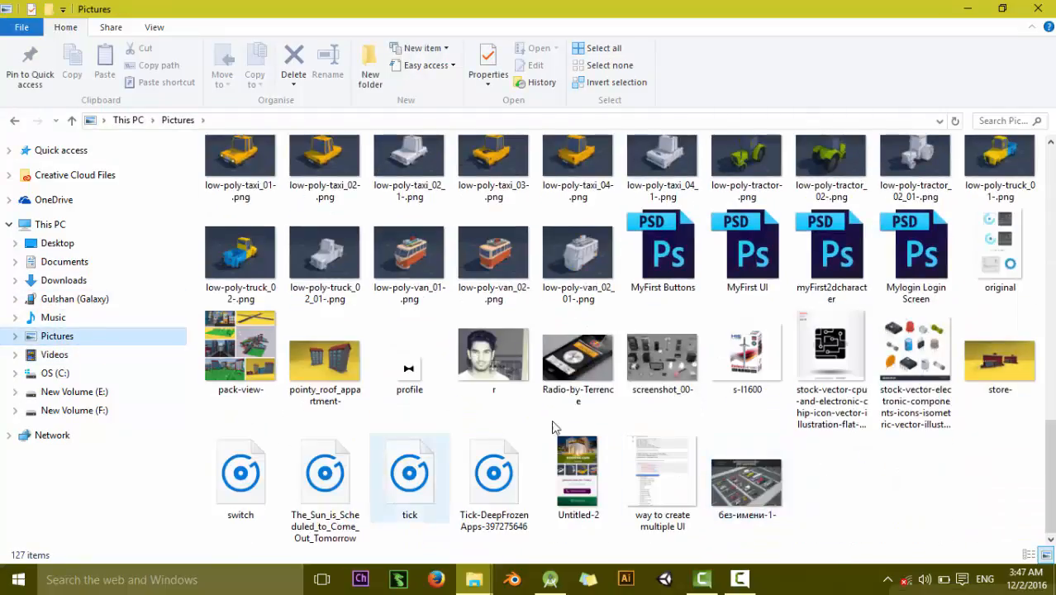
pyautogui.click(325, 472)
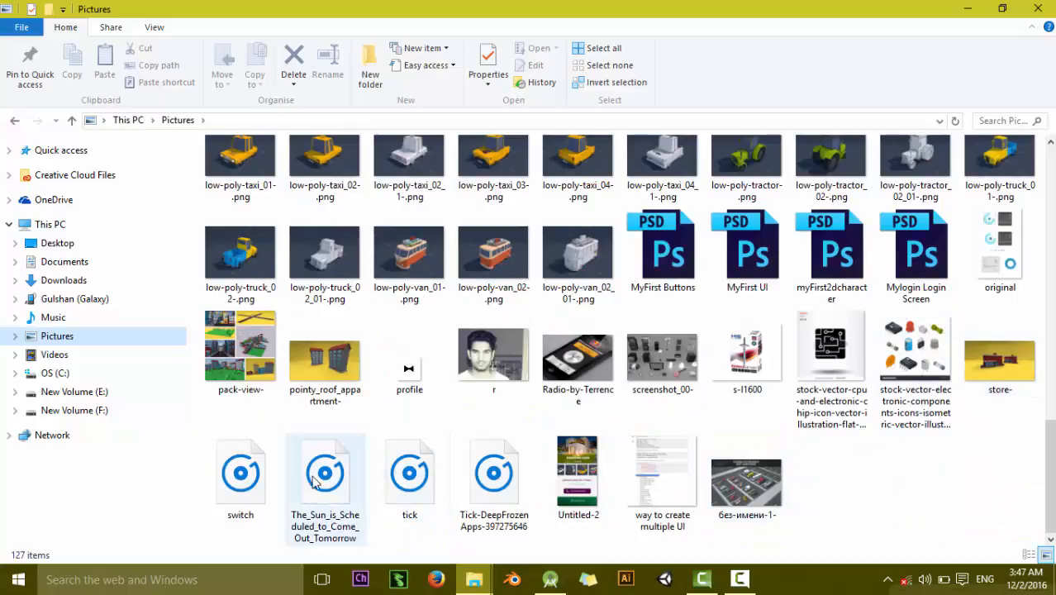
pyautogui.click(409, 368)
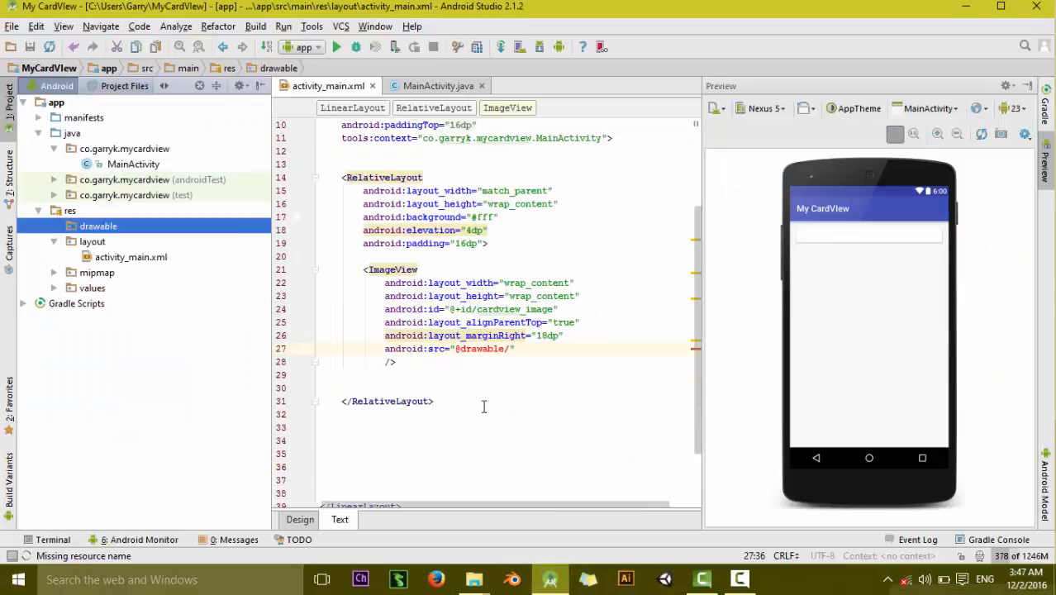
# Paste profile.png into the res/drawable folder and confirm the copy.
pyautogui.click(99, 226)
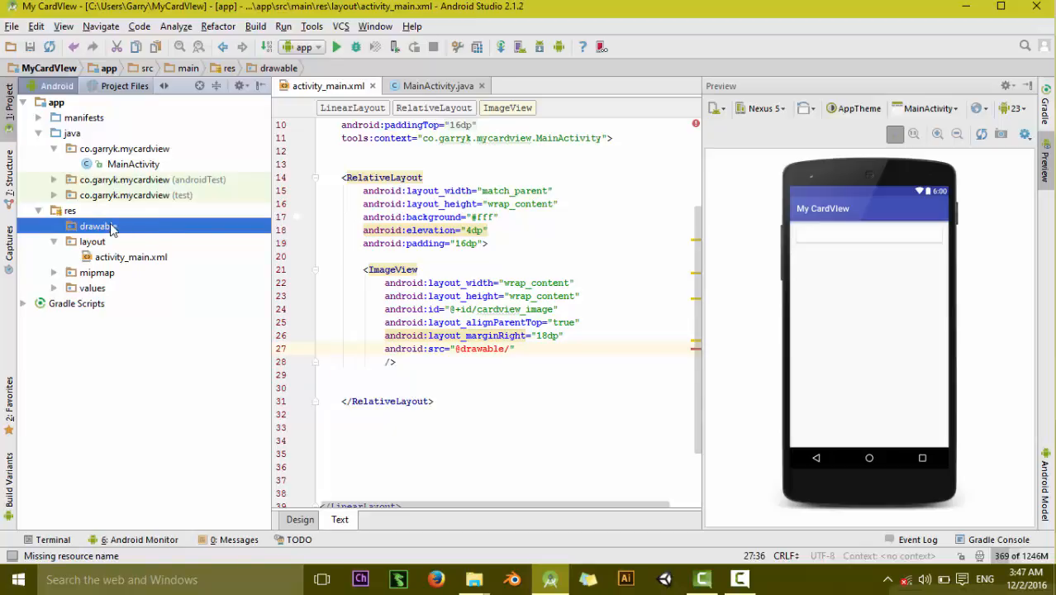
pyautogui.rightClick(96, 226)
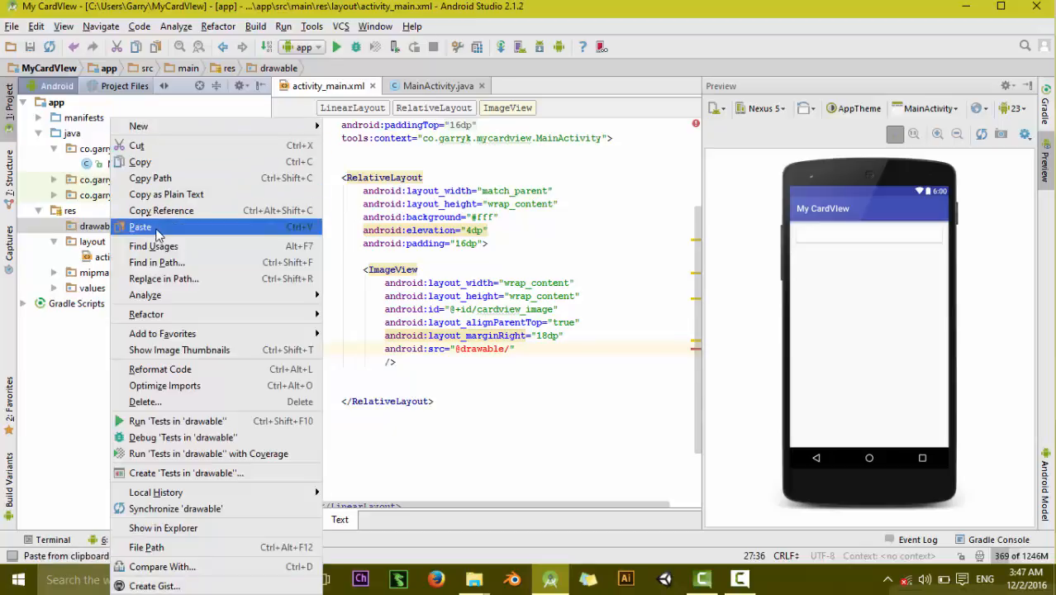
pyautogui.click(139, 226)
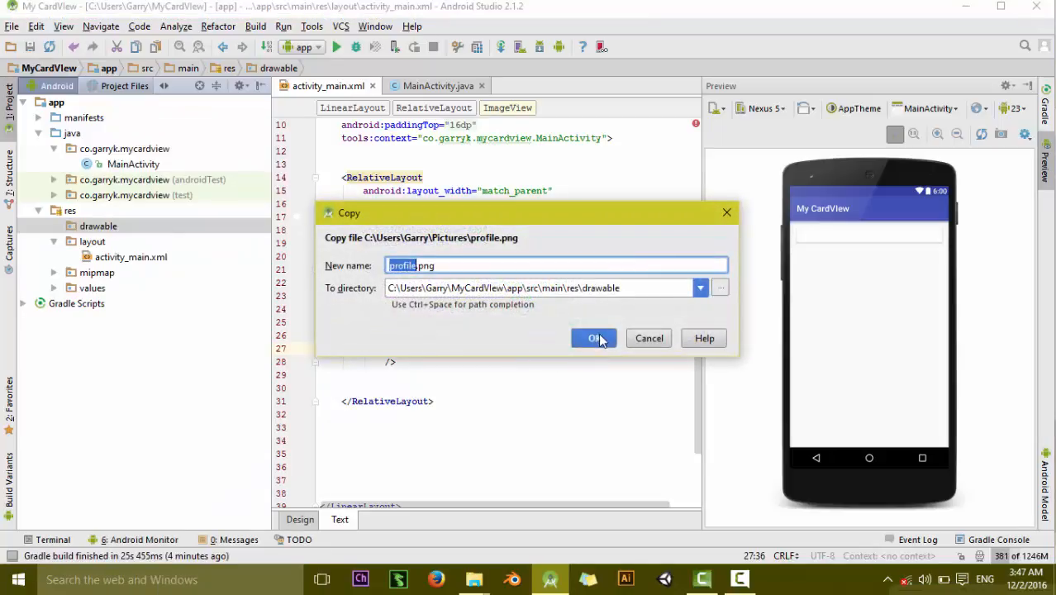
pyautogui.click(592, 338)
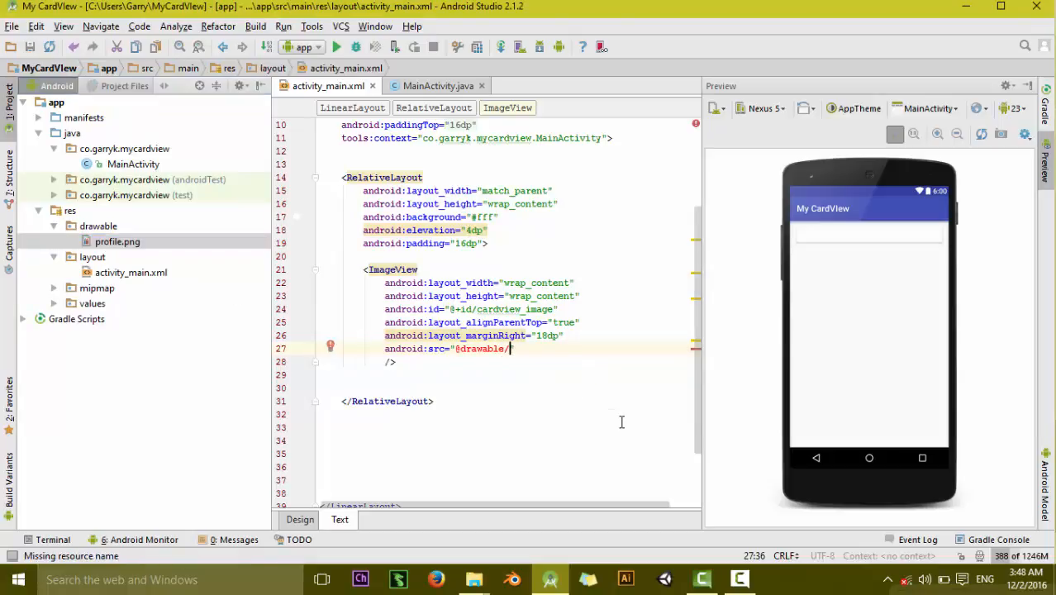
pyautogui.write('pr')
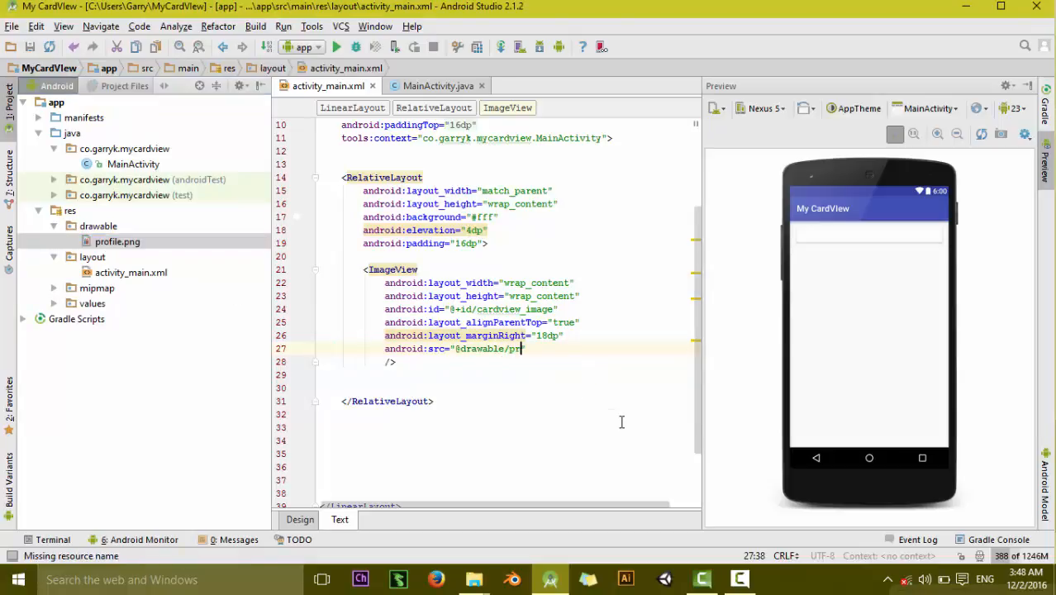
pyautogui.write('ofile" />')
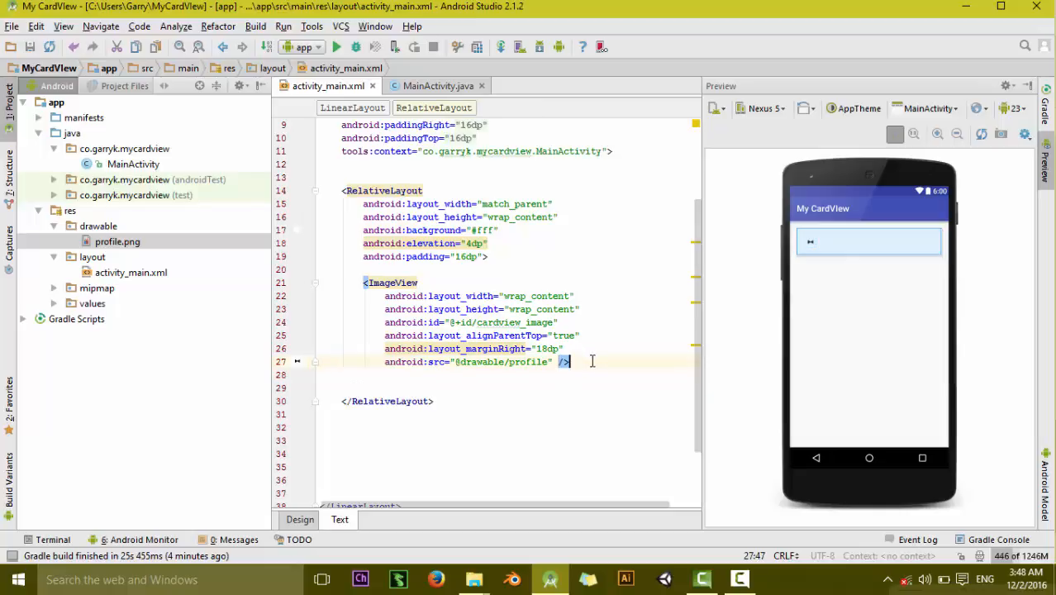
pyautogui.write('<')
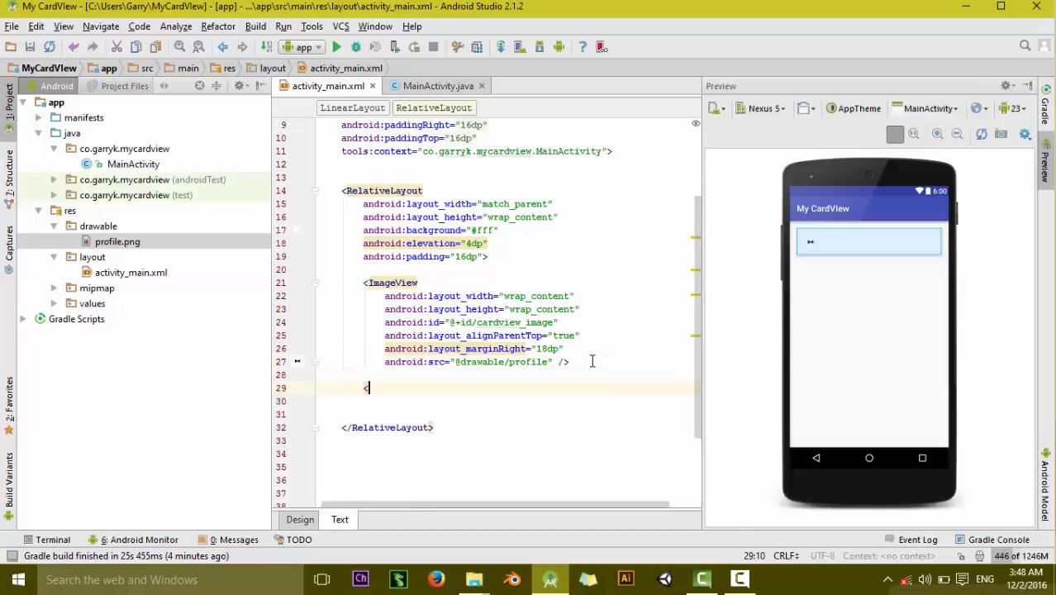
# Add a wrap_content TextView with id cardview_title, placed right of cardview_image.
pyautogui.write('TextView')
pyautogui.click(509, 401)
pyautogui.write('android:layout_width=""')
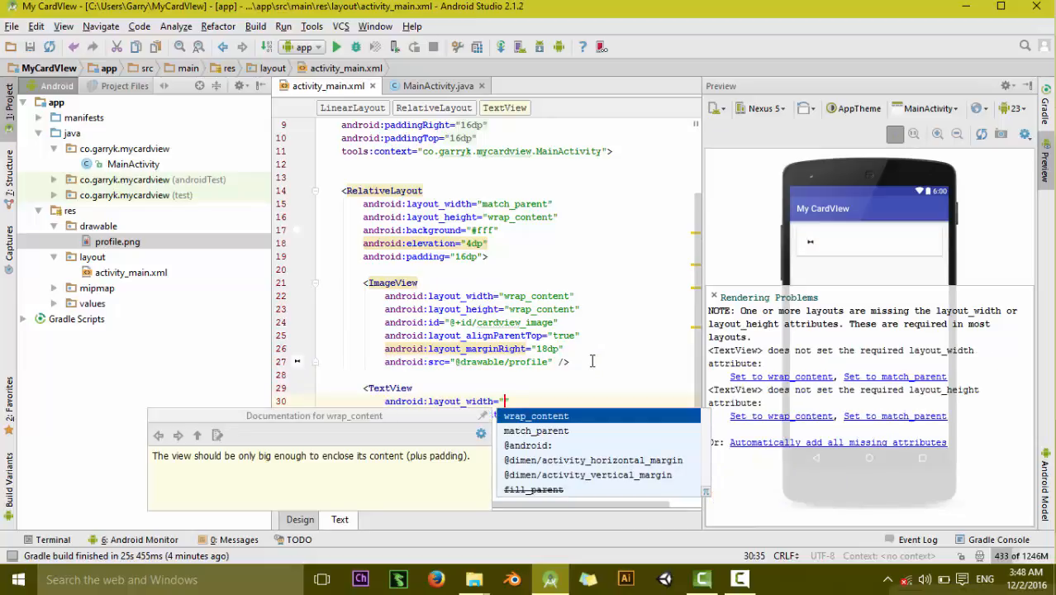
pyautogui.click(536, 415)
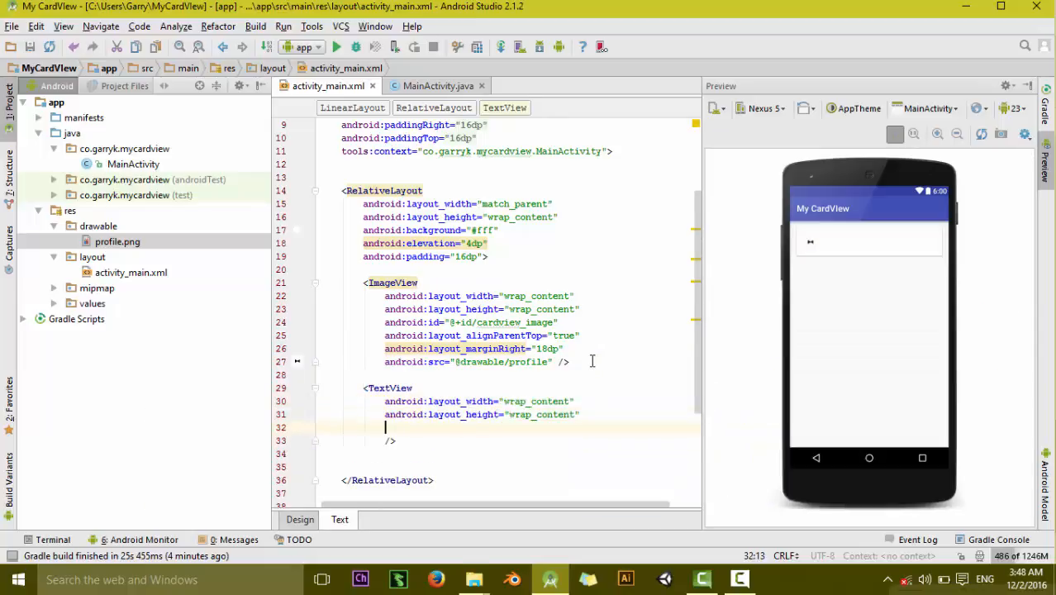
pyautogui.write('android:id="')
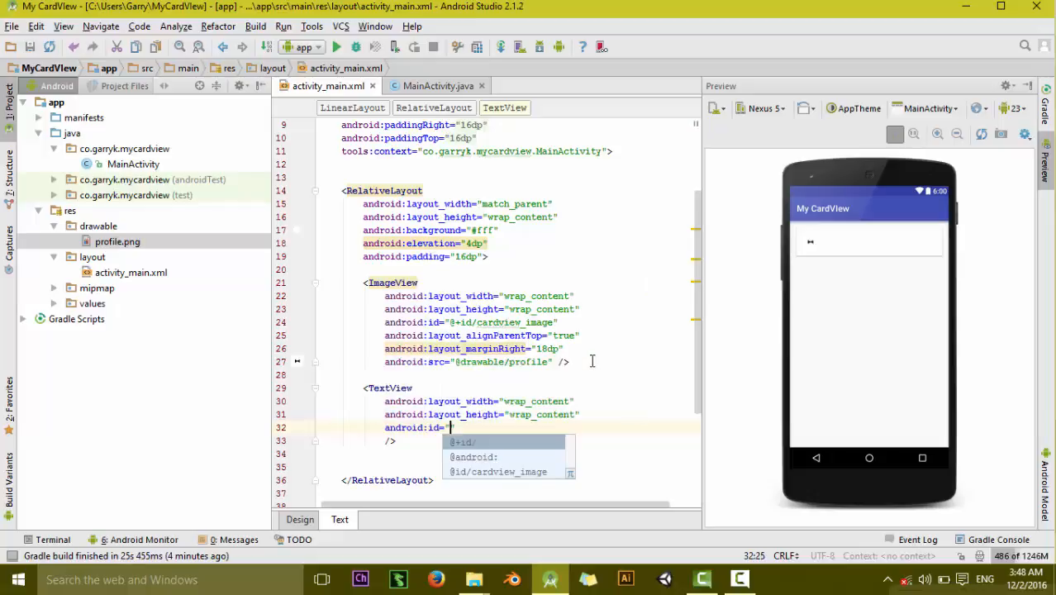
pyautogui.write('@+id/')
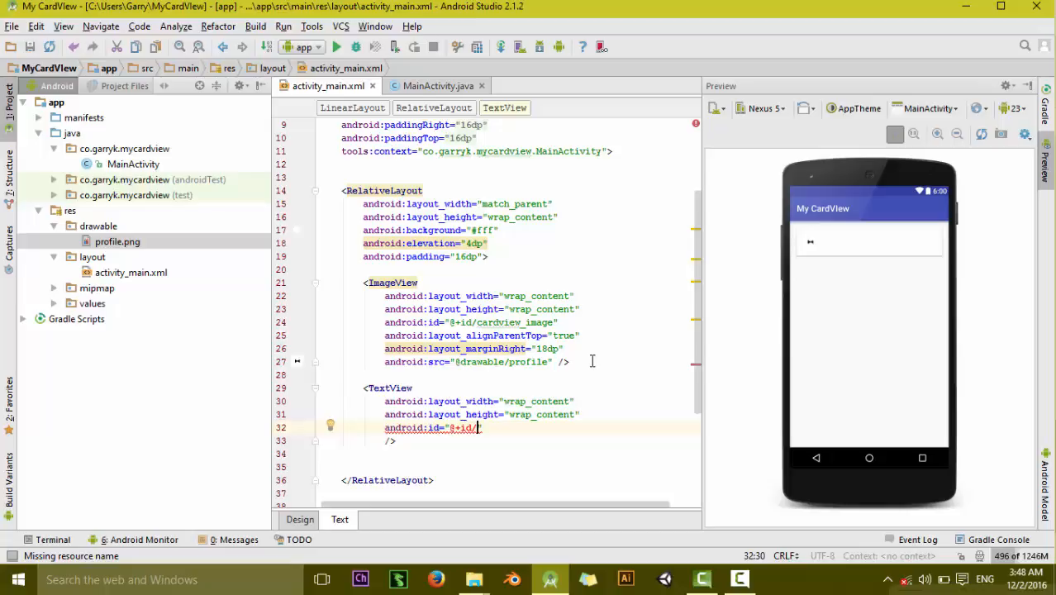
pyautogui.write('c')
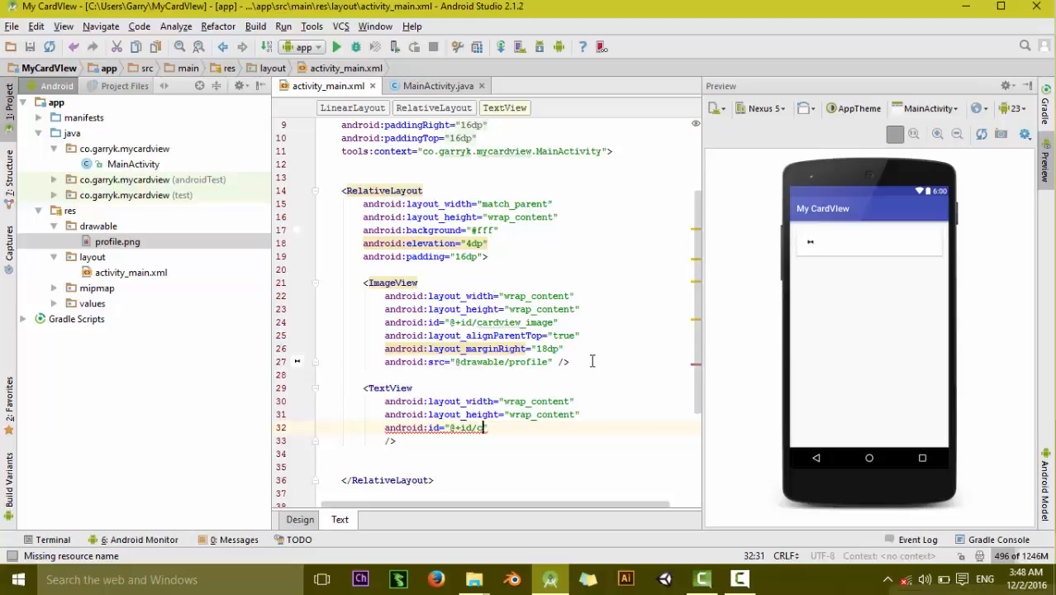
pyautogui.write('cardview_title')
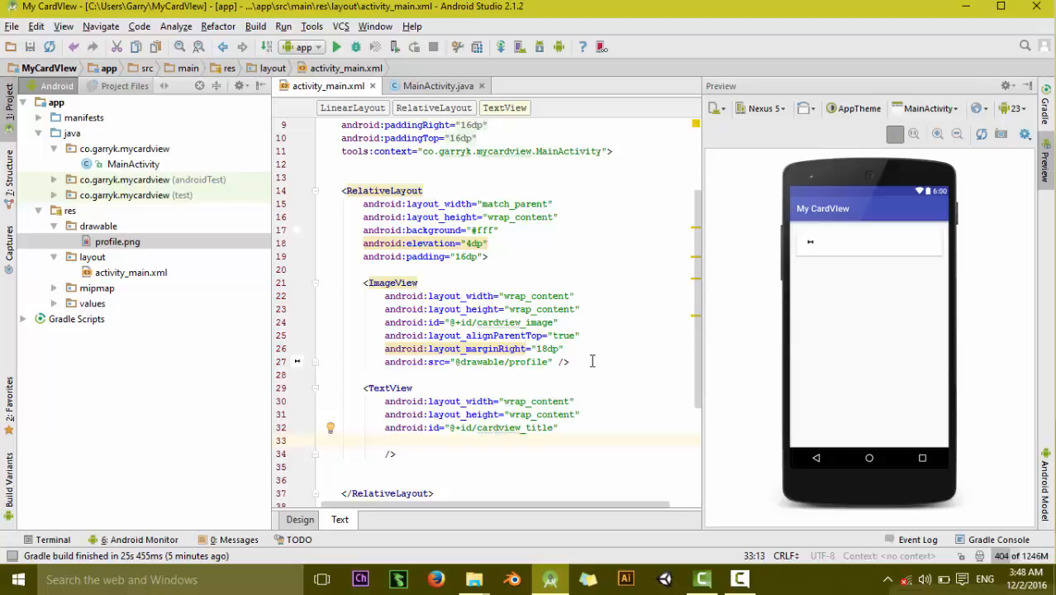
pyautogui.write('tor')
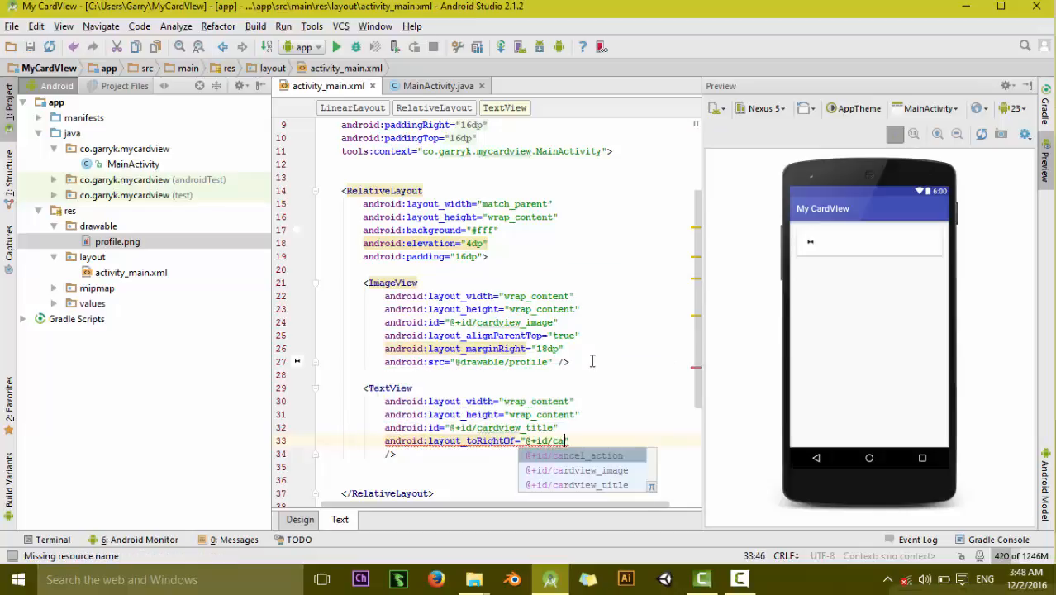
pyautogui.click(580, 470)
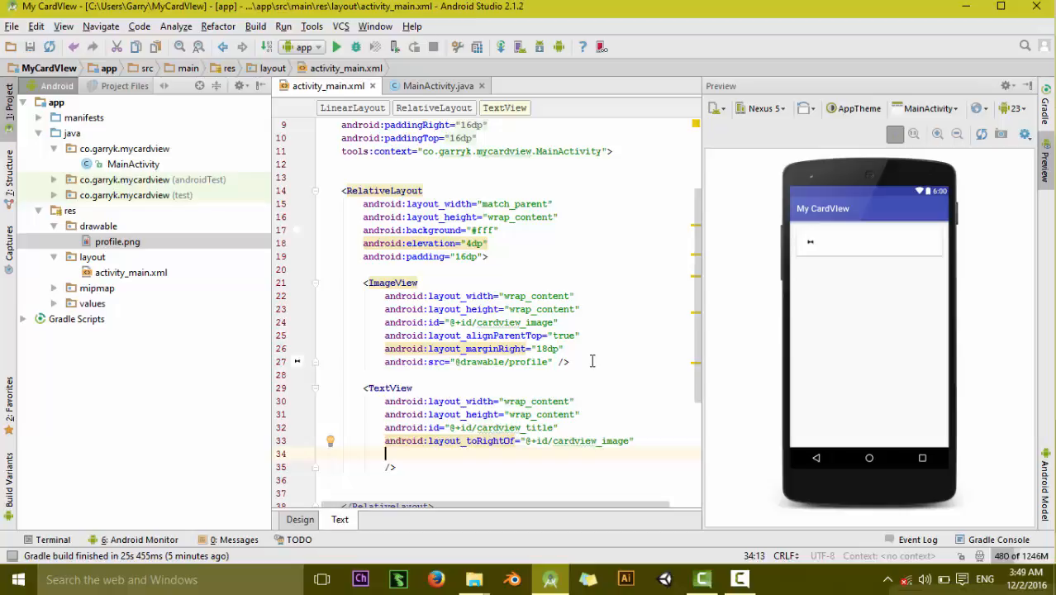
# Align the title to the parent top and give it 5dp bottom padding.
pyautogui.write('alignParentTop="true')
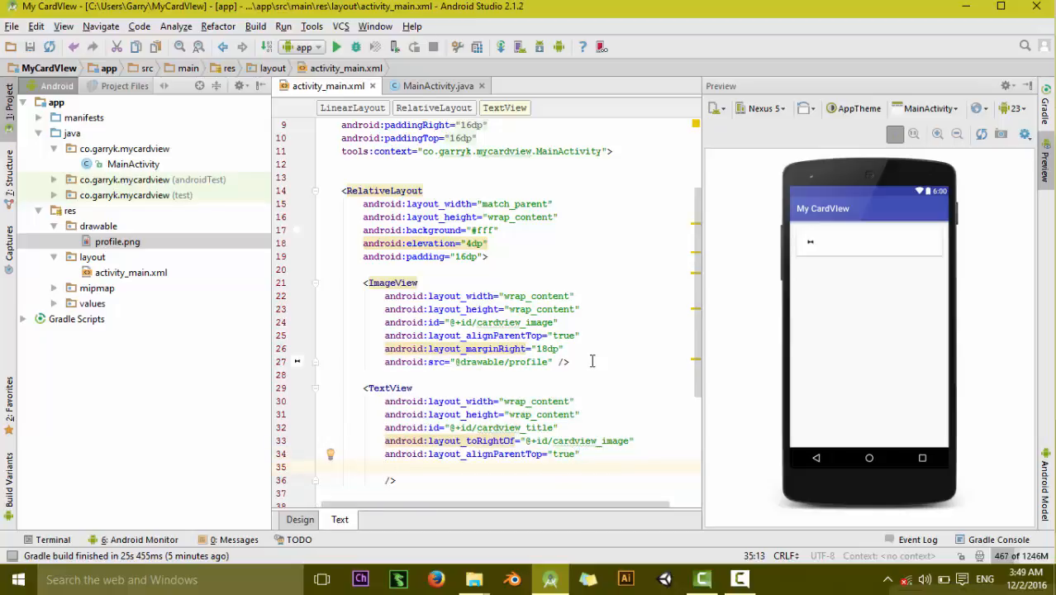
pyautogui.write('p')
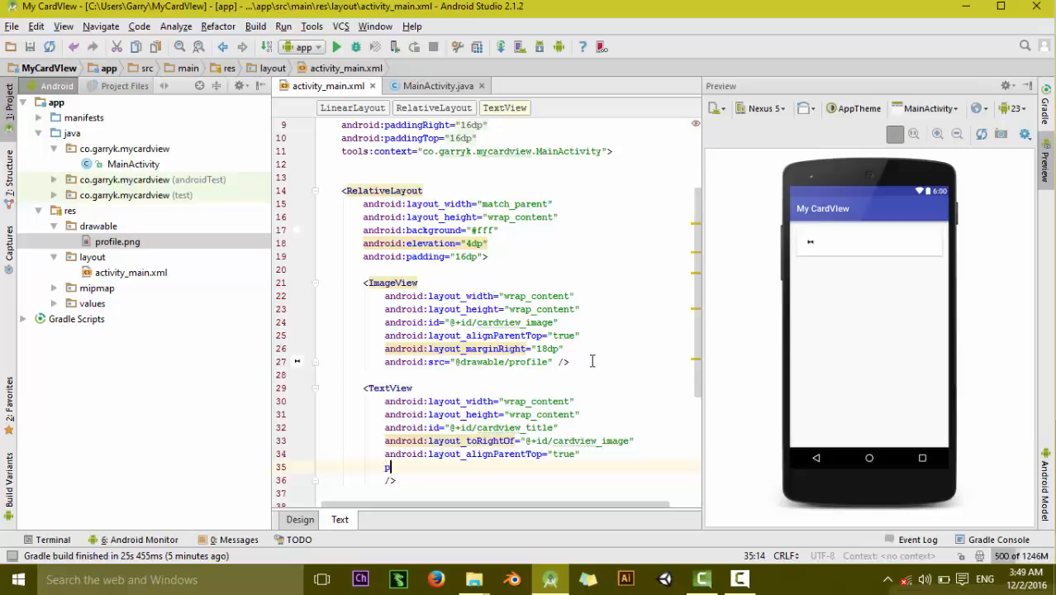
pyautogui.write('addingBottom="')
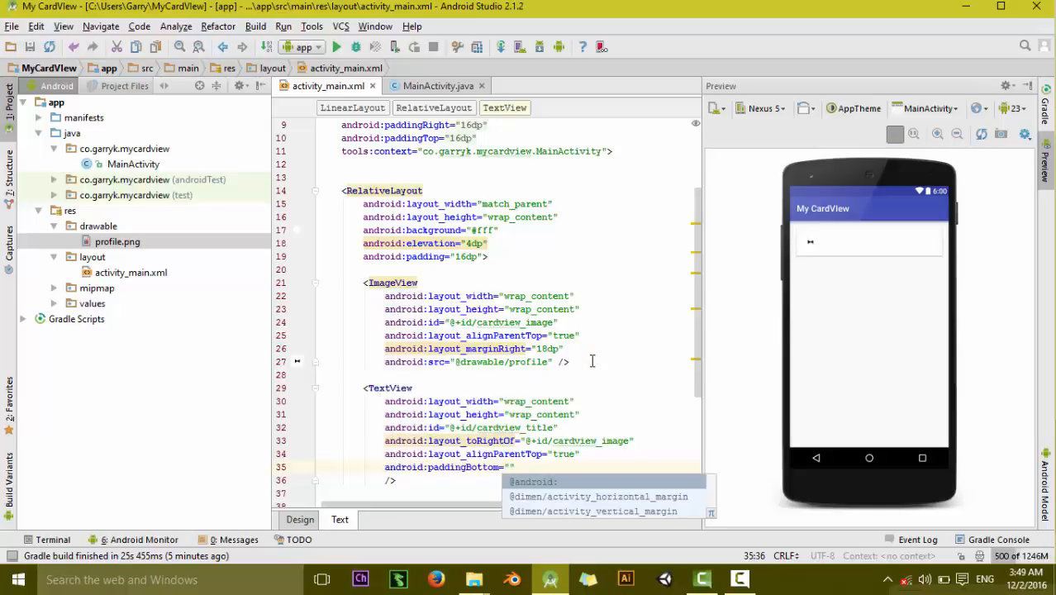
pyautogui.write('5dp')
pyautogui.write('t')
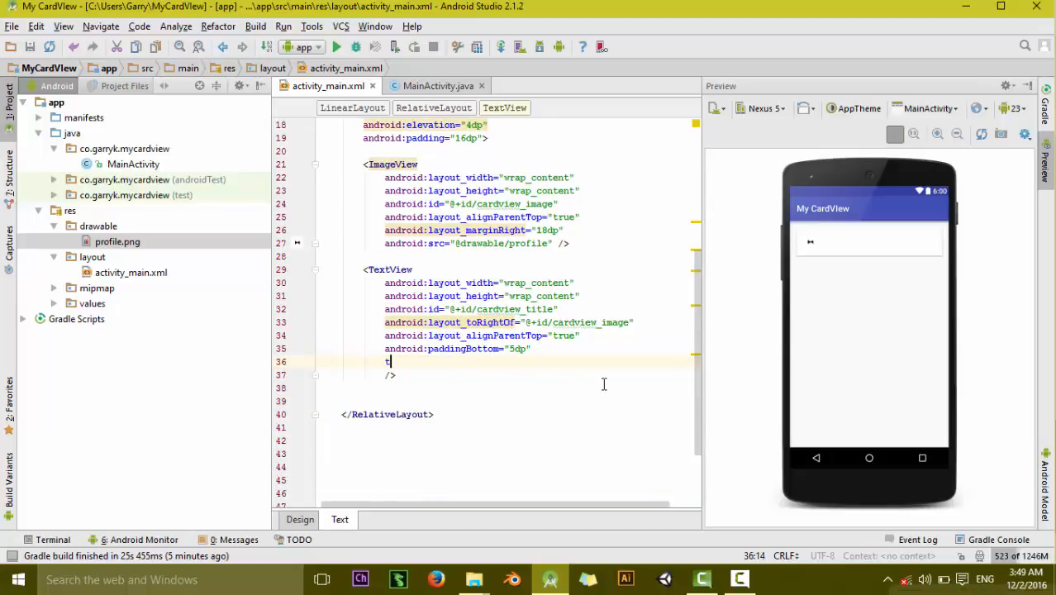
# Set the title text to 'Gulshan Android' with a 24sp text size.
pyautogui.write('android:text="')
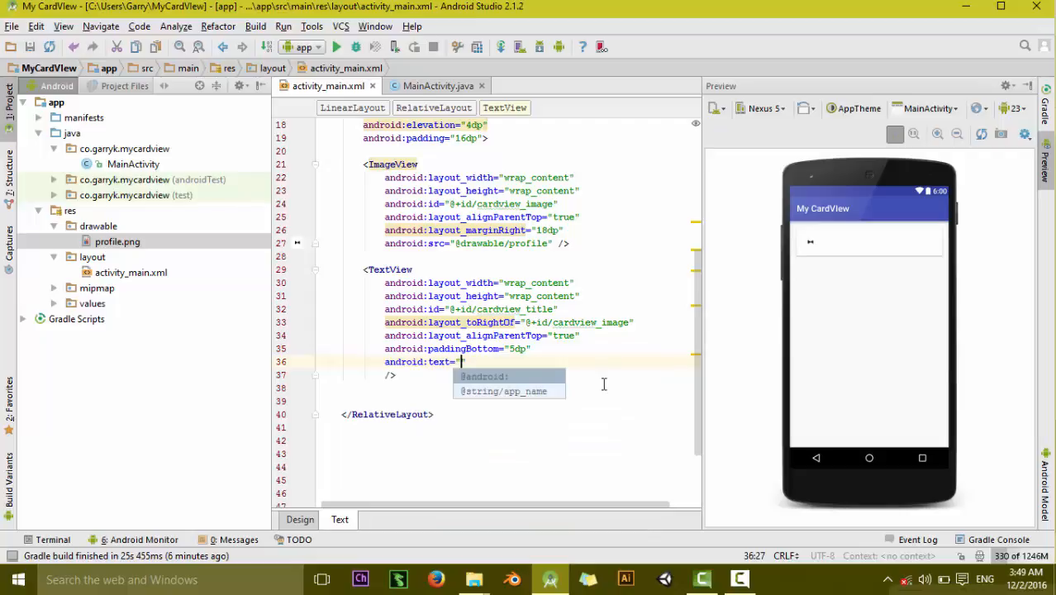
pyautogui.write('G')
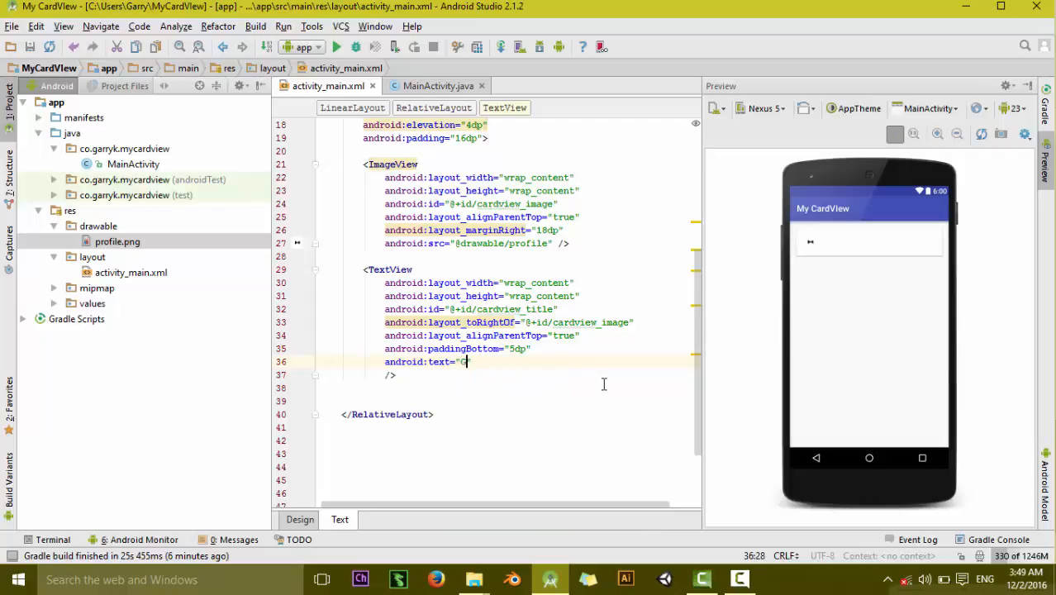
pyautogui.write('ulshan Android')
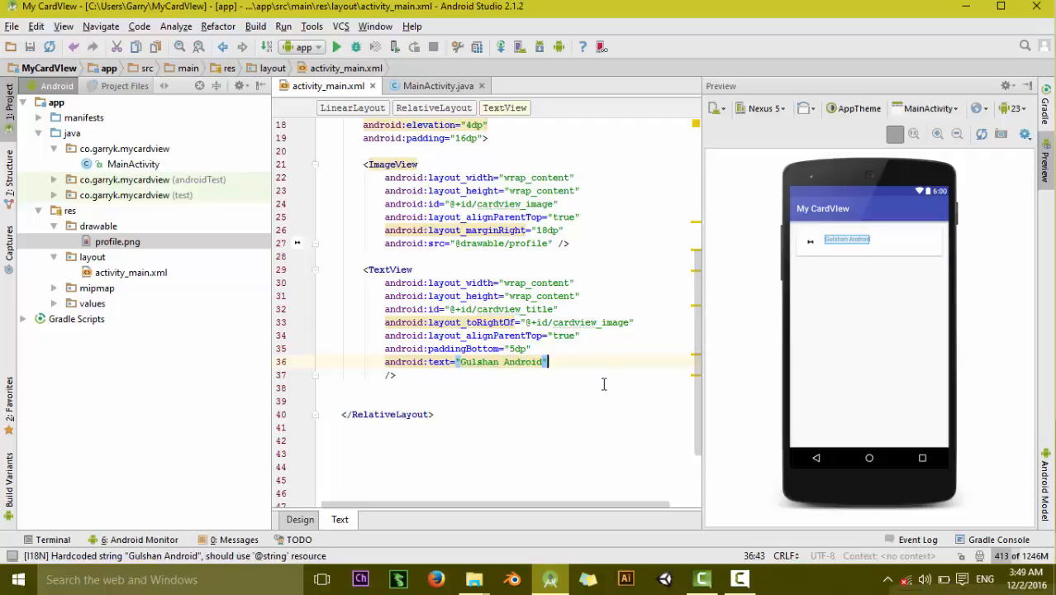
pyautogui.press('Enter')
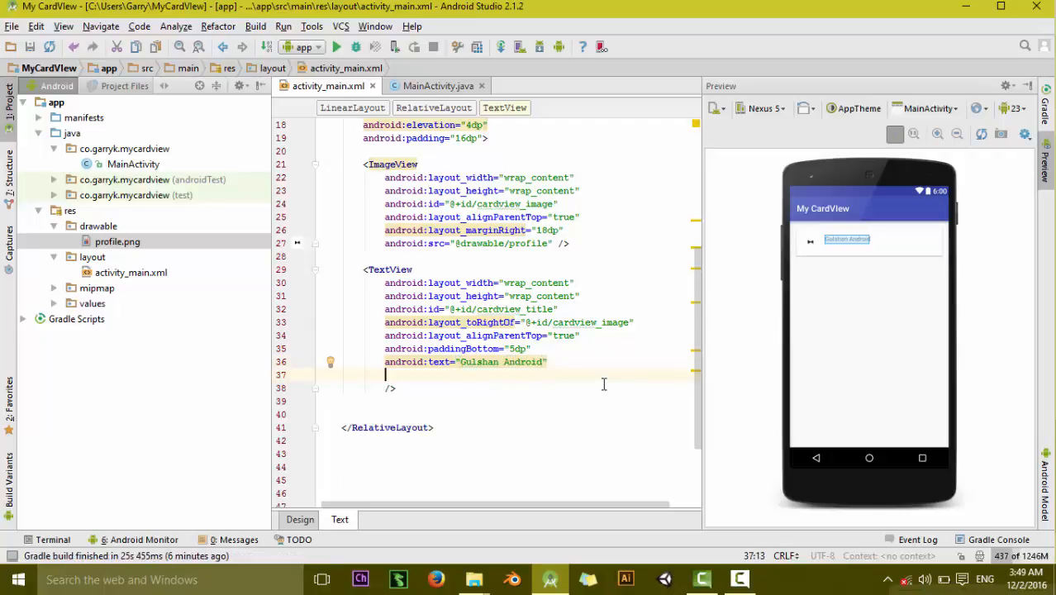
pyautogui.write('t')
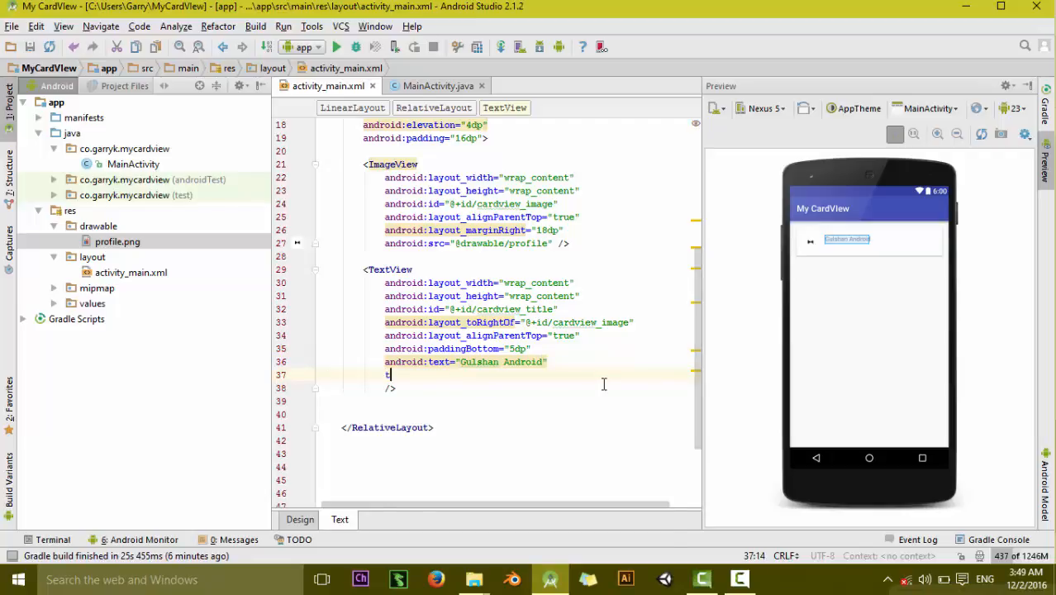
pyautogui.write('textSize="')
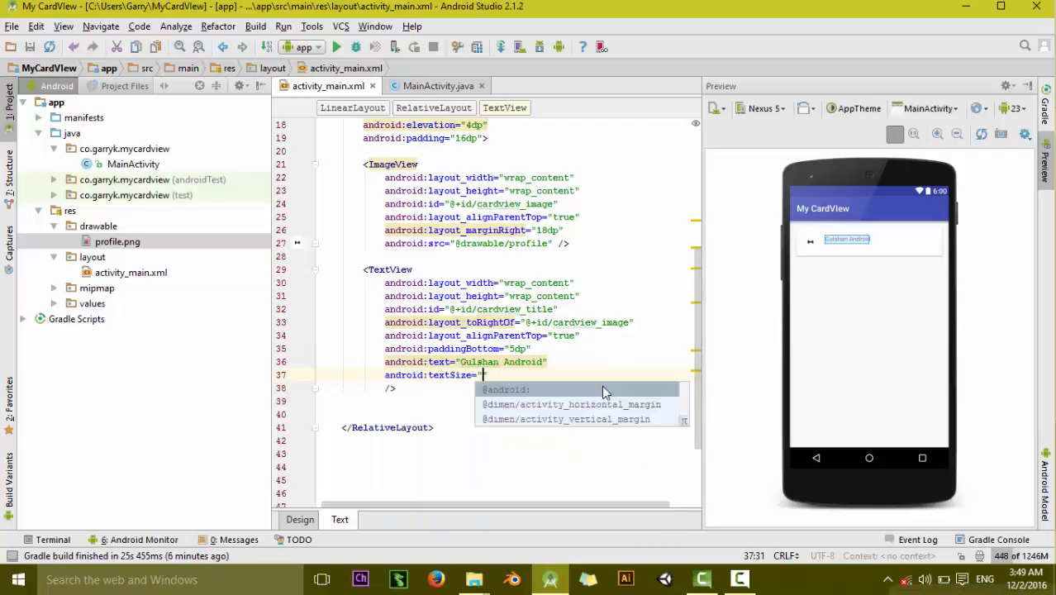
pyautogui.write('24')
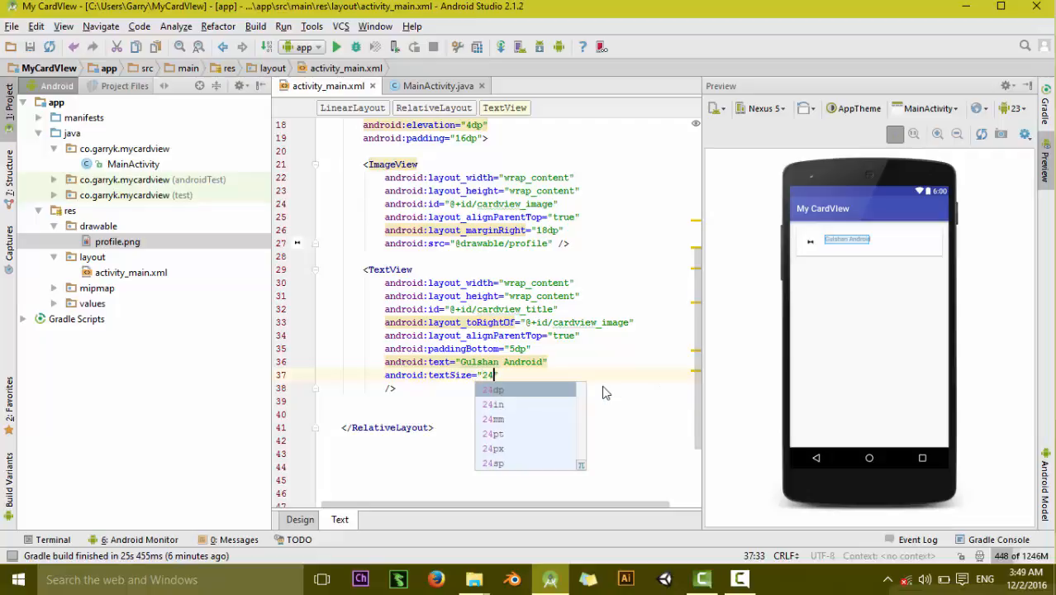
pyautogui.click(492, 462)
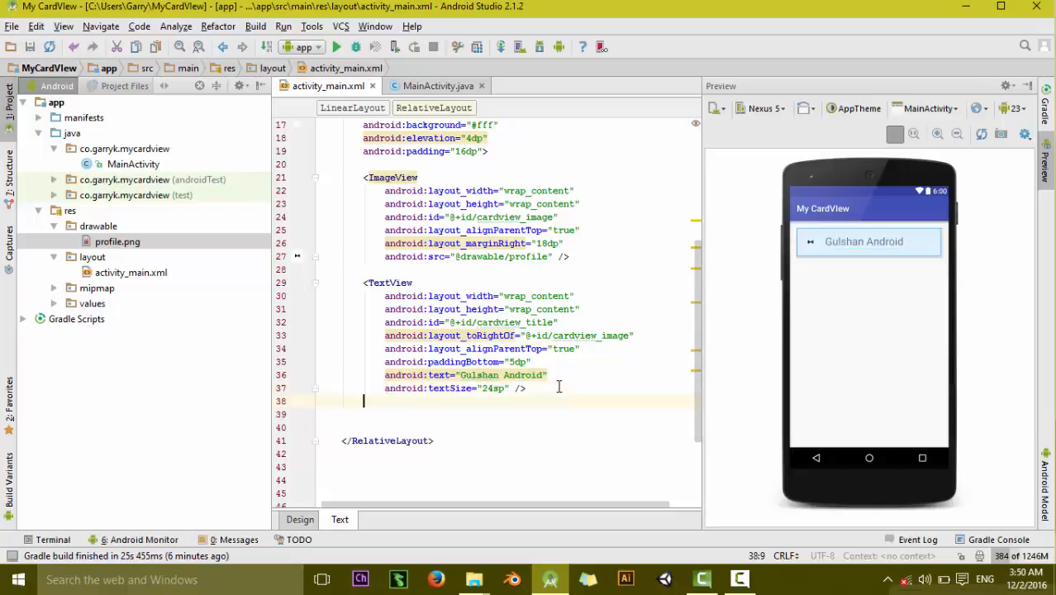
# Add a wrap_content TextView with id cardview_desc below cardview_title, starting its text attribute.
pyautogui.write('<')
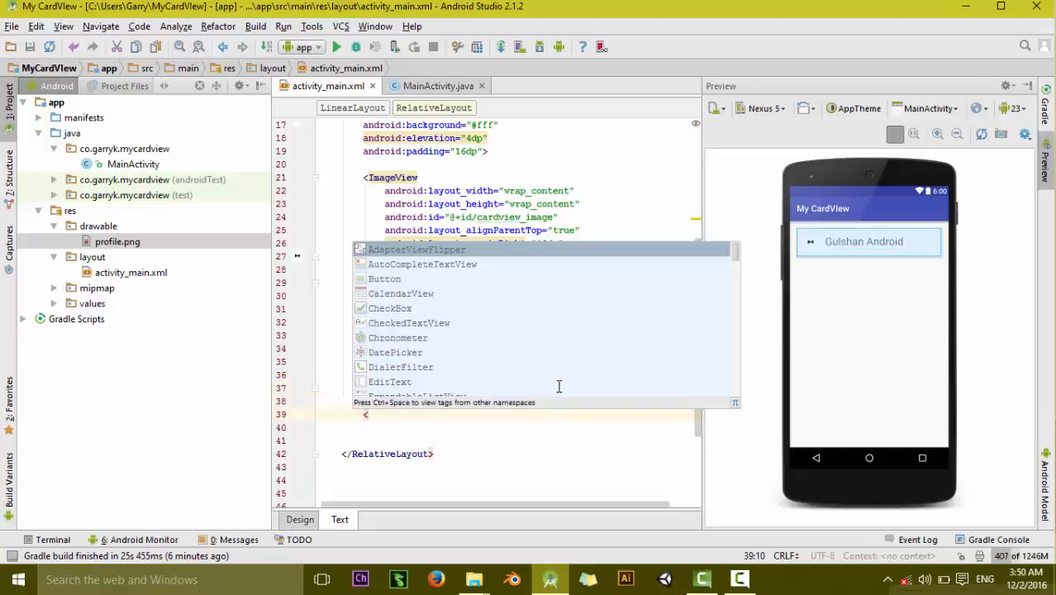
pyautogui.write('TextView')
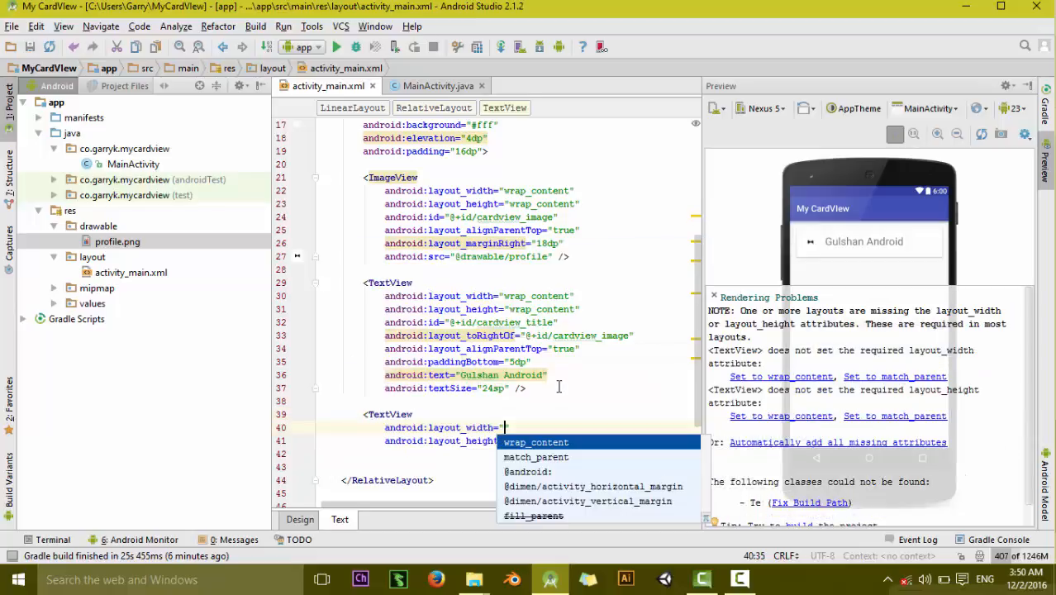
pyautogui.click(536, 442)
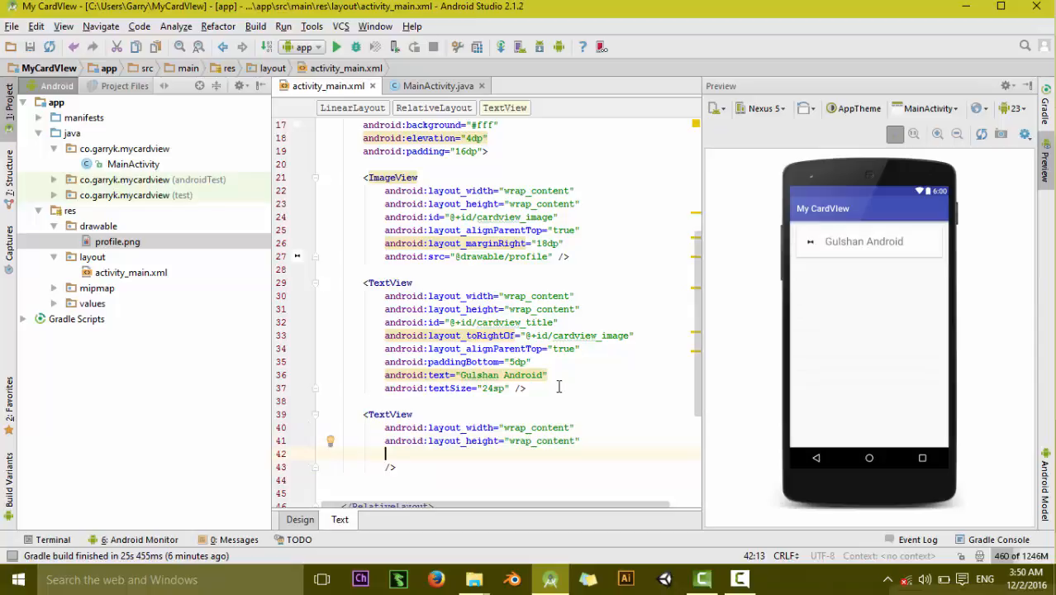
pyautogui.write('android:id=""')
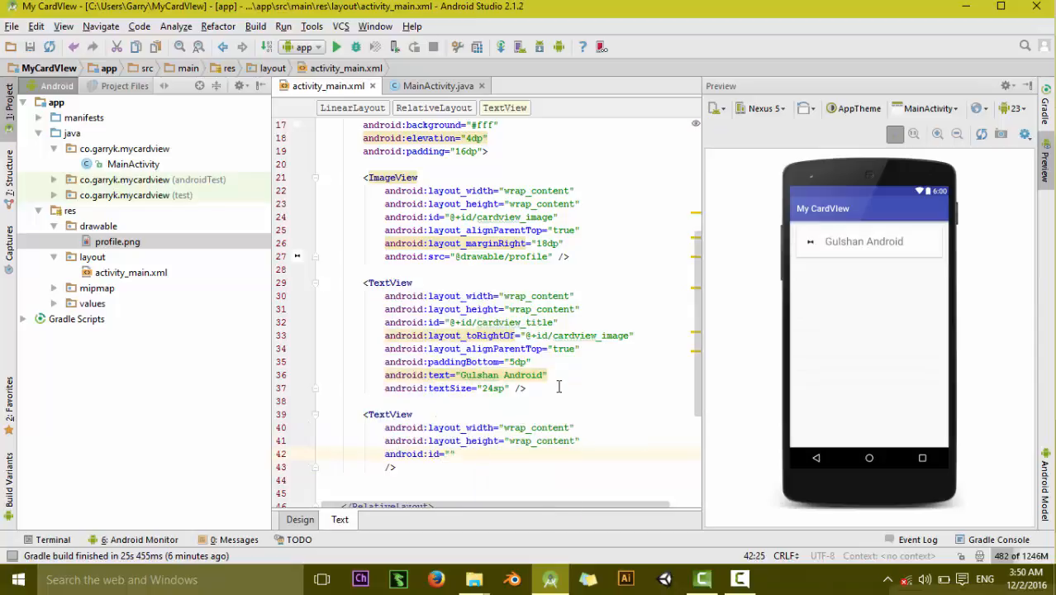
pyautogui.write('@+id/cardview')
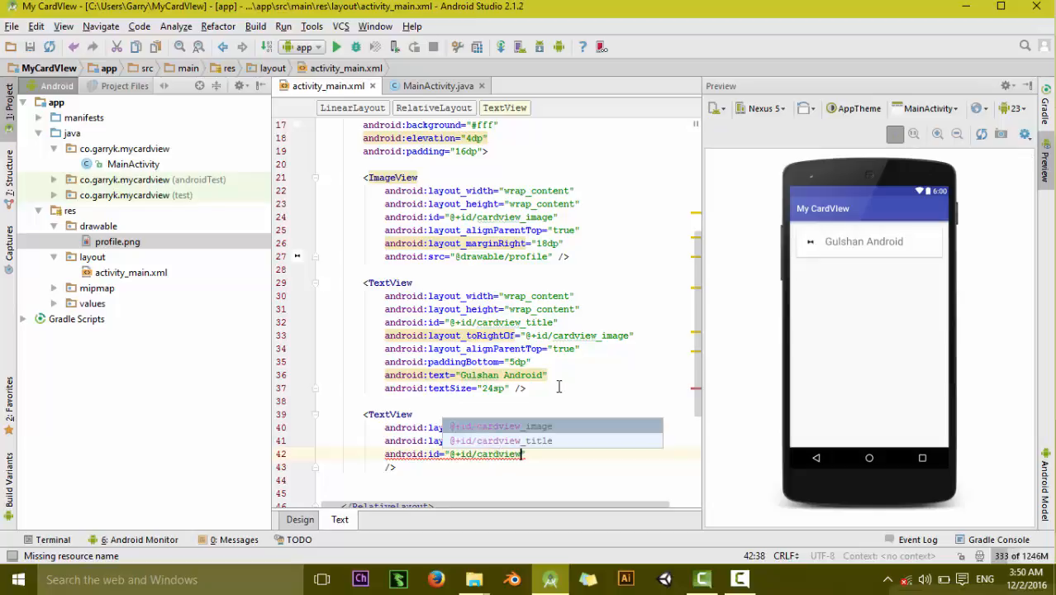
pyautogui.write('se')
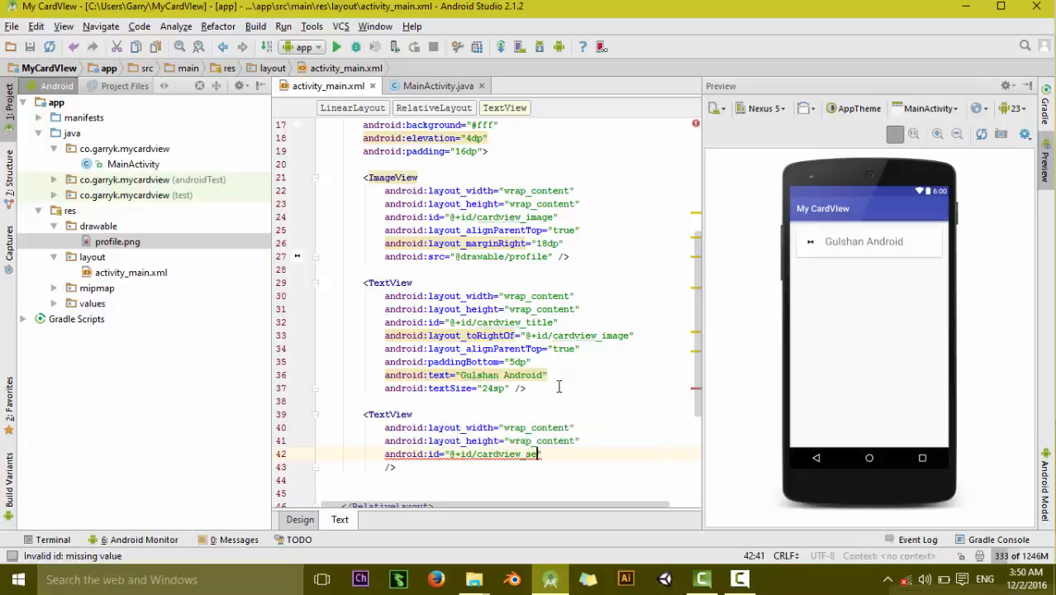
pyautogui.write('esc')
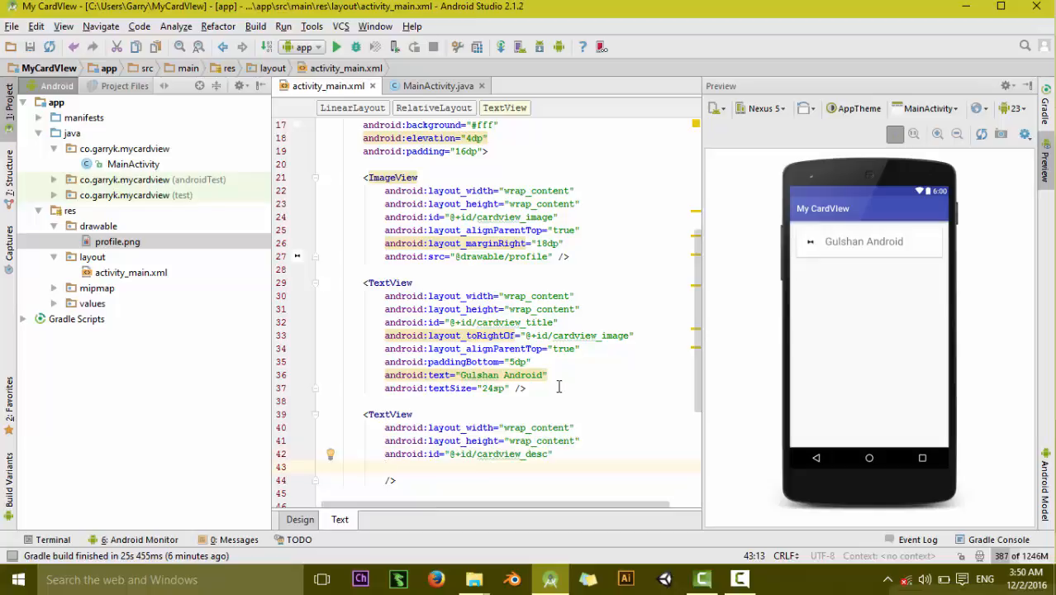
pyautogui.write('below="@+id/')
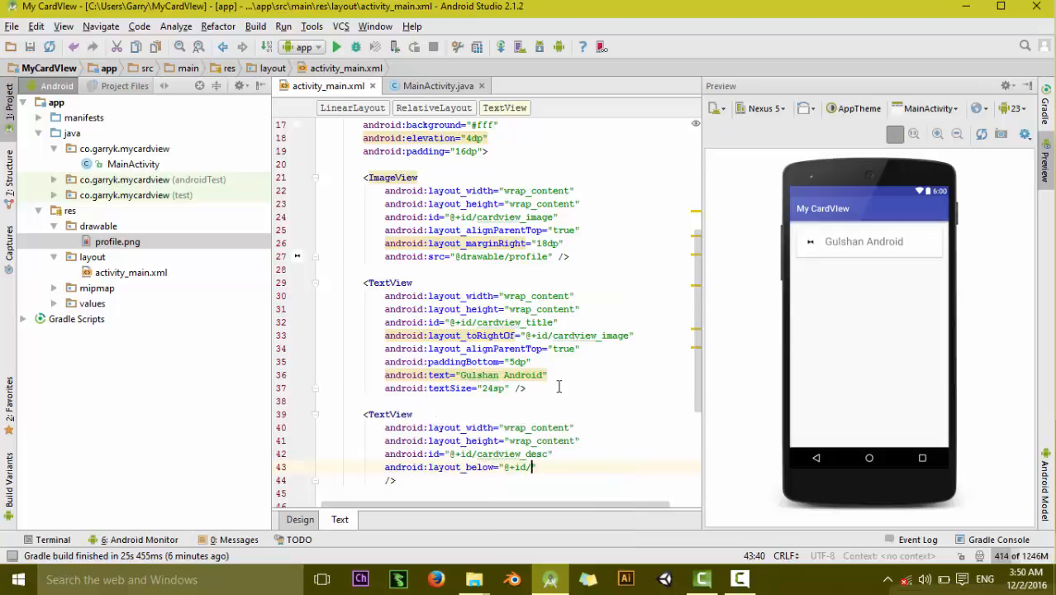
pyautogui.write('cardview_title')
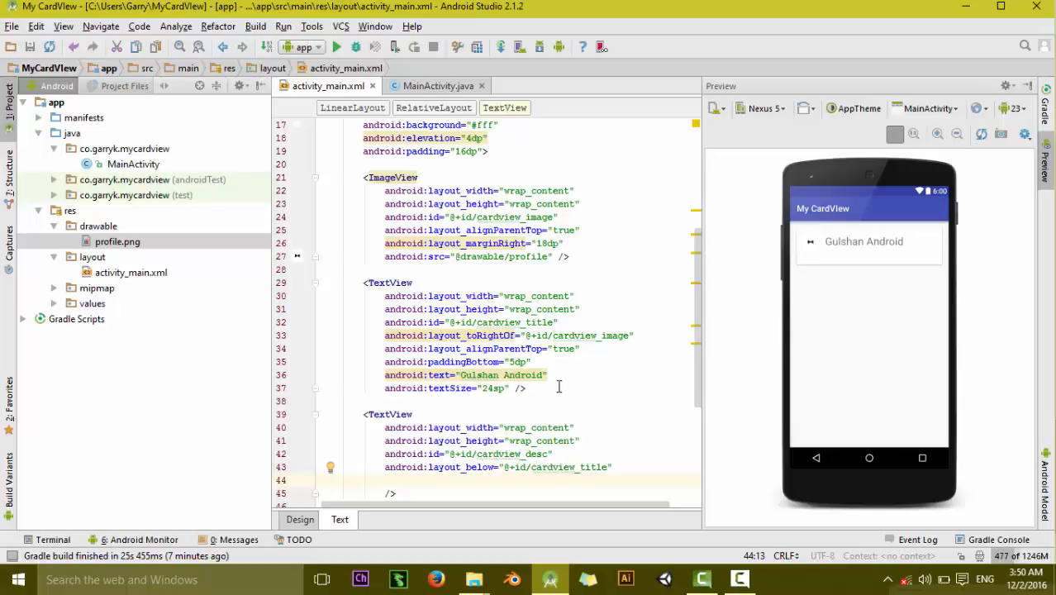
pyautogui.write('t')
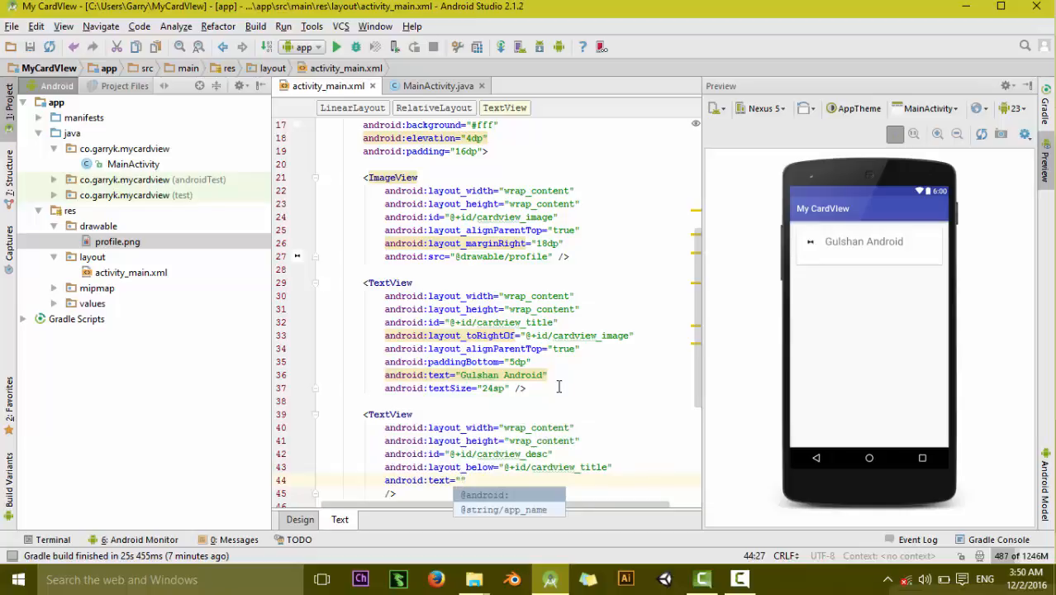
# Type the description 'Free android tutorials and examples for beginners and experts'.
pyautogui.write('Free')
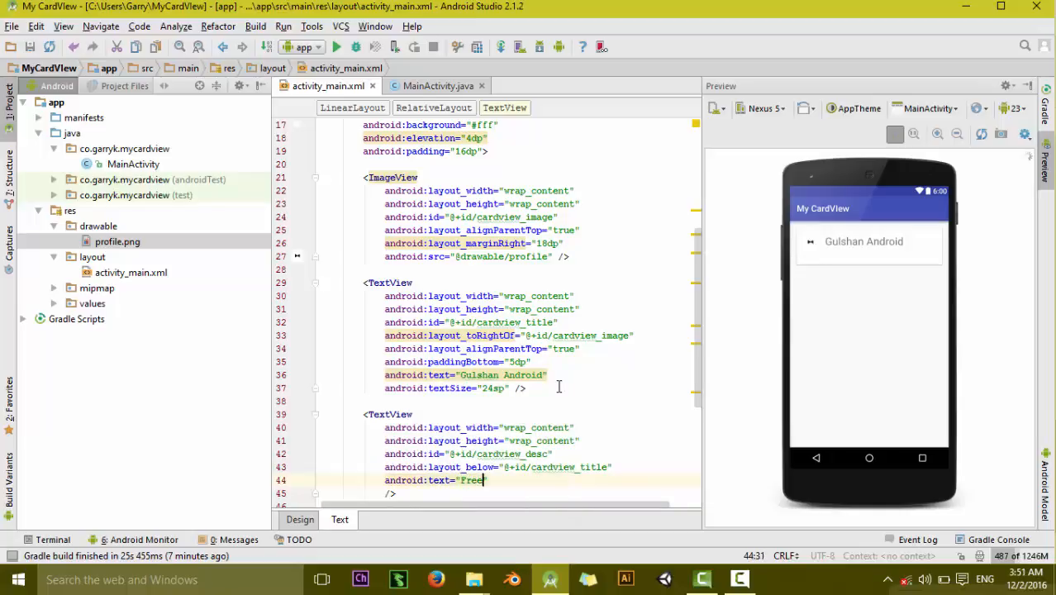
pyautogui.write('a')
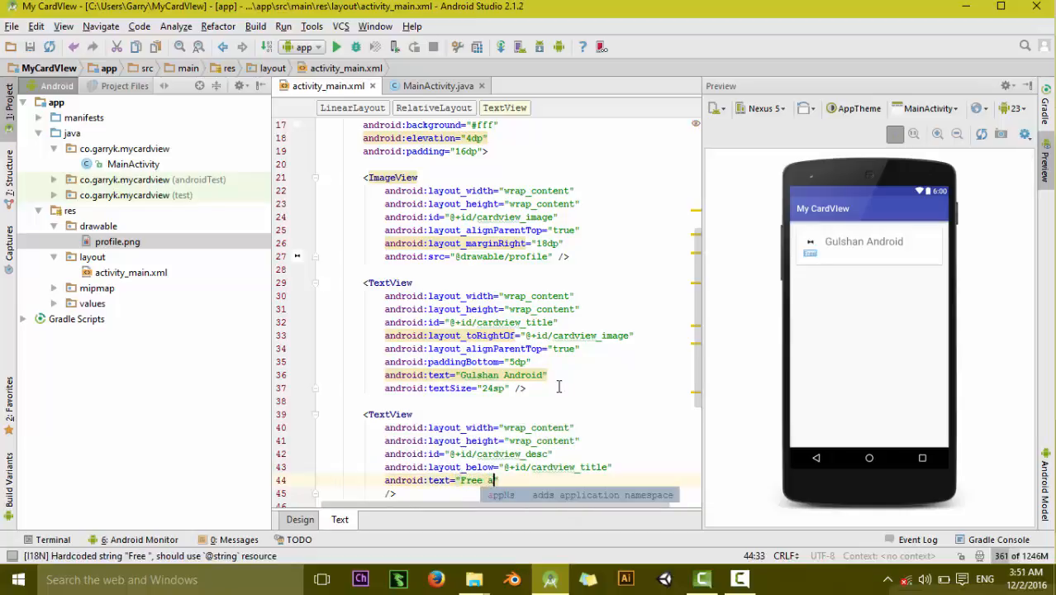
pyautogui.write('ndroid')
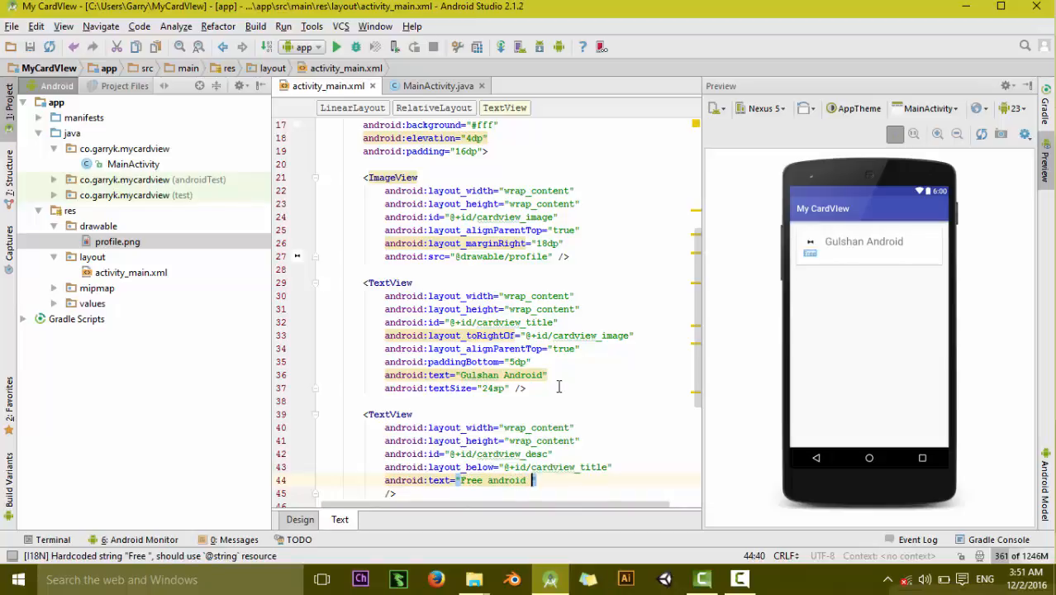
pyautogui.write('tut')
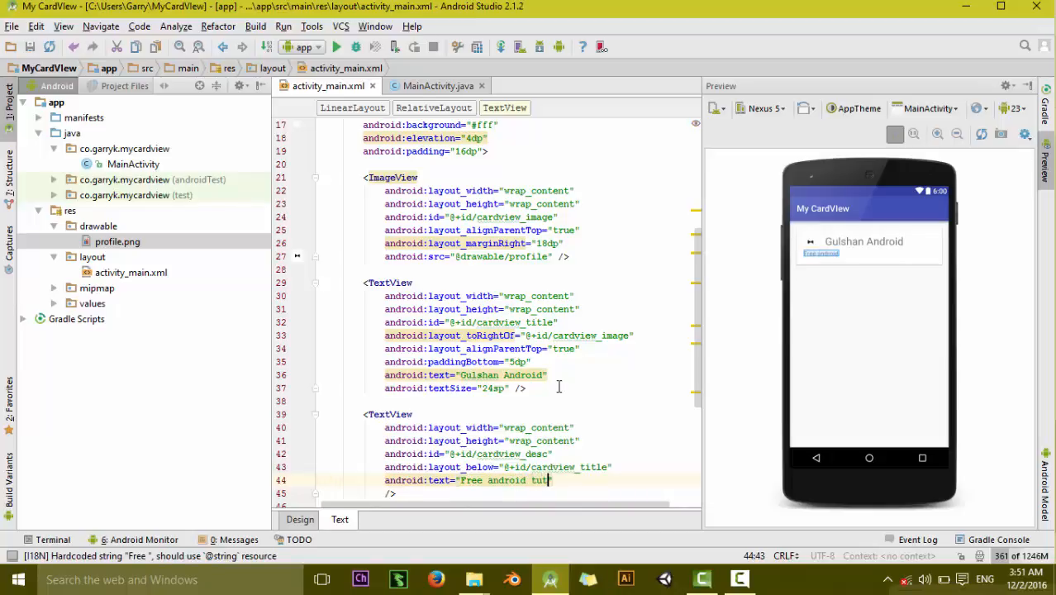
pyautogui.write('orials and examples')
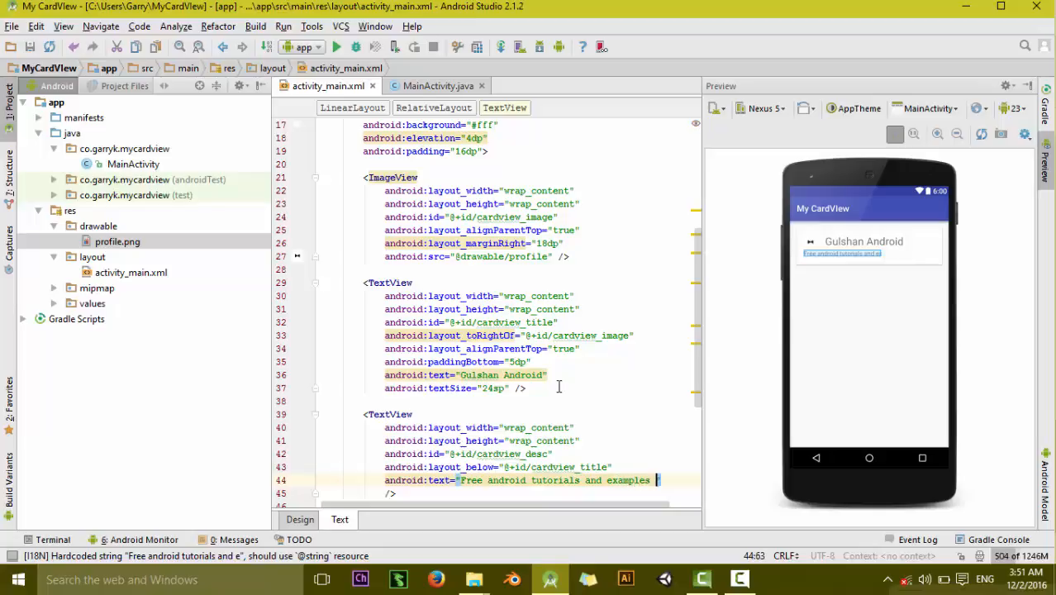
pyautogui.write('for beginners and')
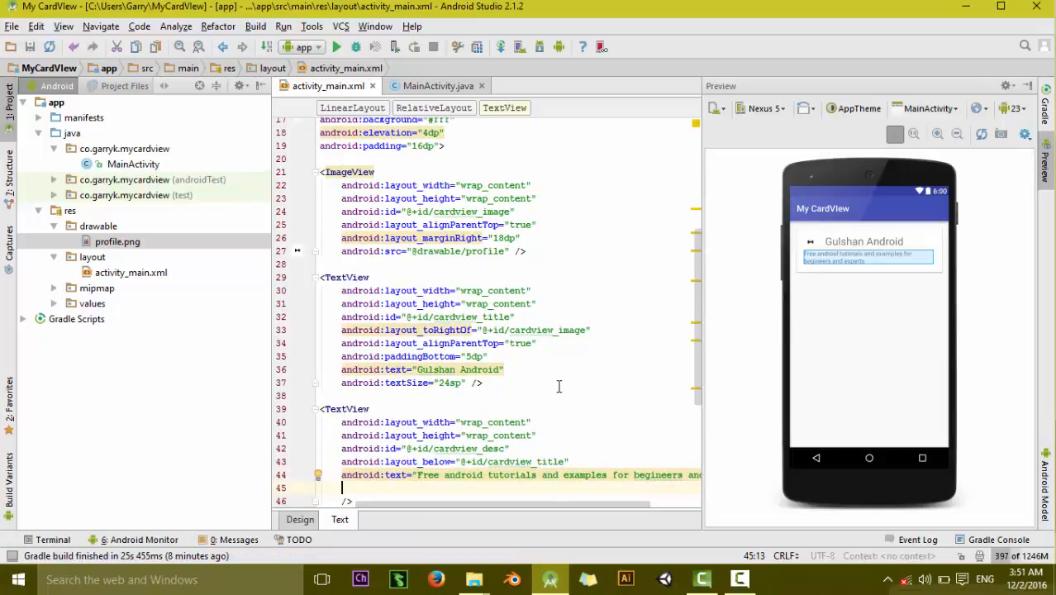
# Give the description text colour #8b8b8b and place it right of cardview_image.
pyautogui.write('te')
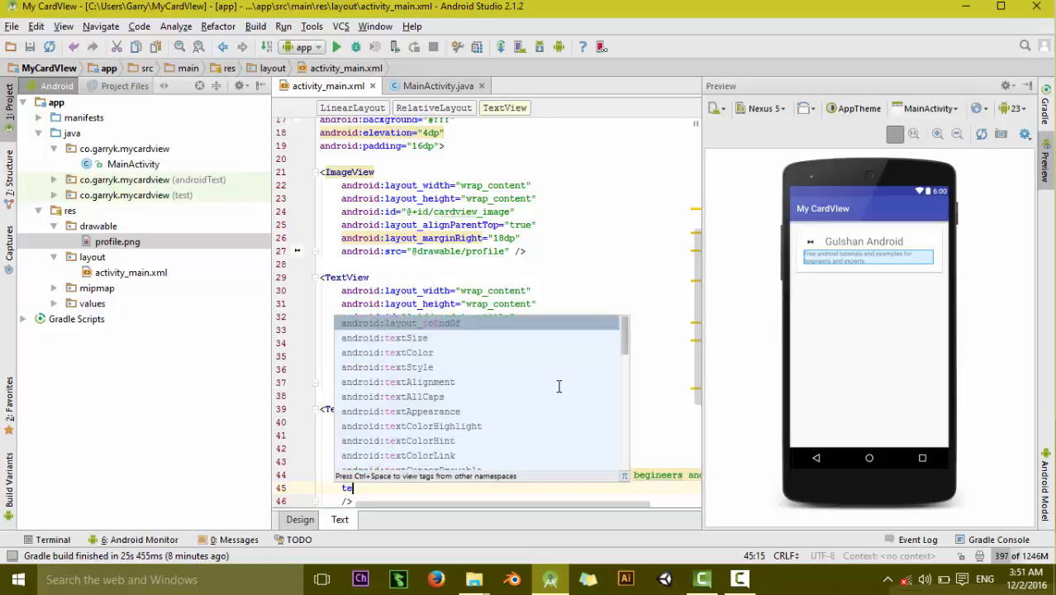
pyautogui.write('xtColor="')
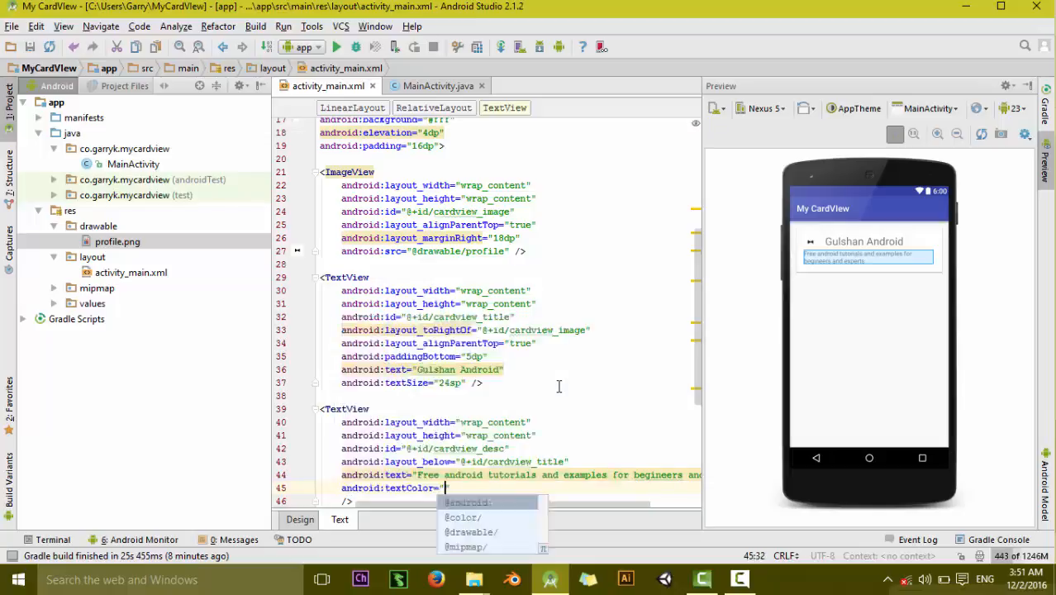
pyautogui.write('#')
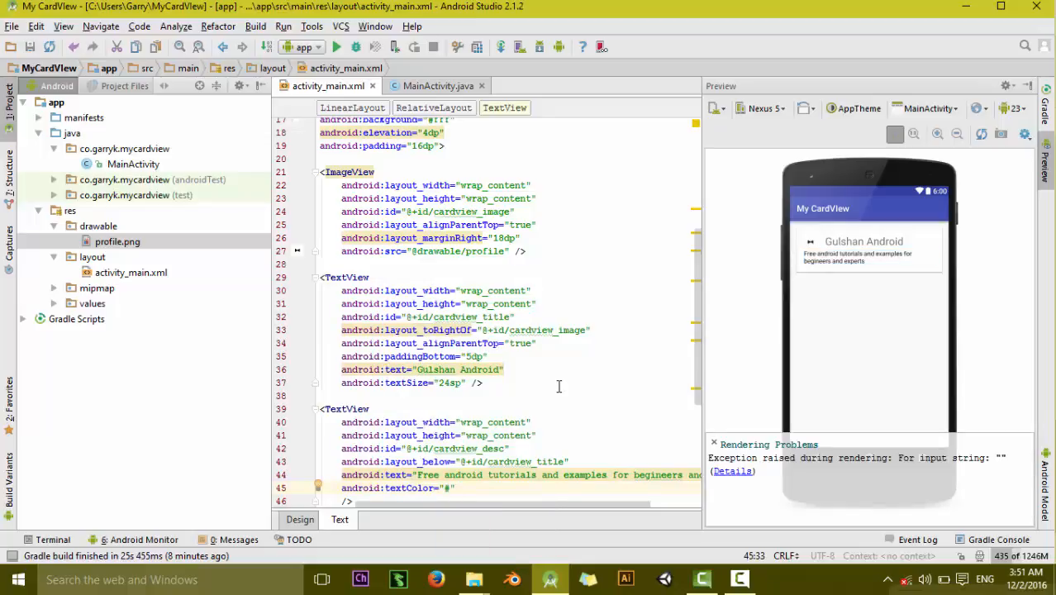
pyautogui.write('8b8b8b')
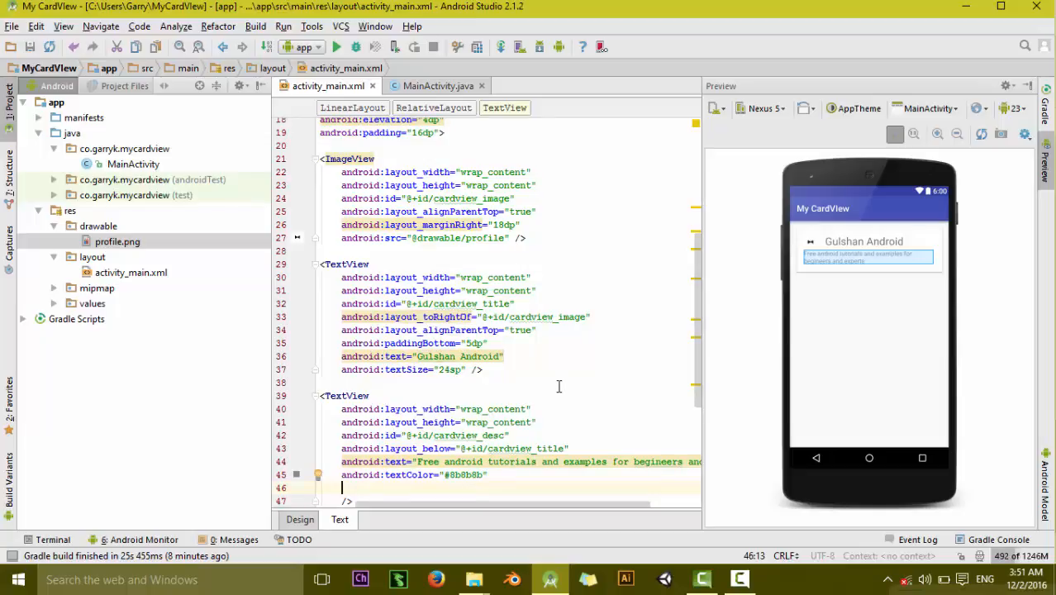
pyautogui.write('t')
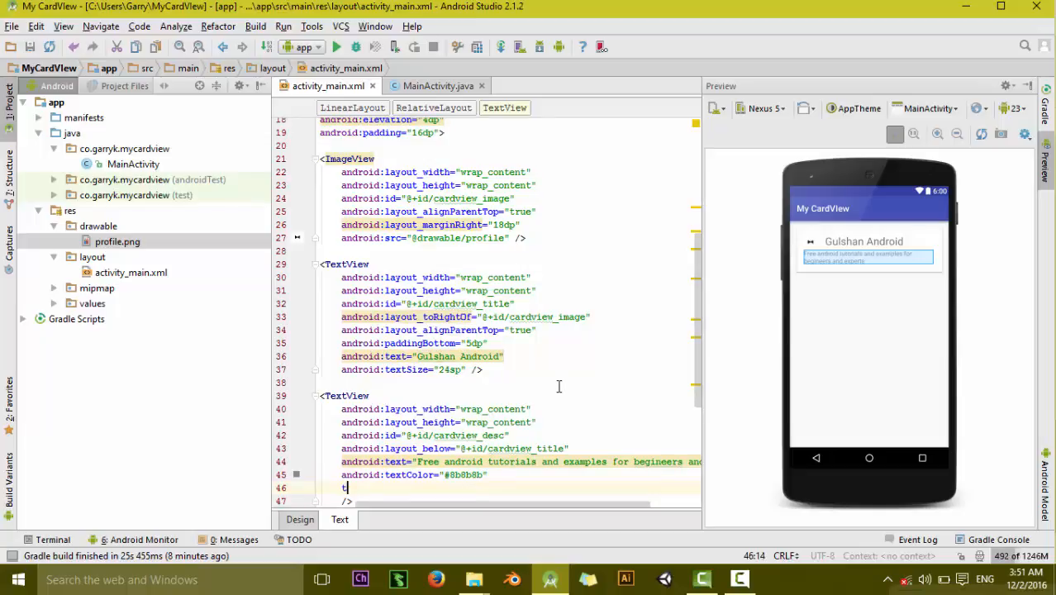
pyautogui.write('android:layout_toRightOf="@+id/cardview_image')
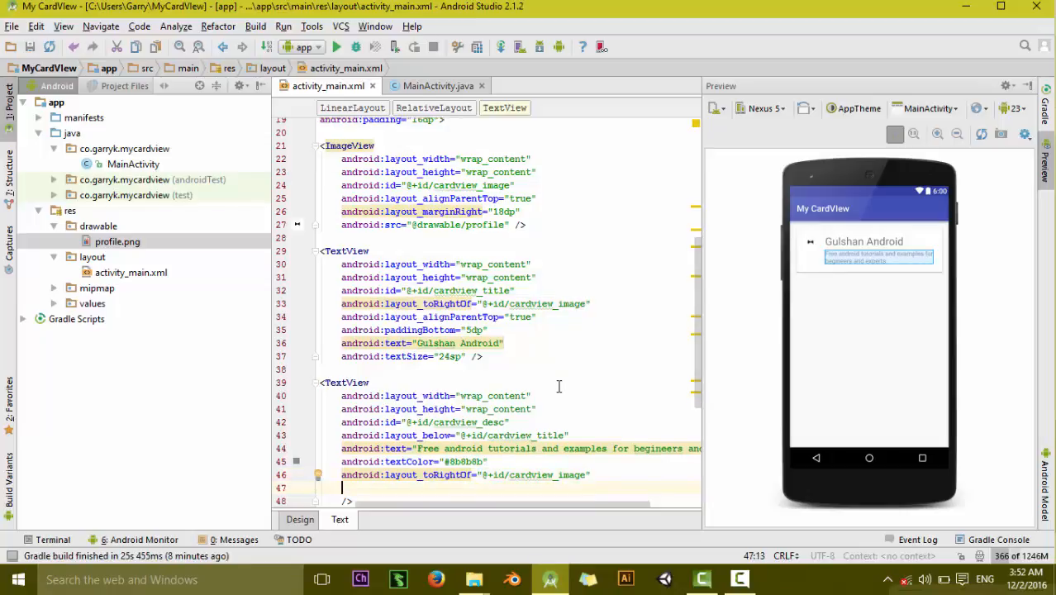
pyautogui.scroll(-3)
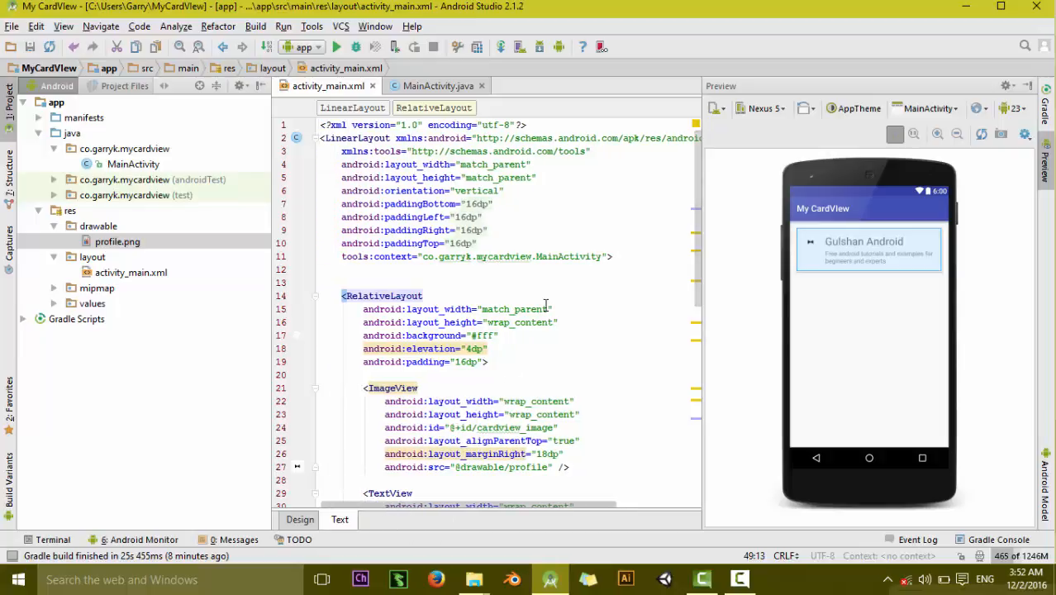
# Start an android.support.v7.widget.CardView element above the RelativeLayout card.
pyautogui.scroll(-3)
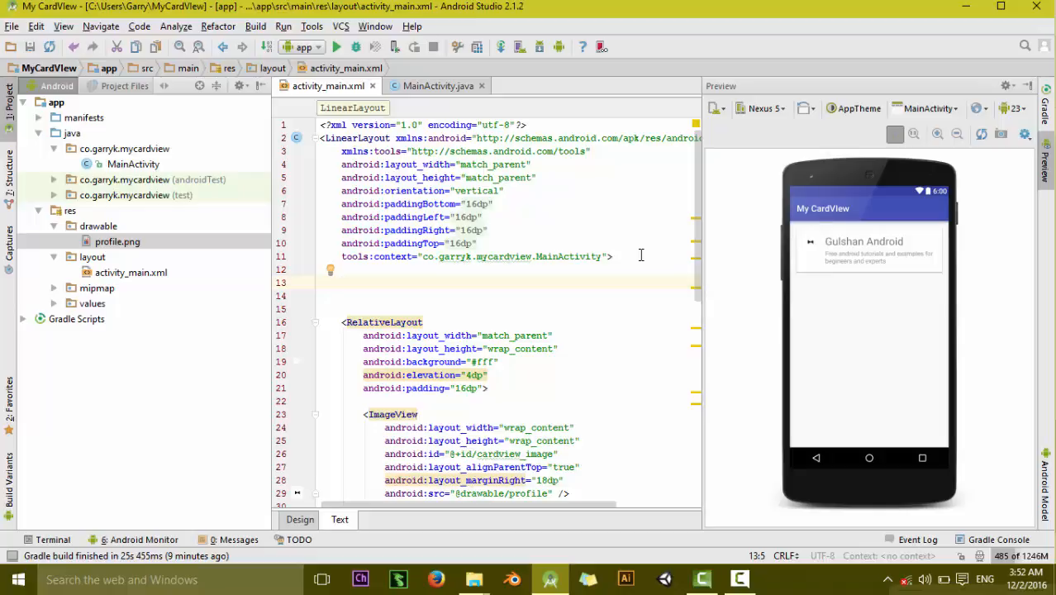
pyautogui.write('<')
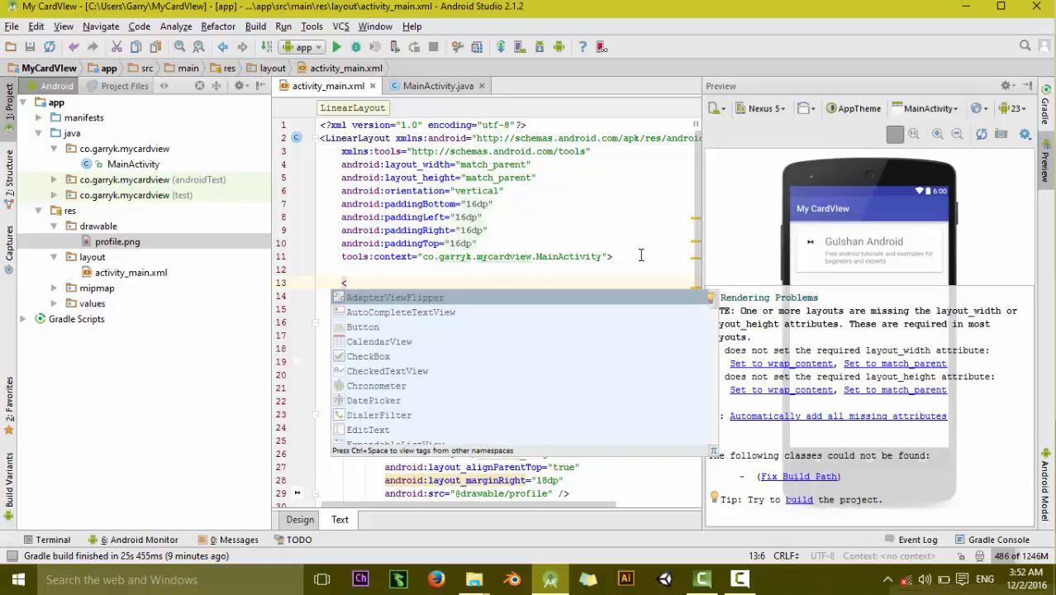
pyautogui.write('and')
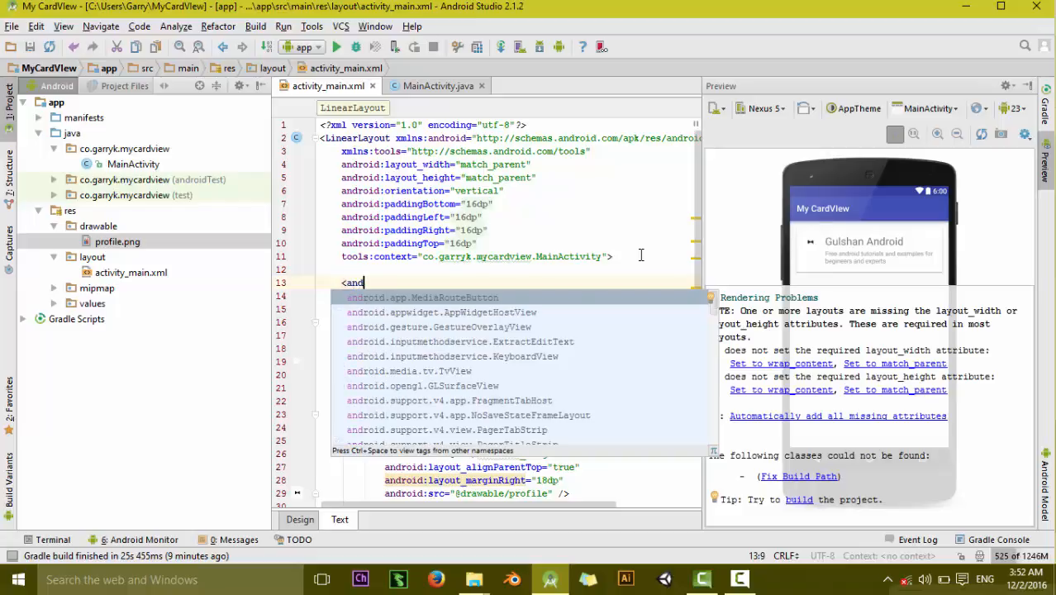
pyautogui.write('roid')
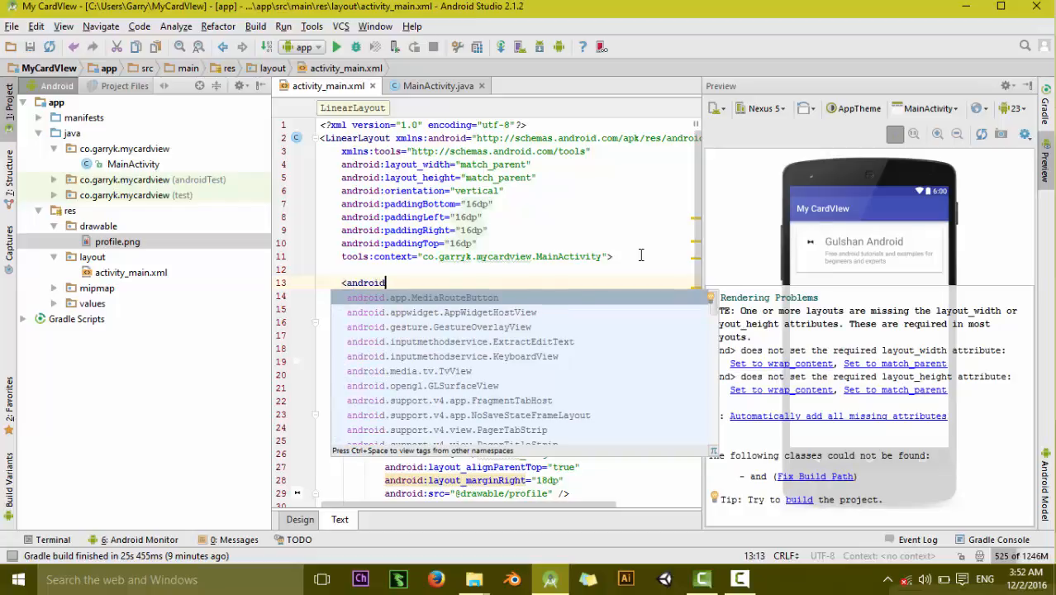
pyautogui.write('.suppo')
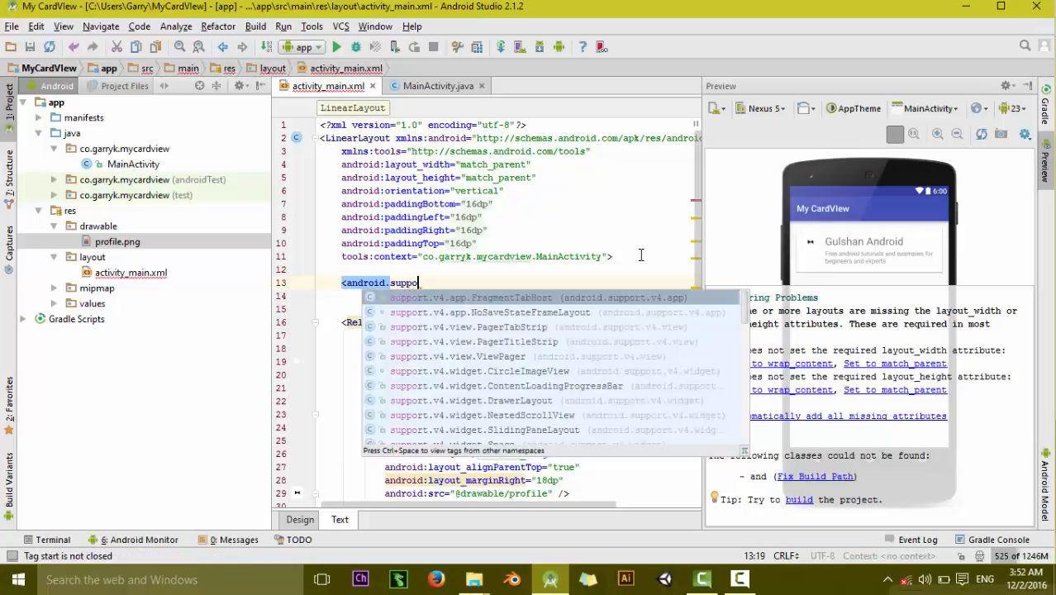
pyautogui.write('rt.')
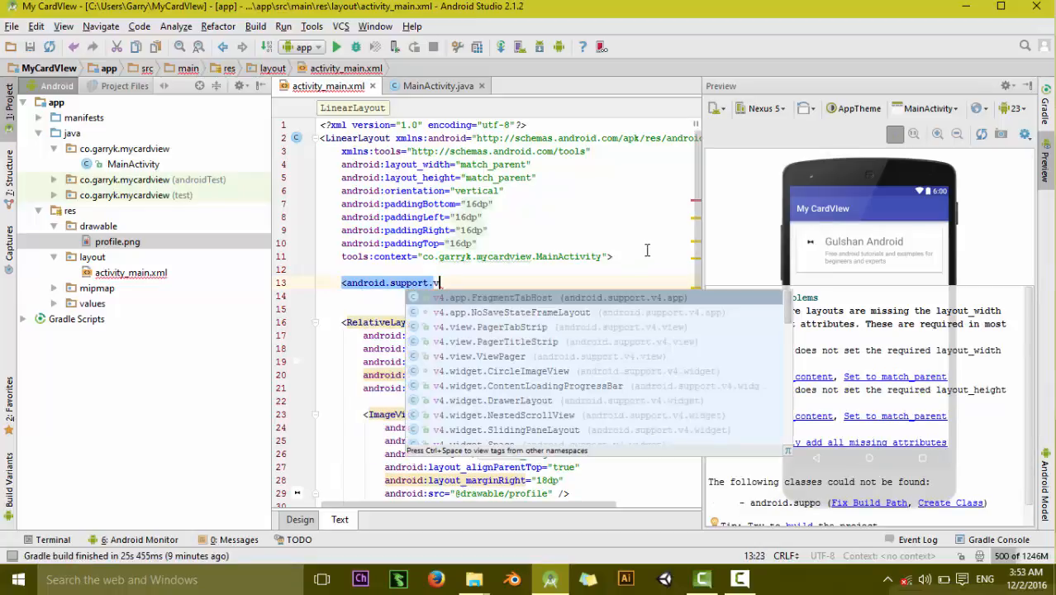
pyautogui.write('v7.')
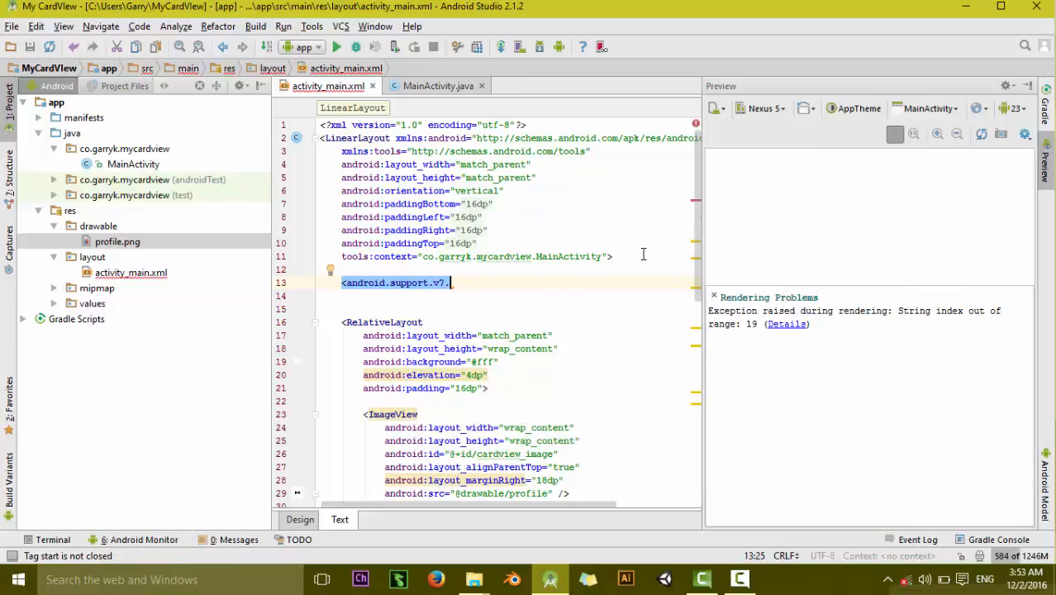
pyautogui.write('widget.')
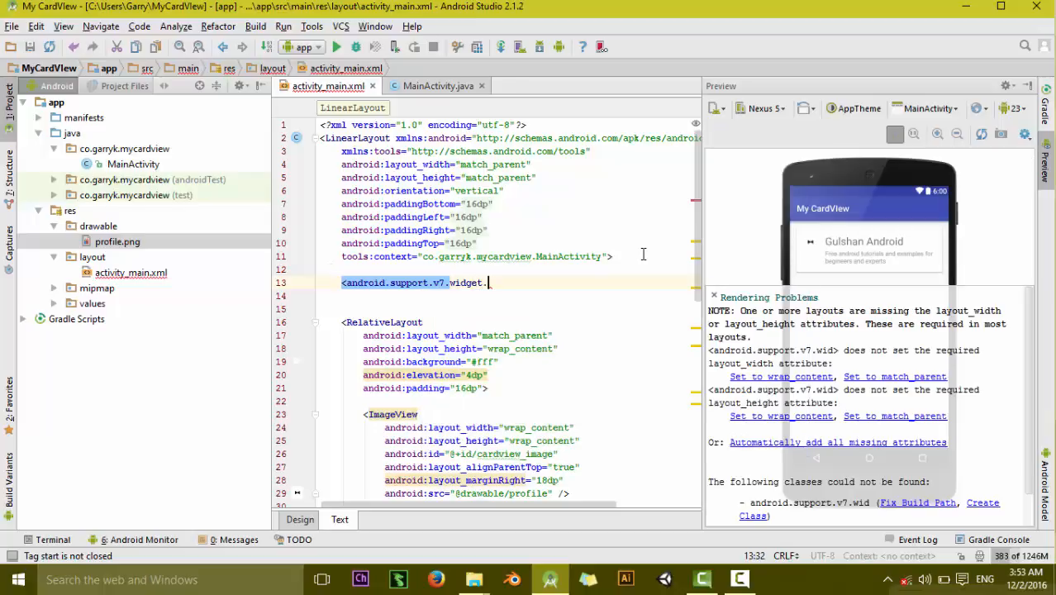
pyautogui.write('Car')
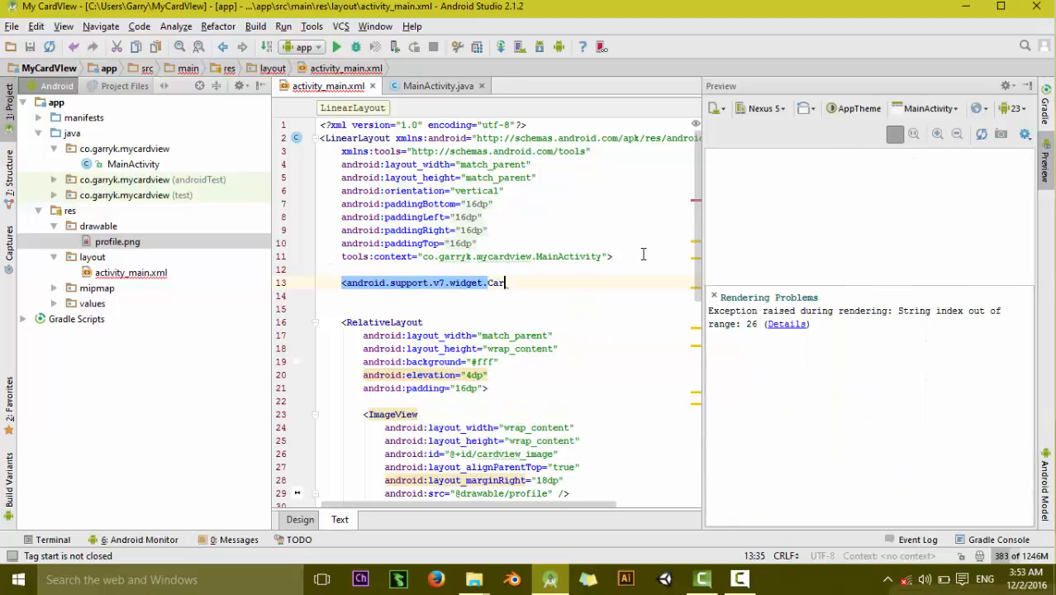
pyautogui.write('View')
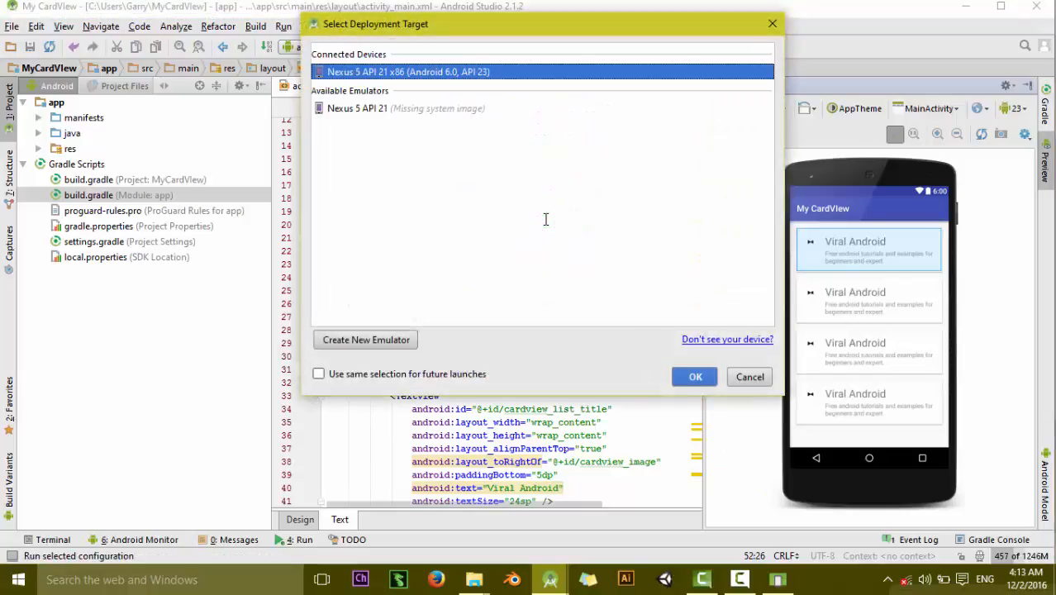
# Run the app on the Nexus 5 emulator and show its log output.
pyautogui.click(694, 377)
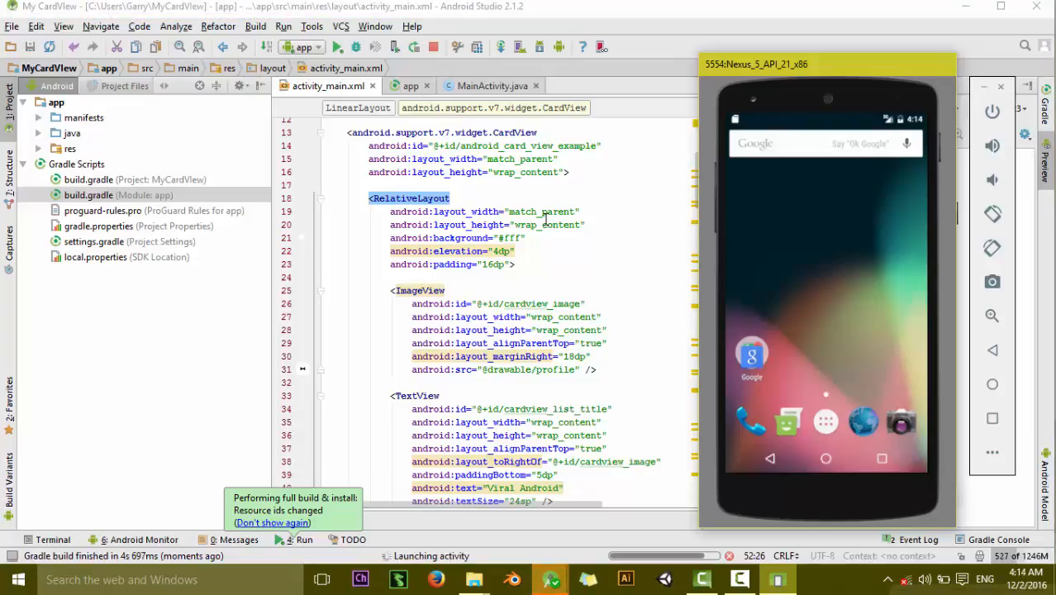
pyautogui.click(140, 540)
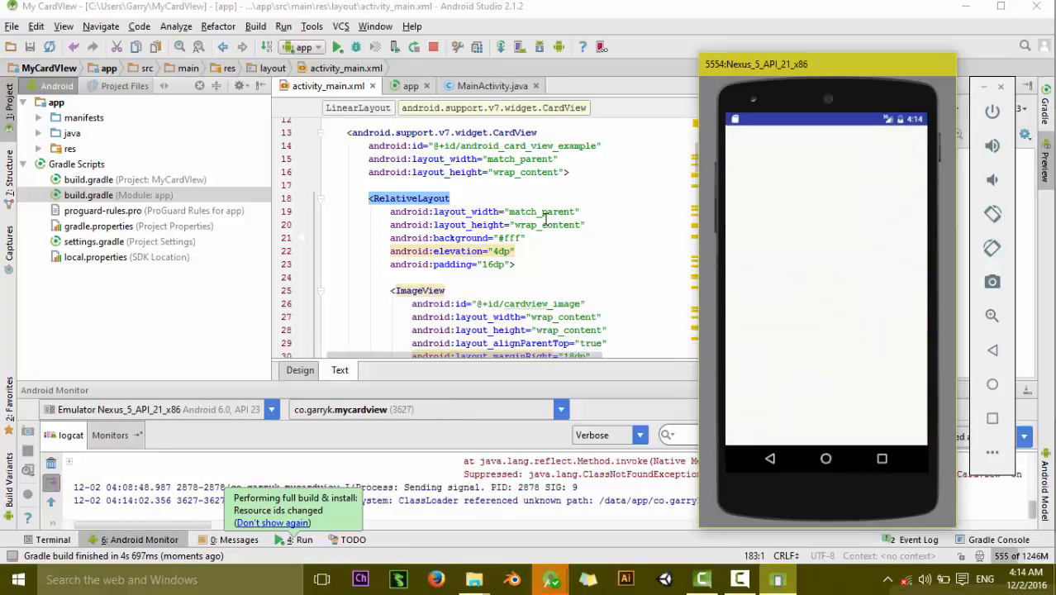